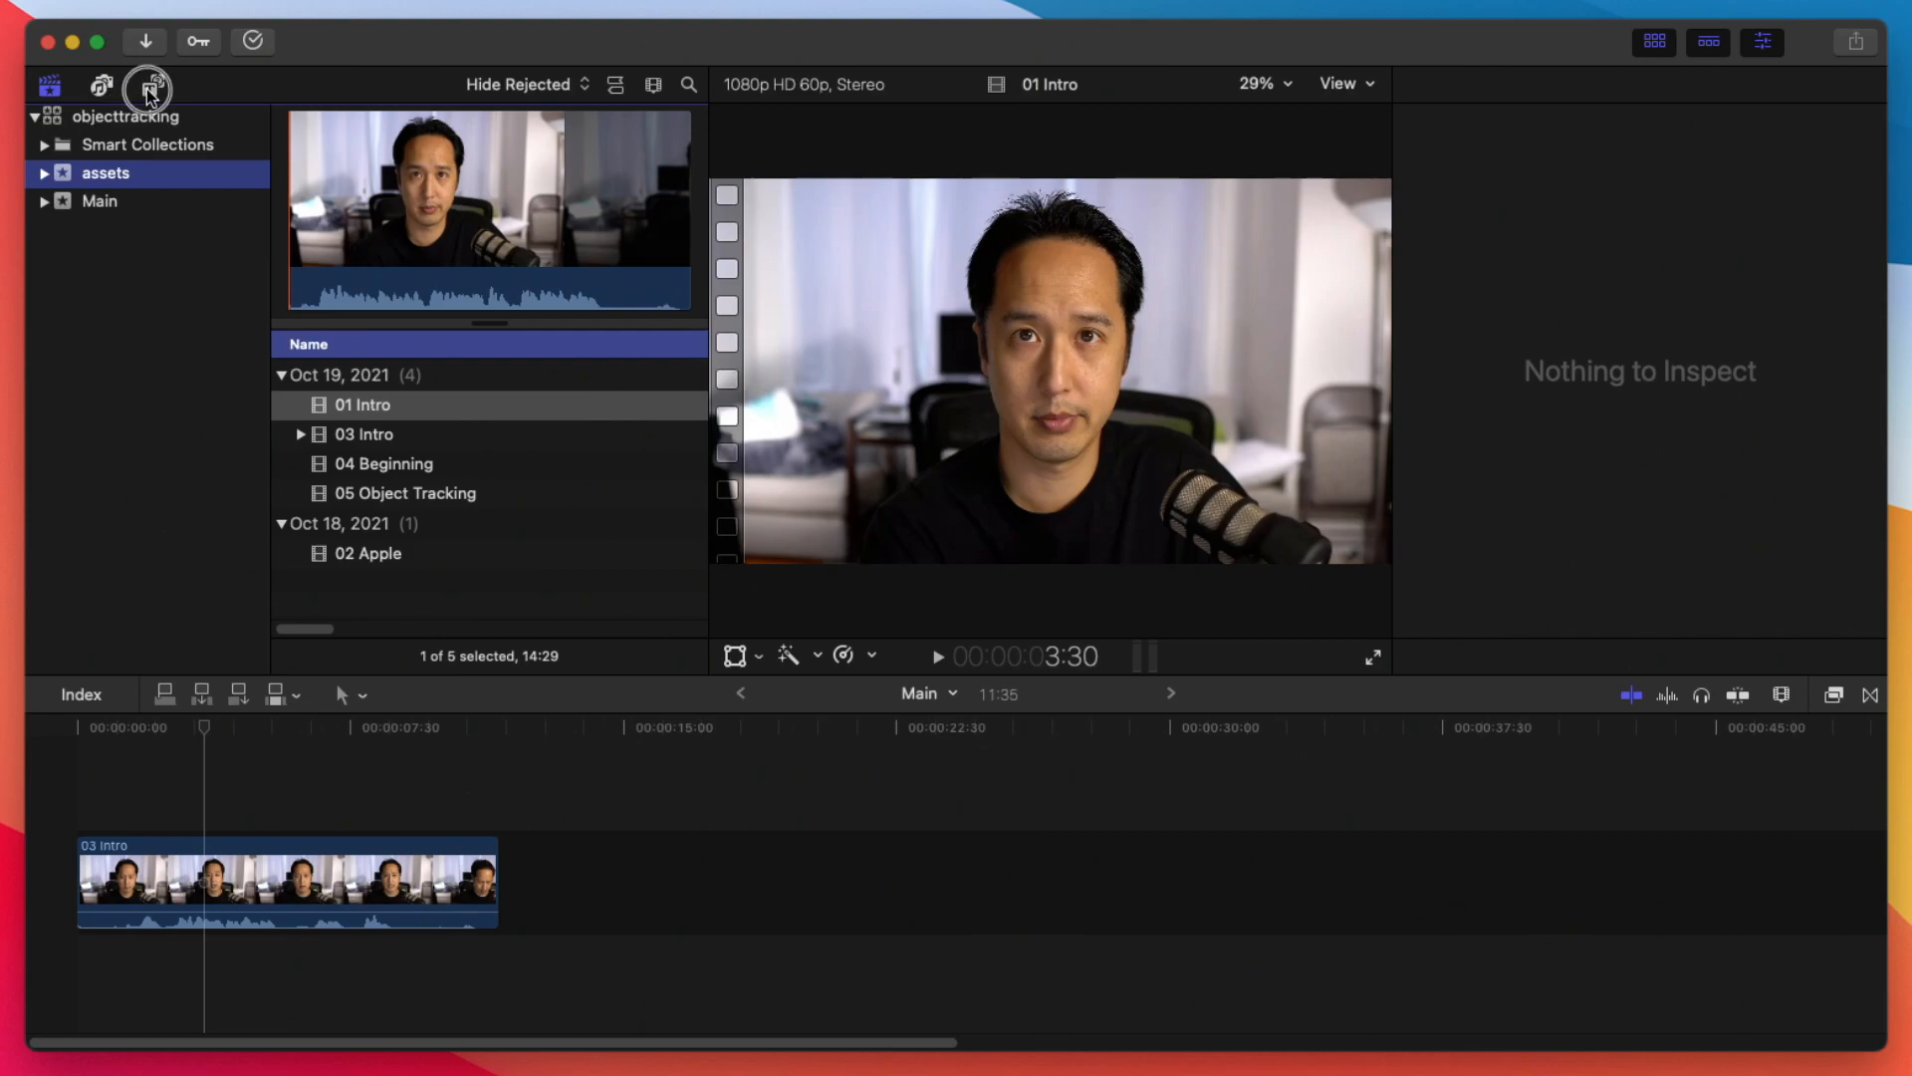
Step: Browse the 3D titles collection and preview the Custom 3D title
click(153, 84)
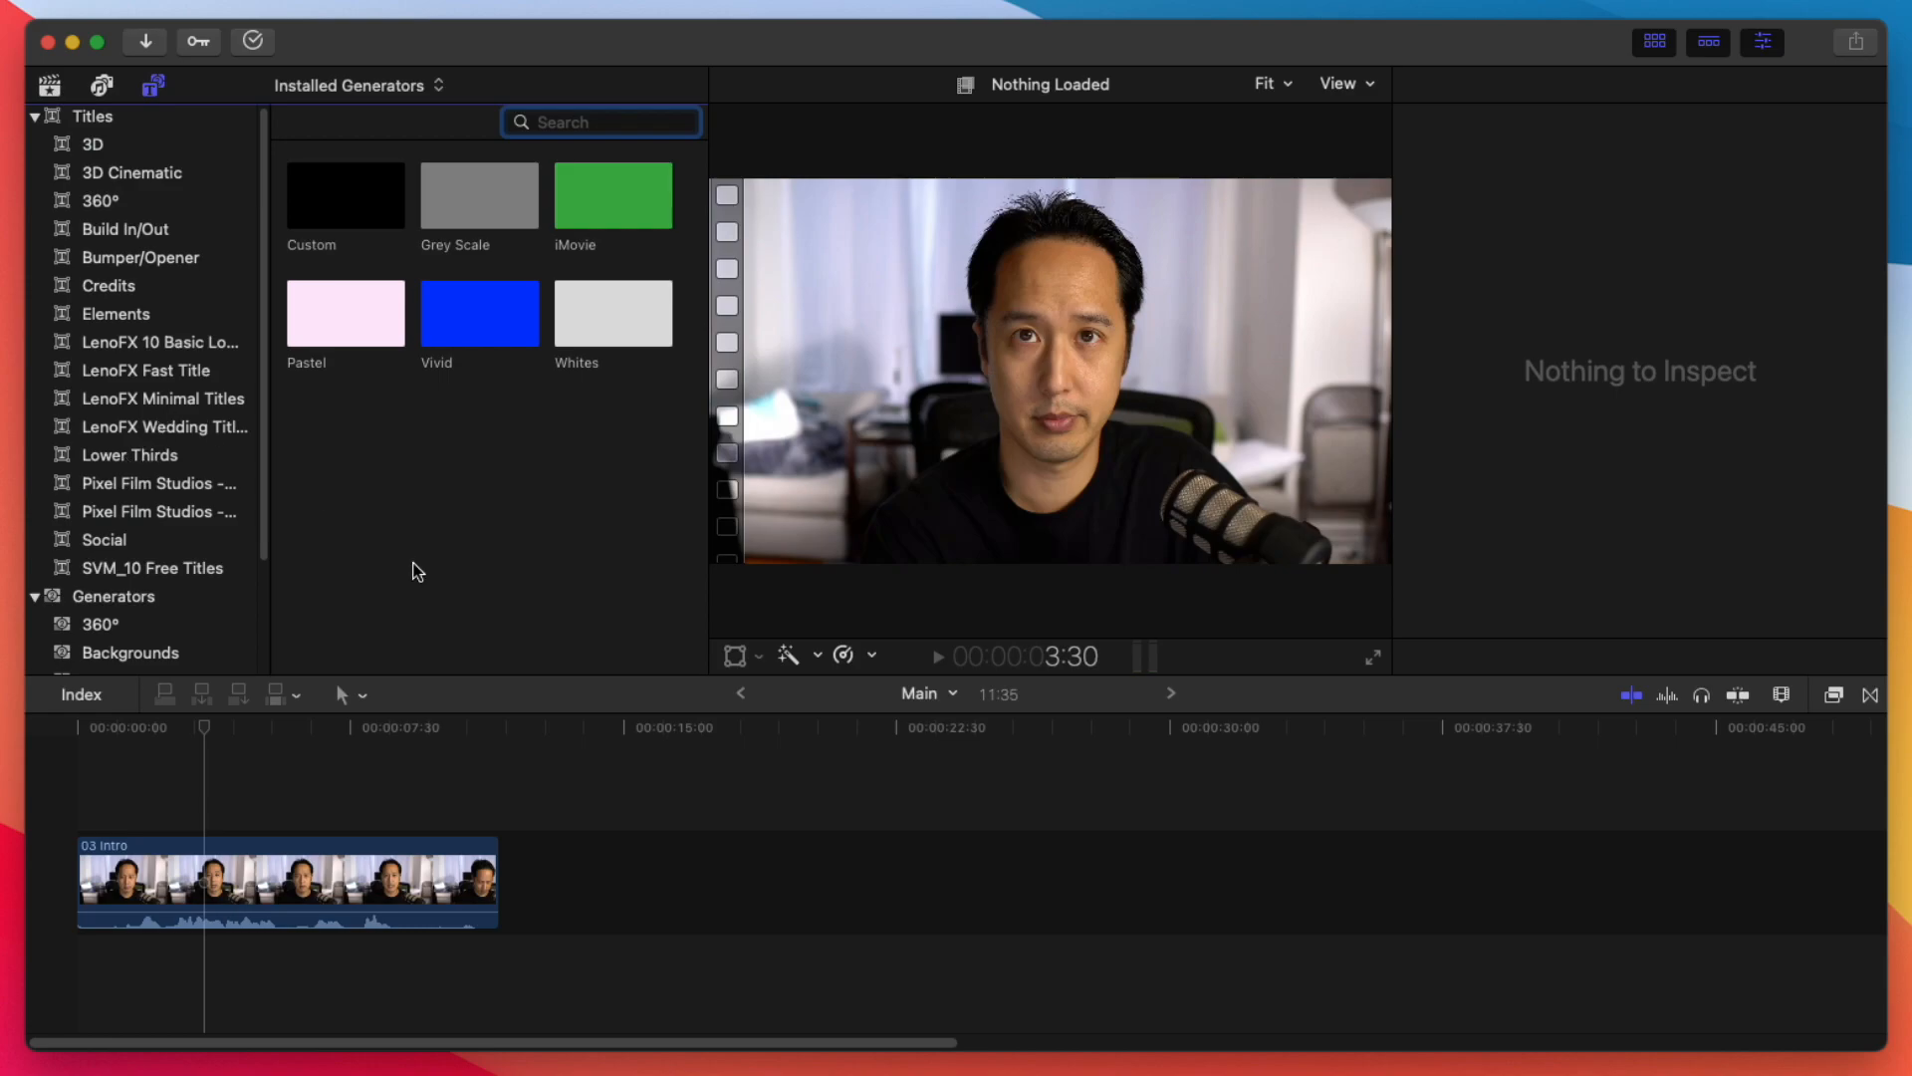
click(94, 144)
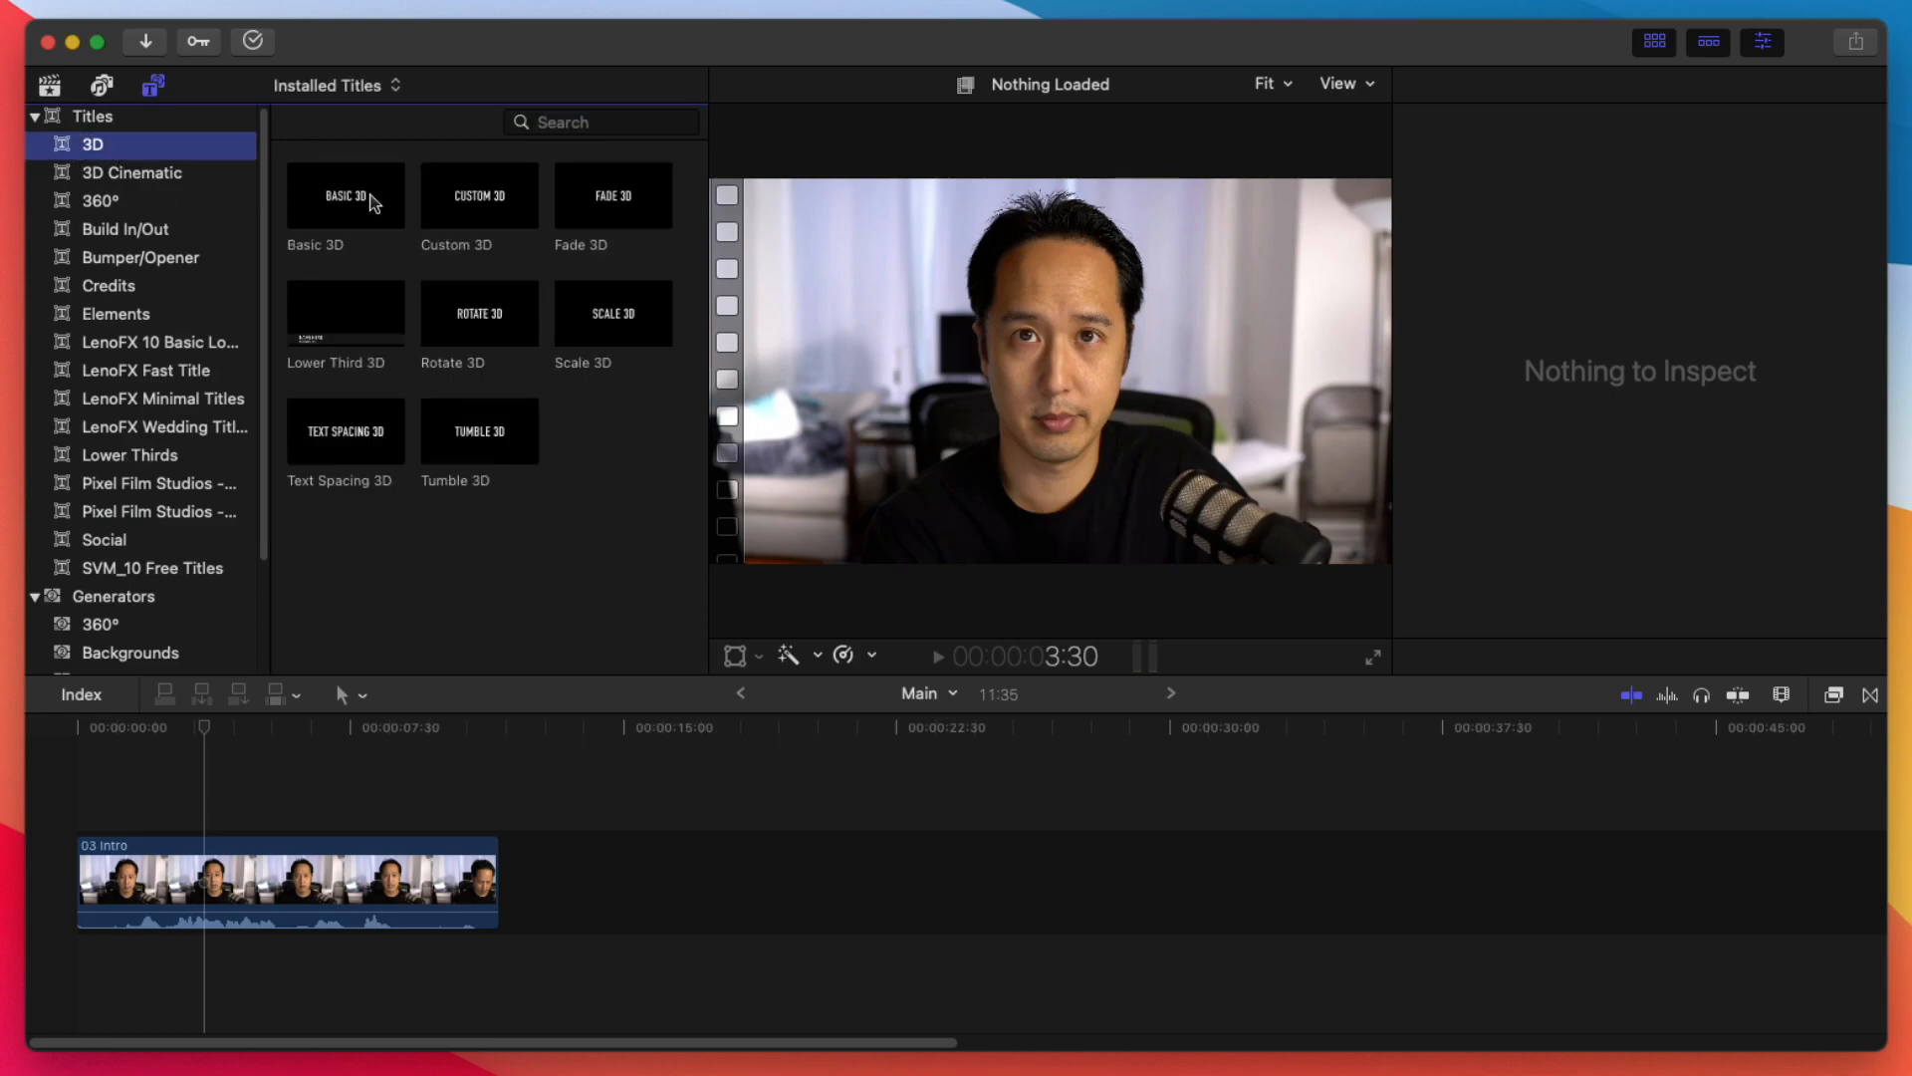
click(478, 195)
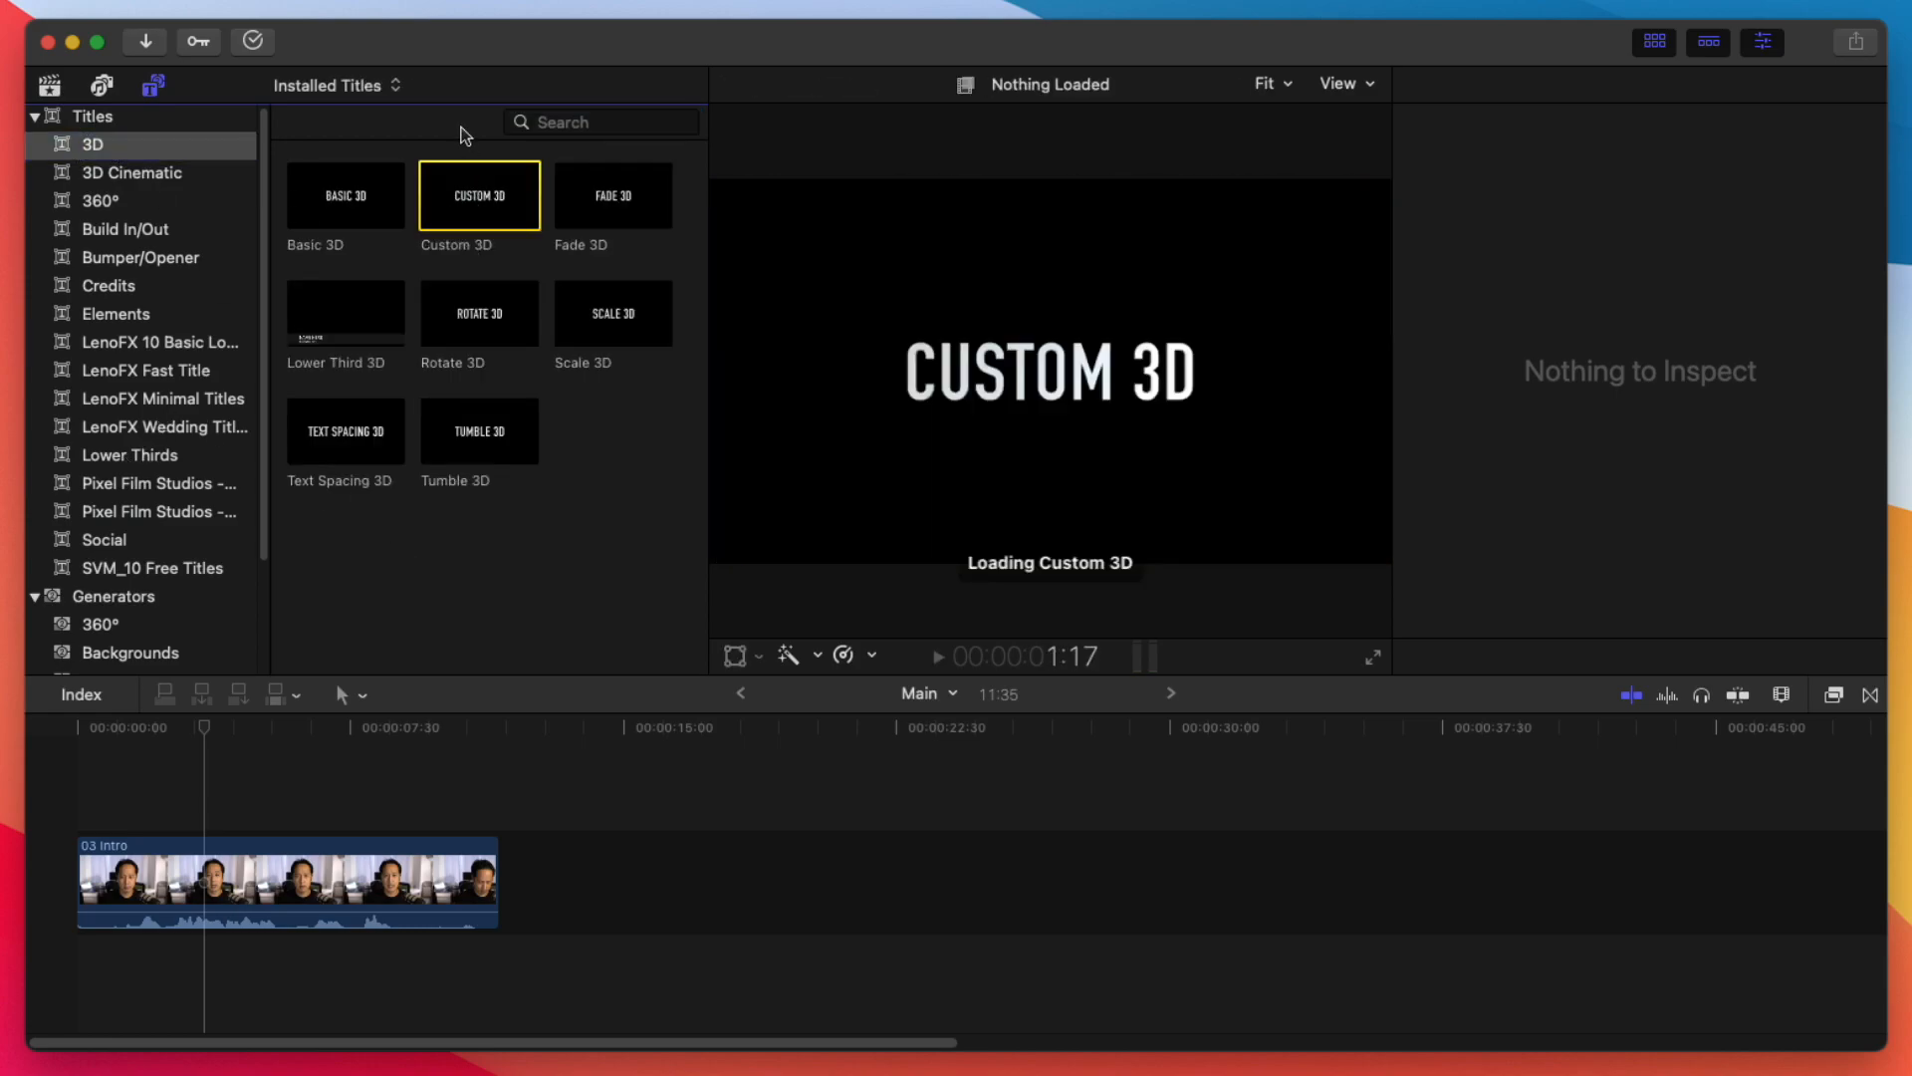
mouse_move(480, 195)
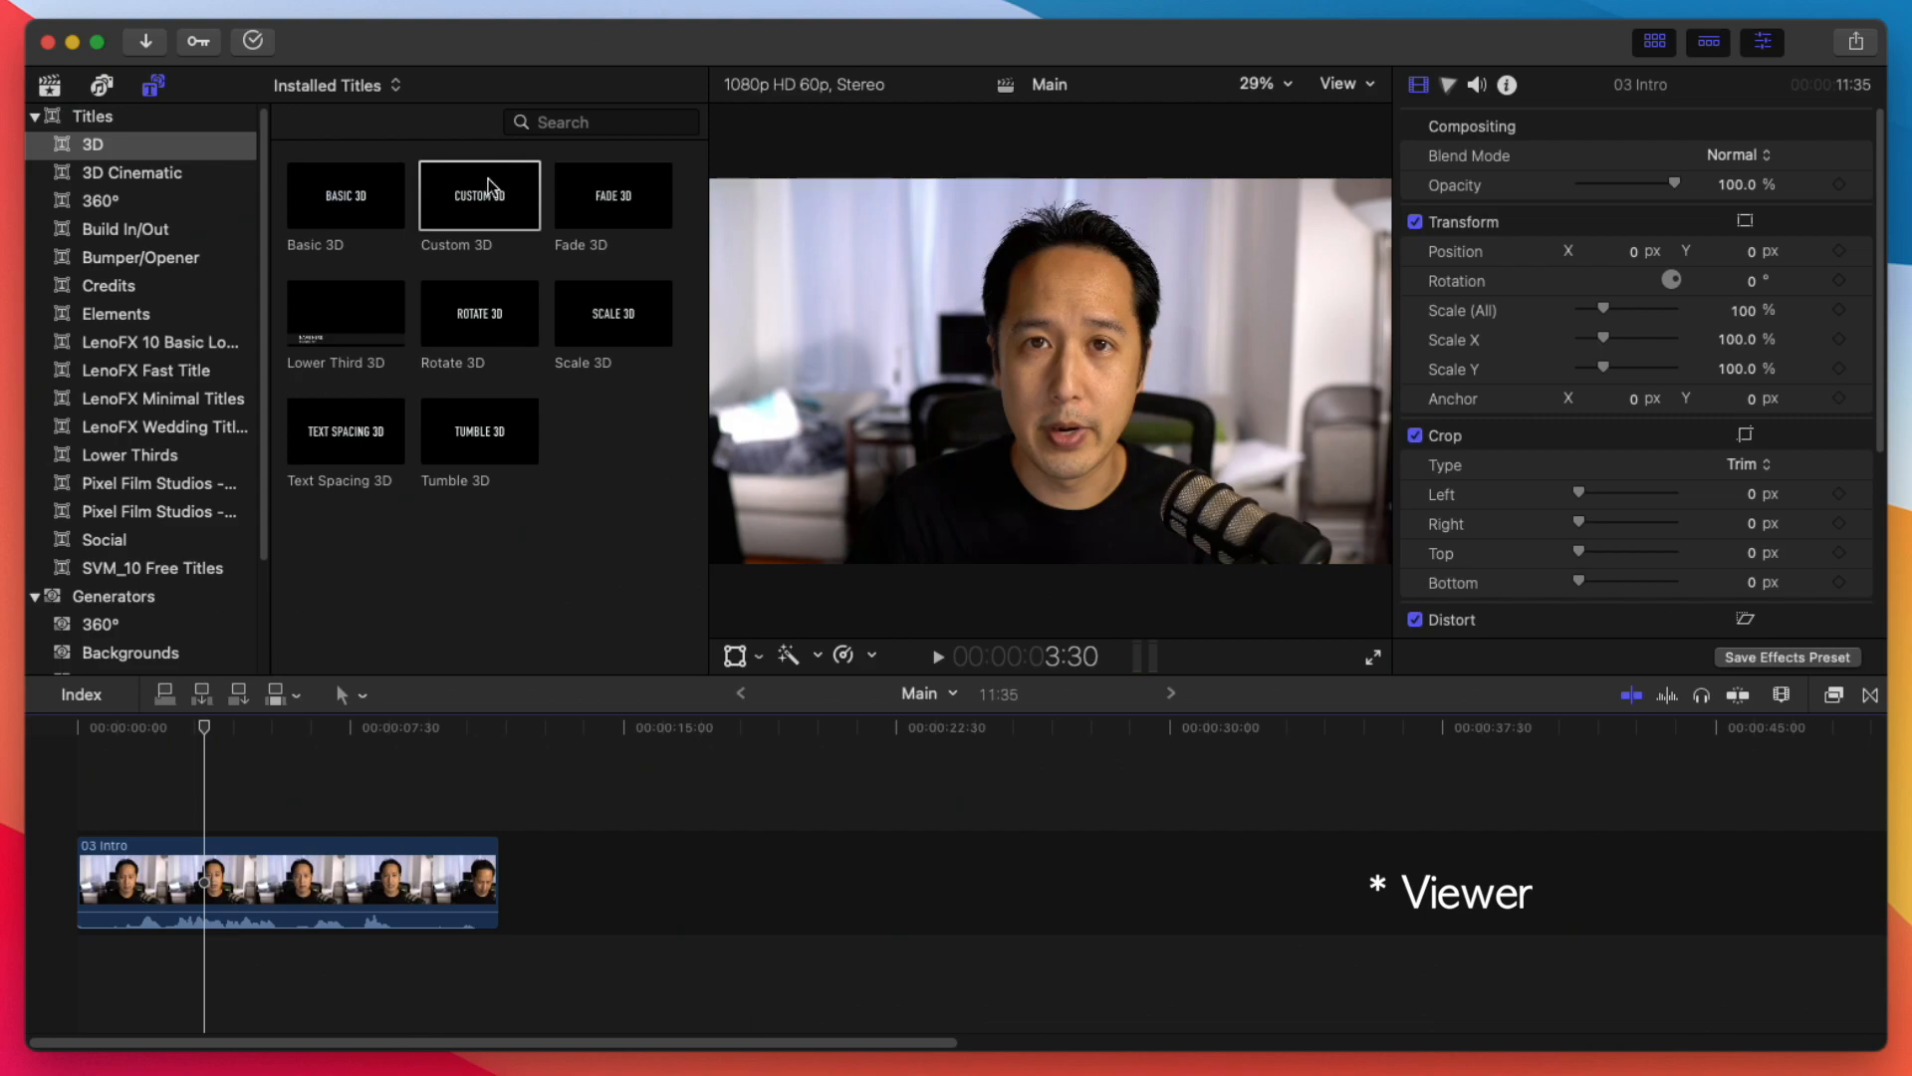
Step: Add the Custom 3D title above the 03 Intro clip with its tracker over the face
click(80, 40)
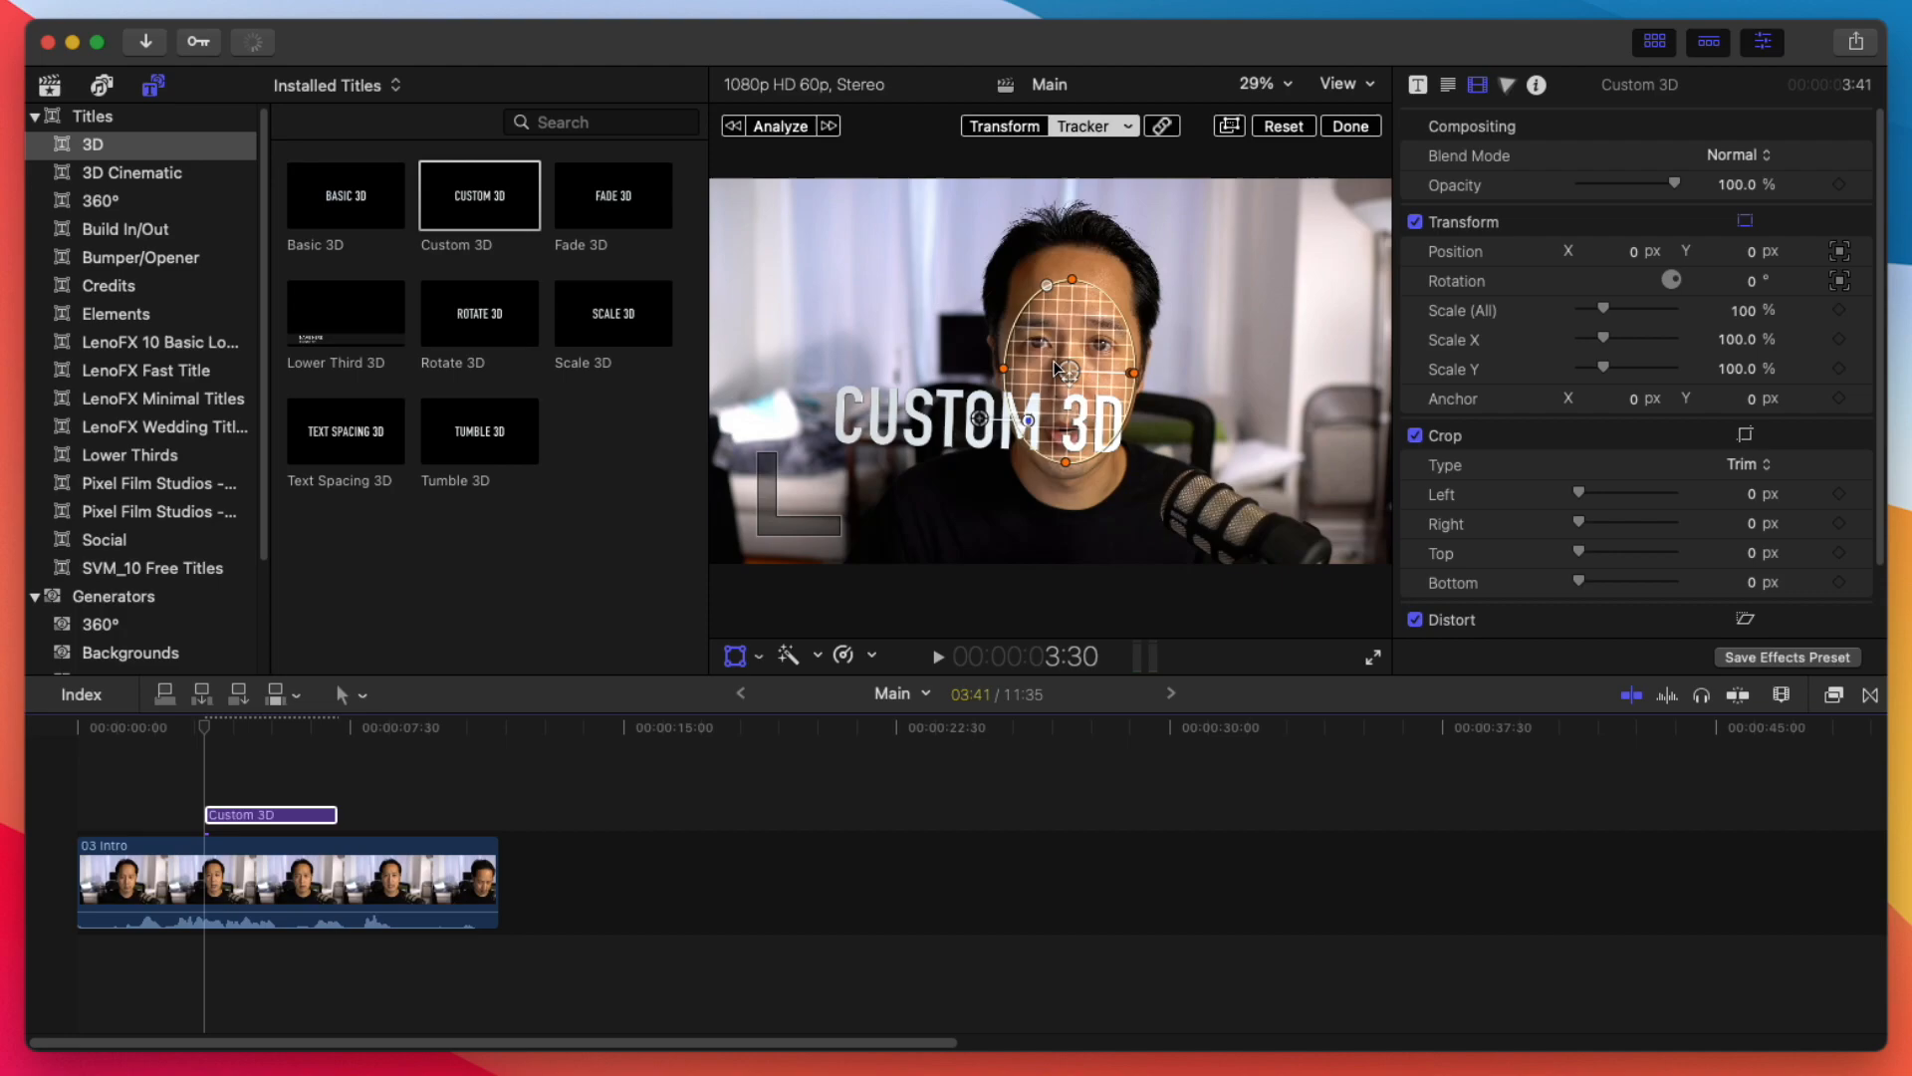
mouse_move(1028, 289)
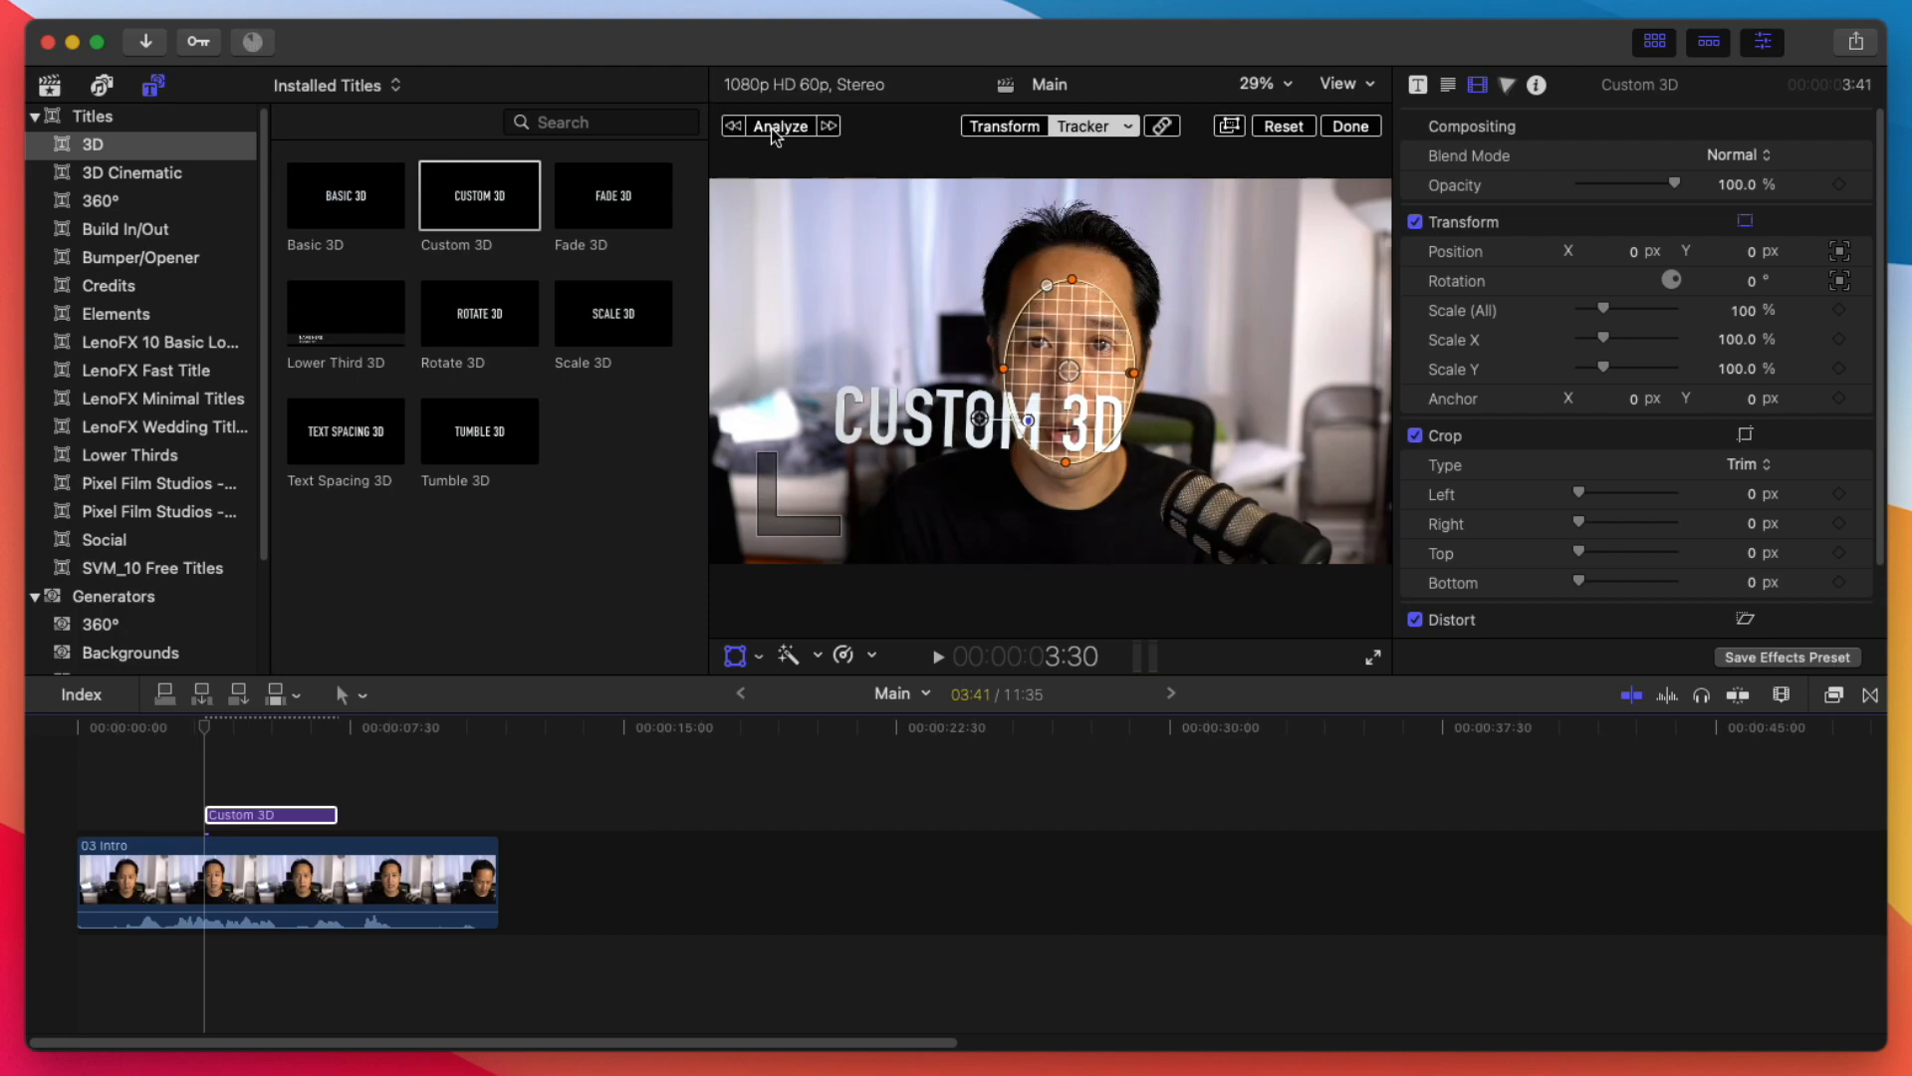
mouse_move(778, 125)
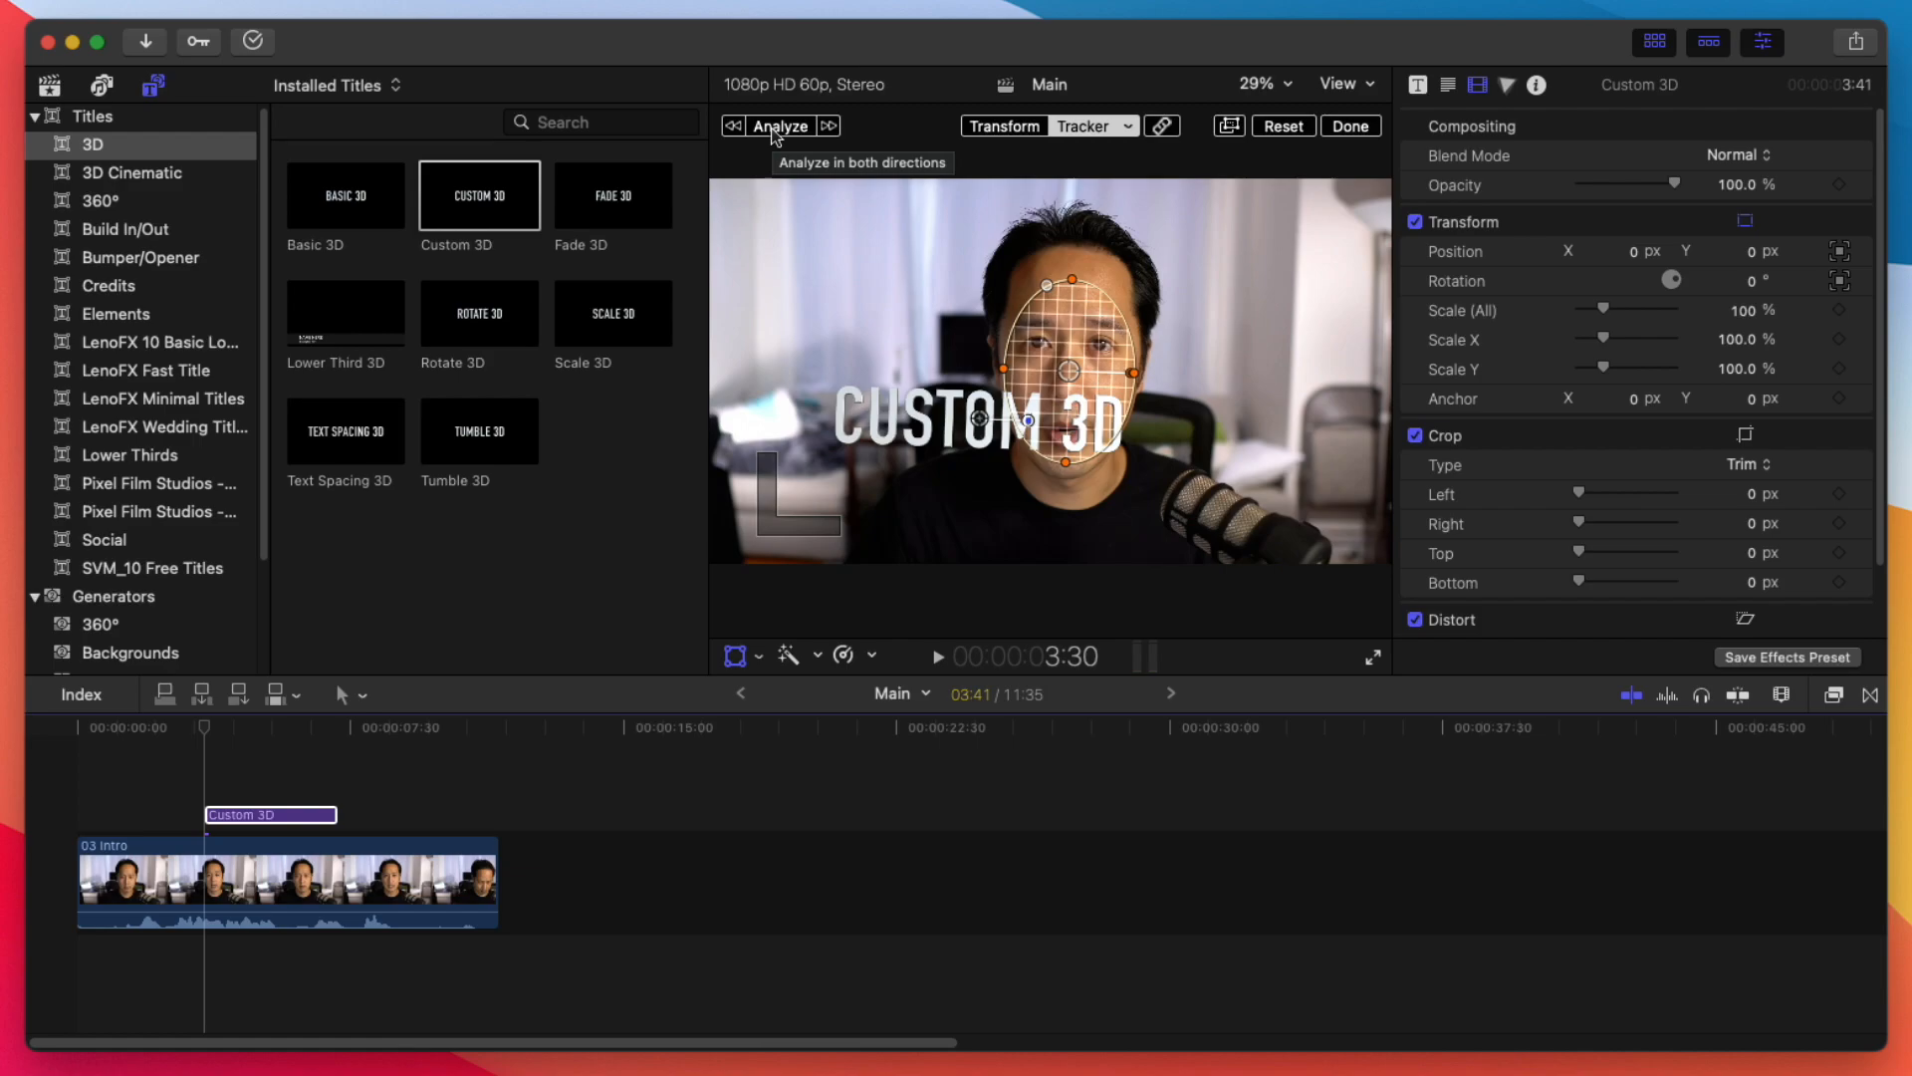
Step: Analyze the face tracker in both directions through the intro clip
click(779, 126)
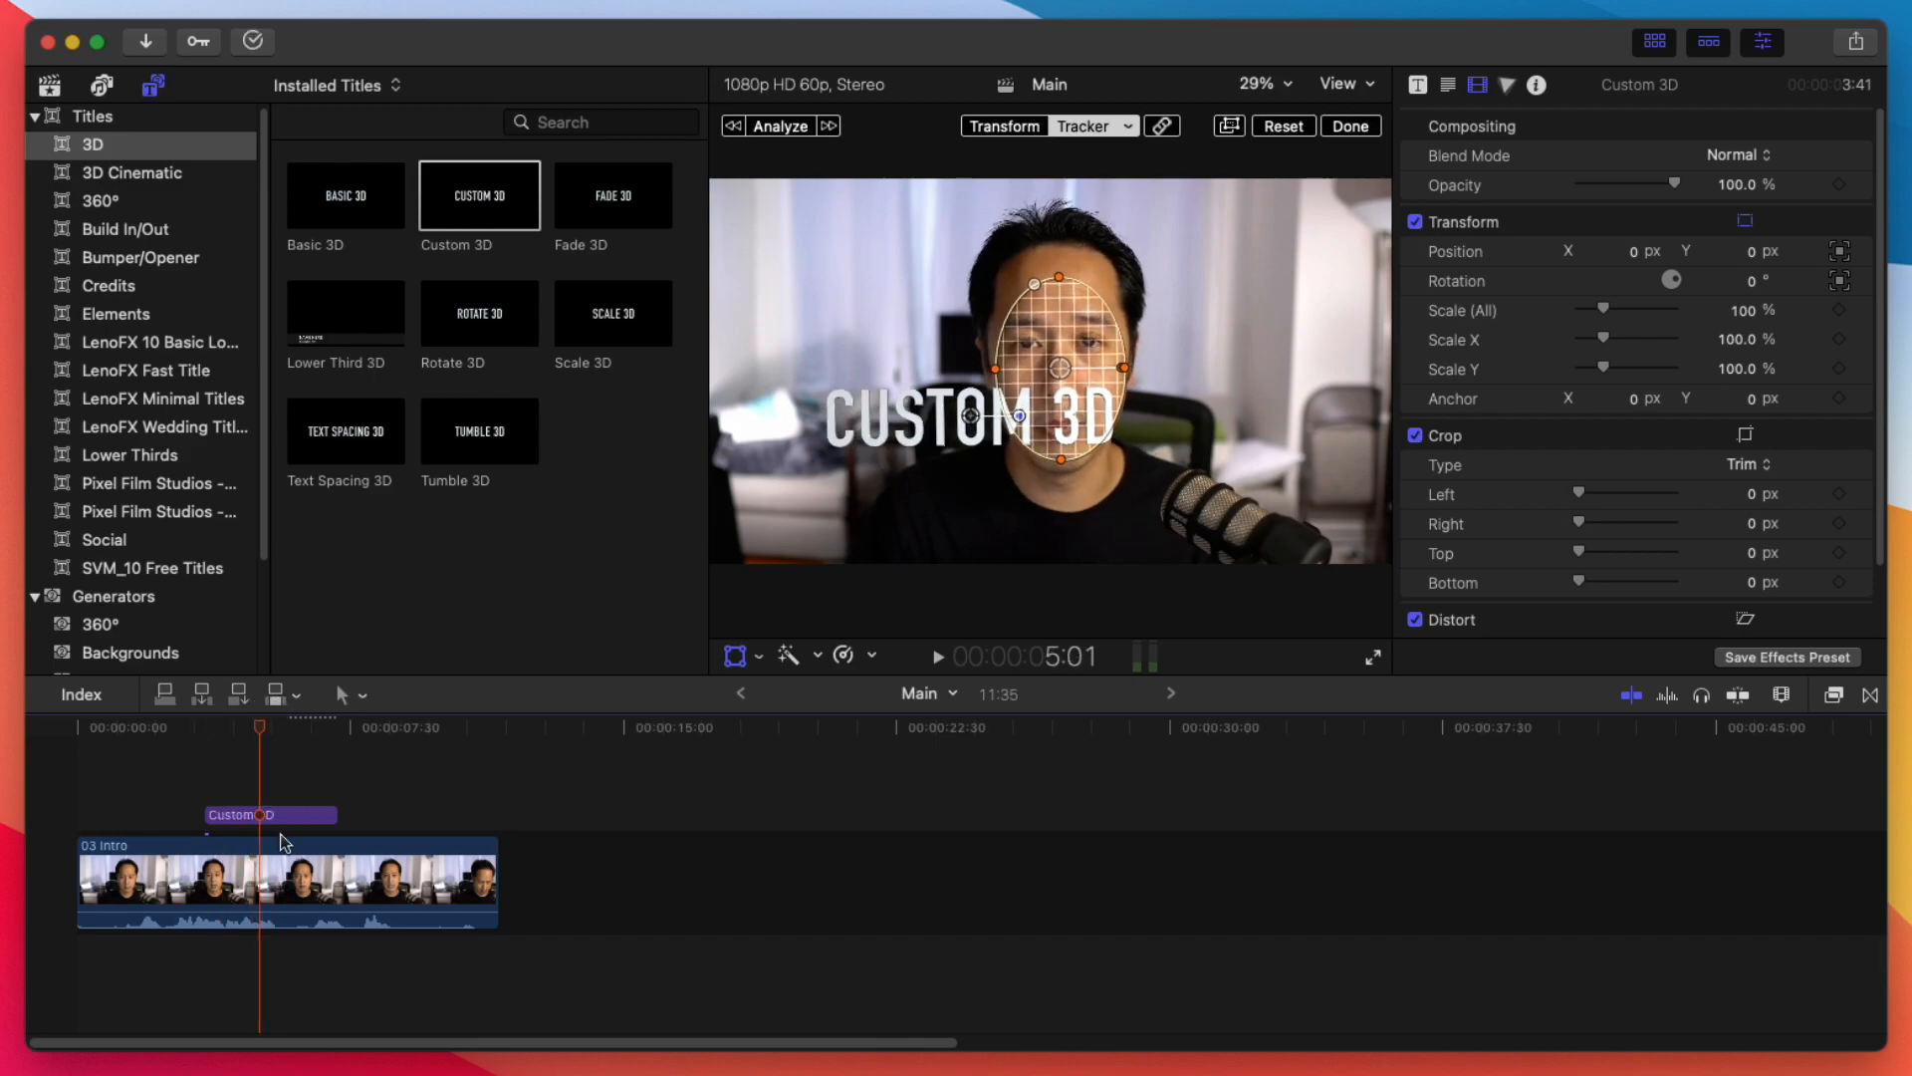
Step: Move the title onto the chest at about 54% scale and play back to check tracking
click(269, 815)
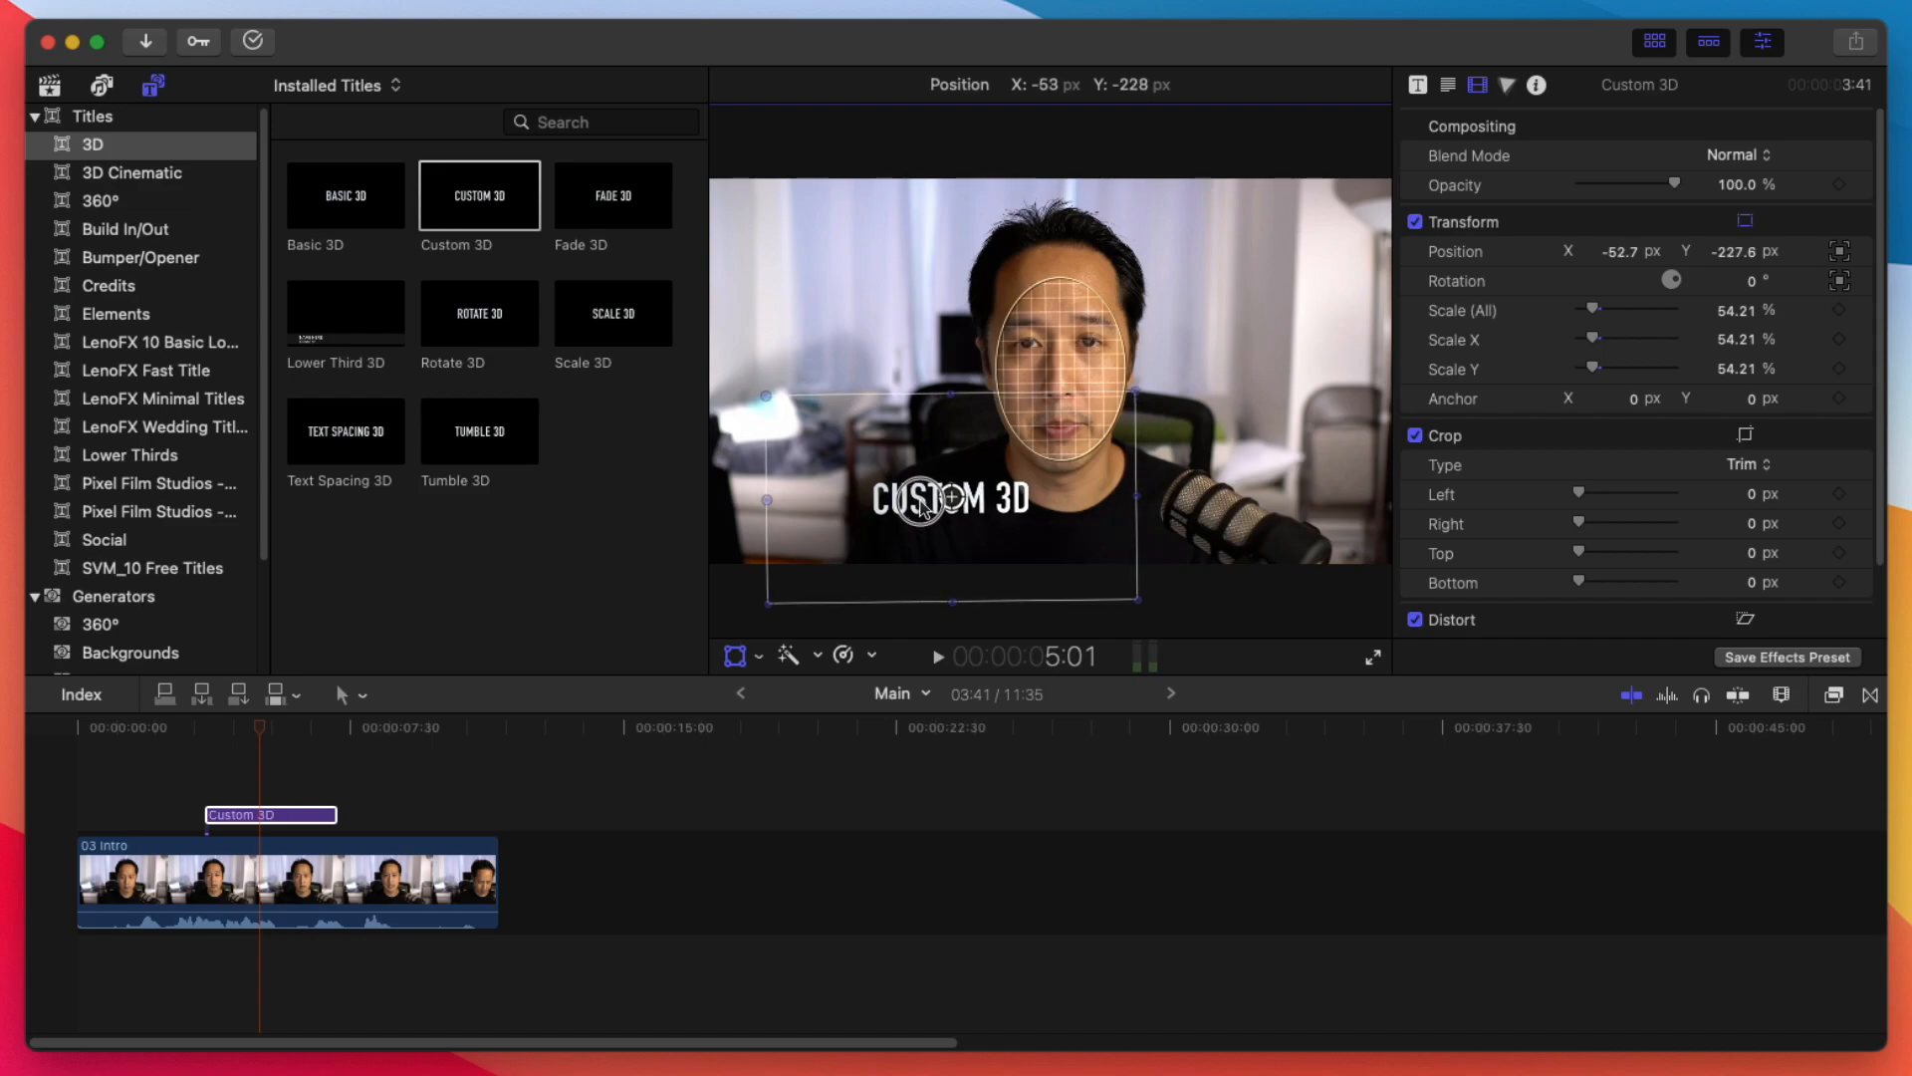
click(188, 727)
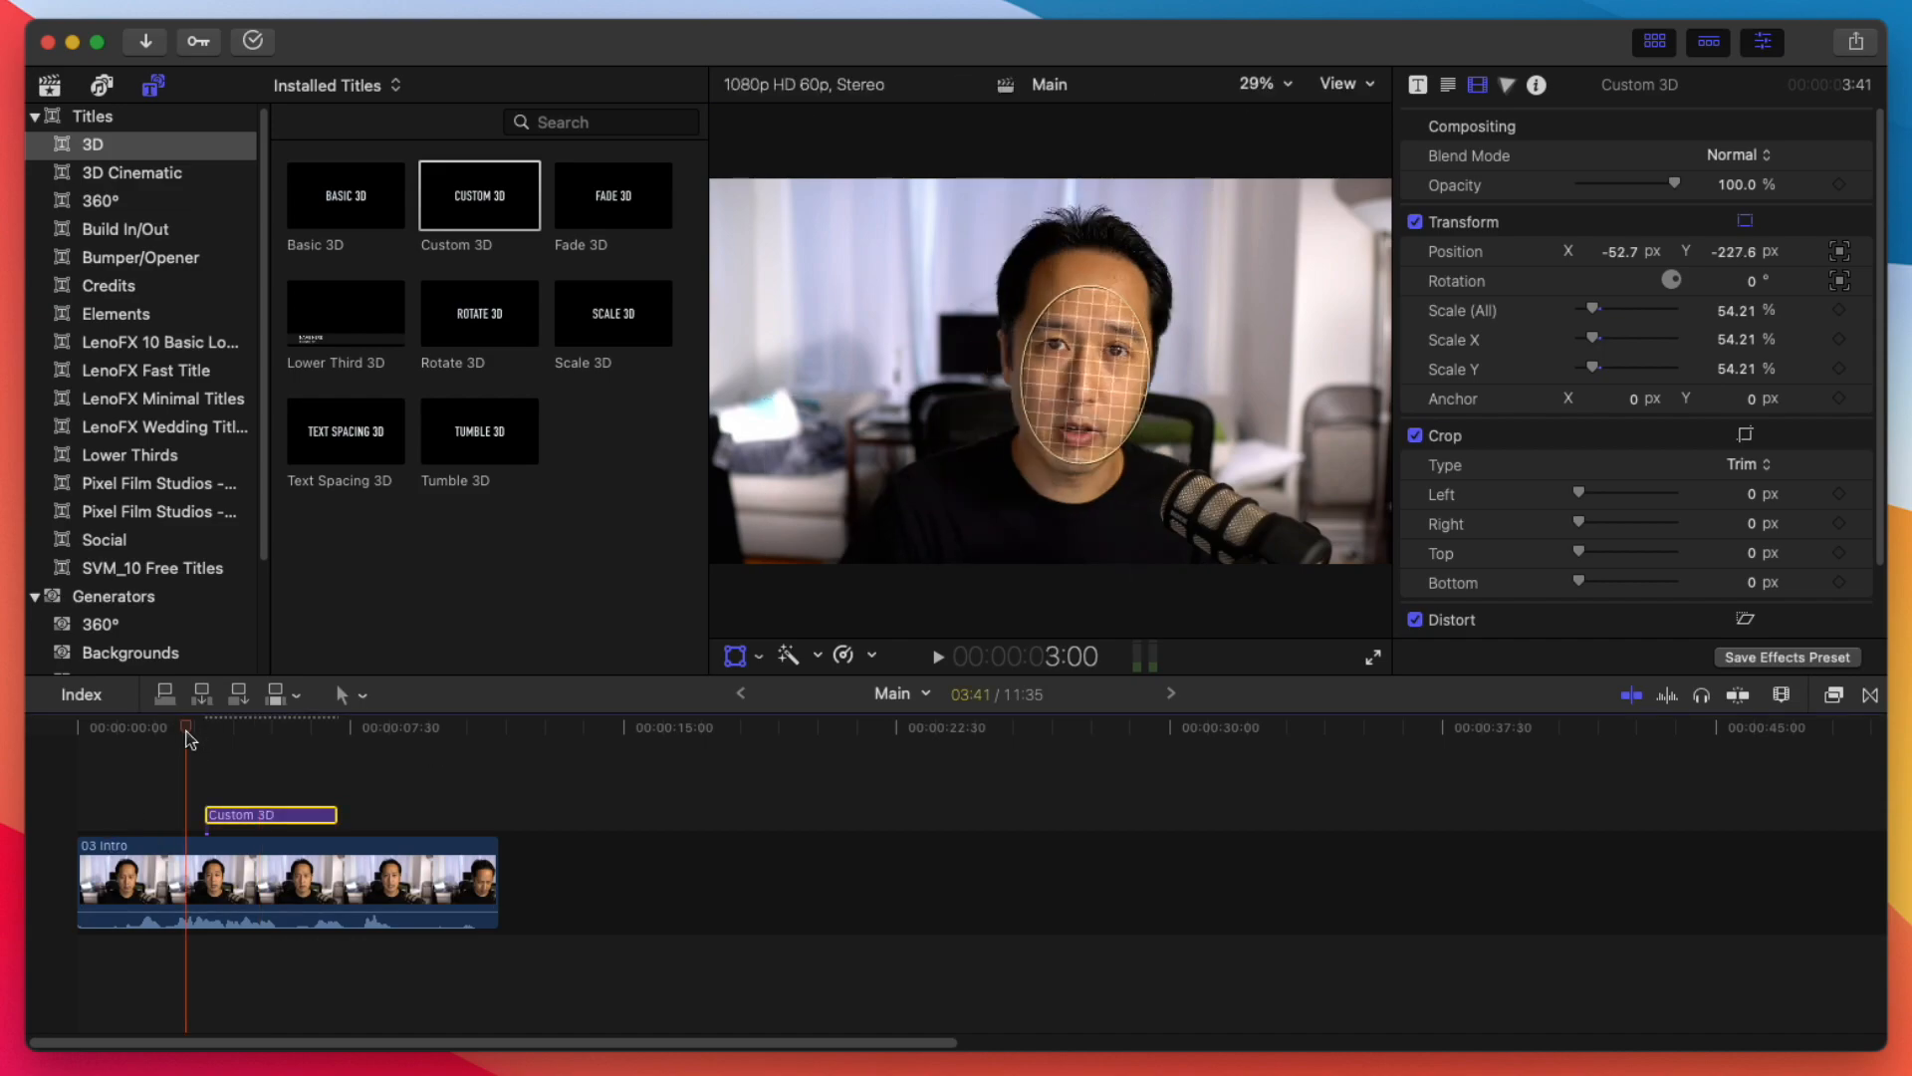
click(938, 655)
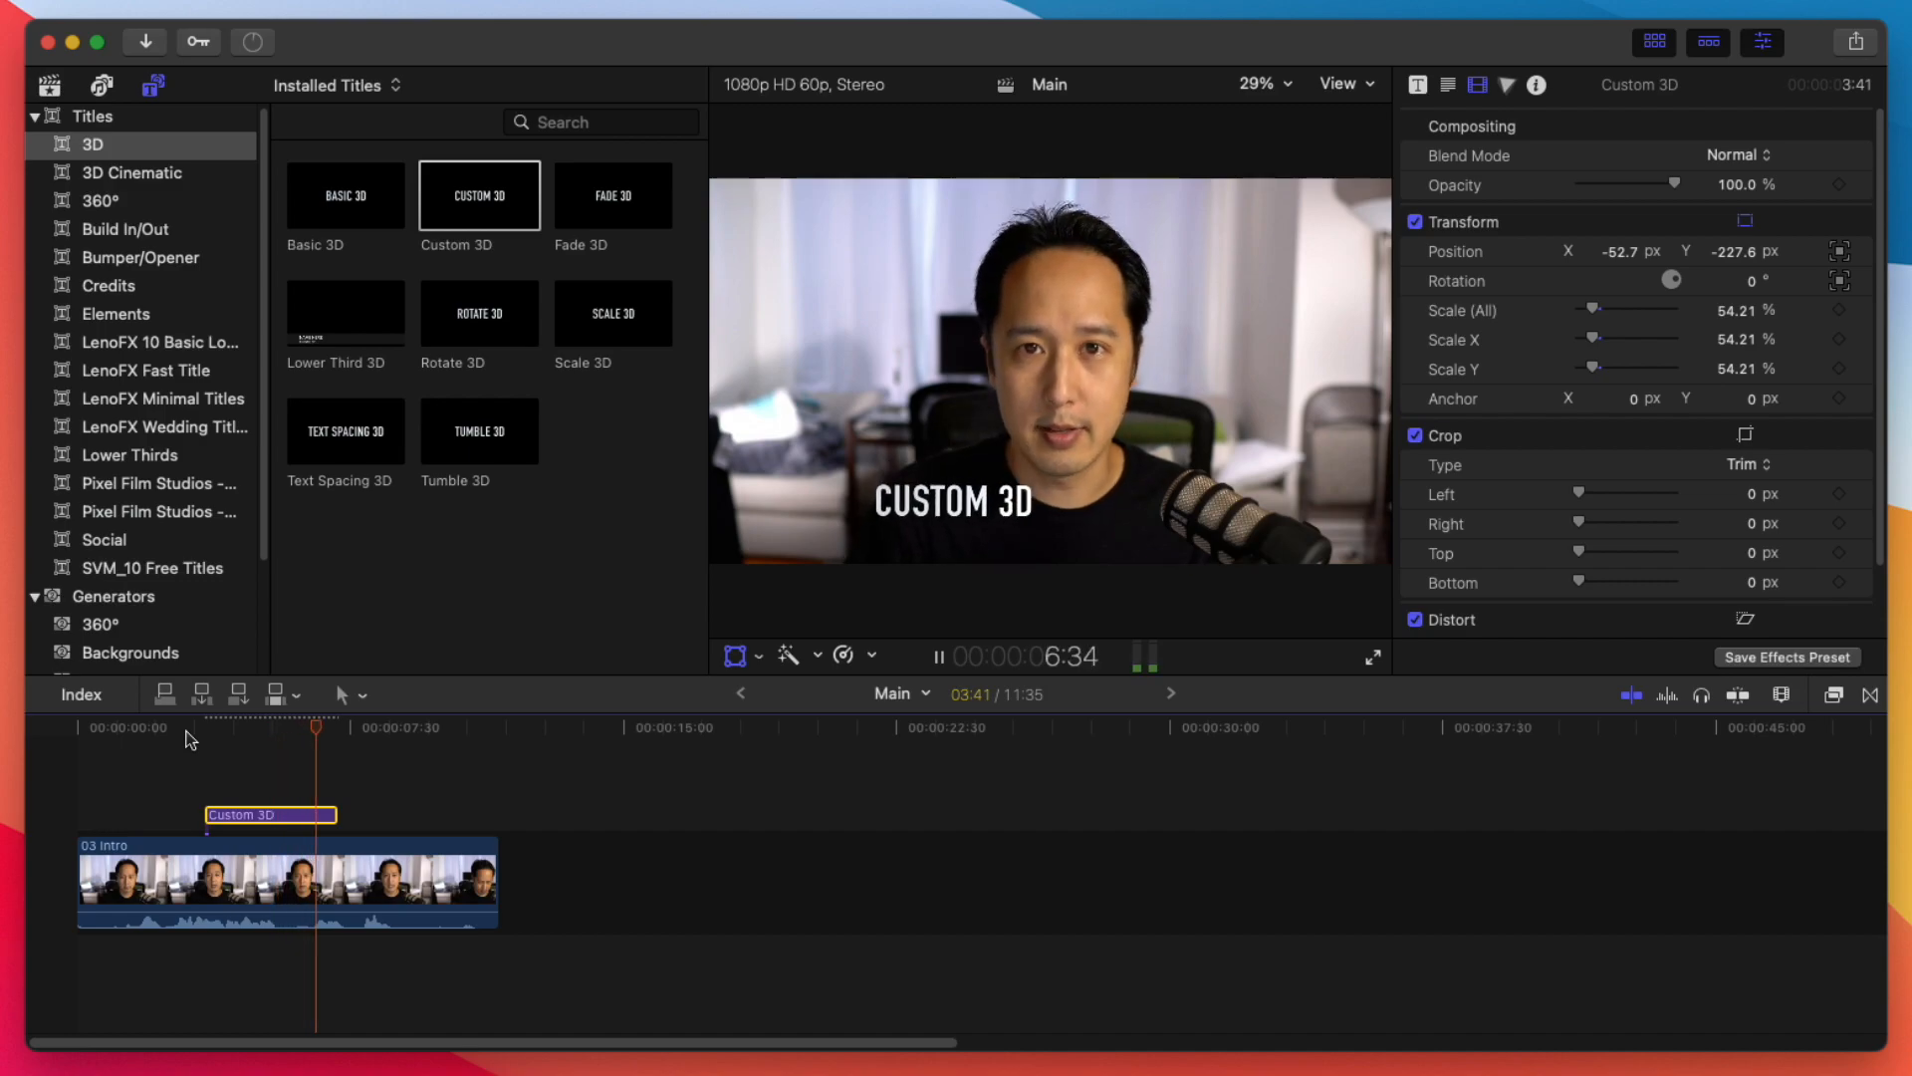
click(939, 655)
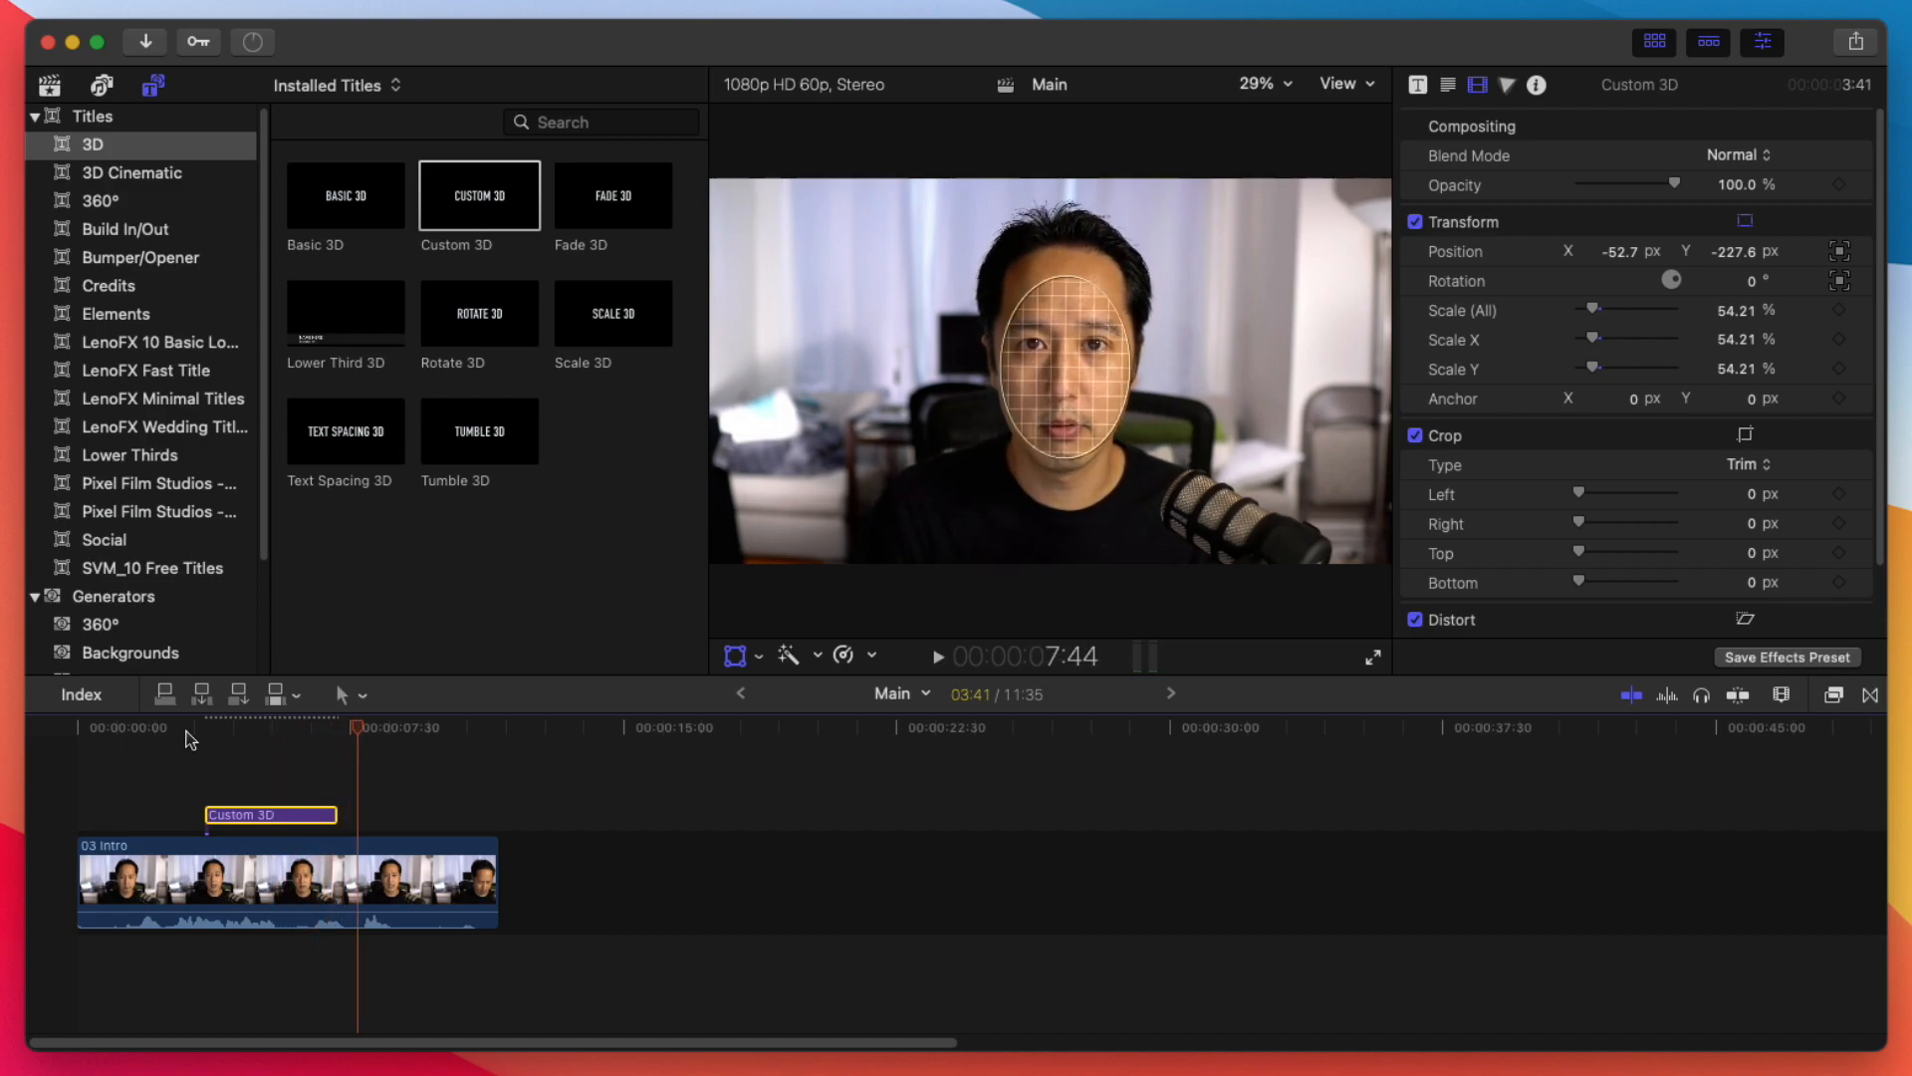
mouse_move(263, 857)
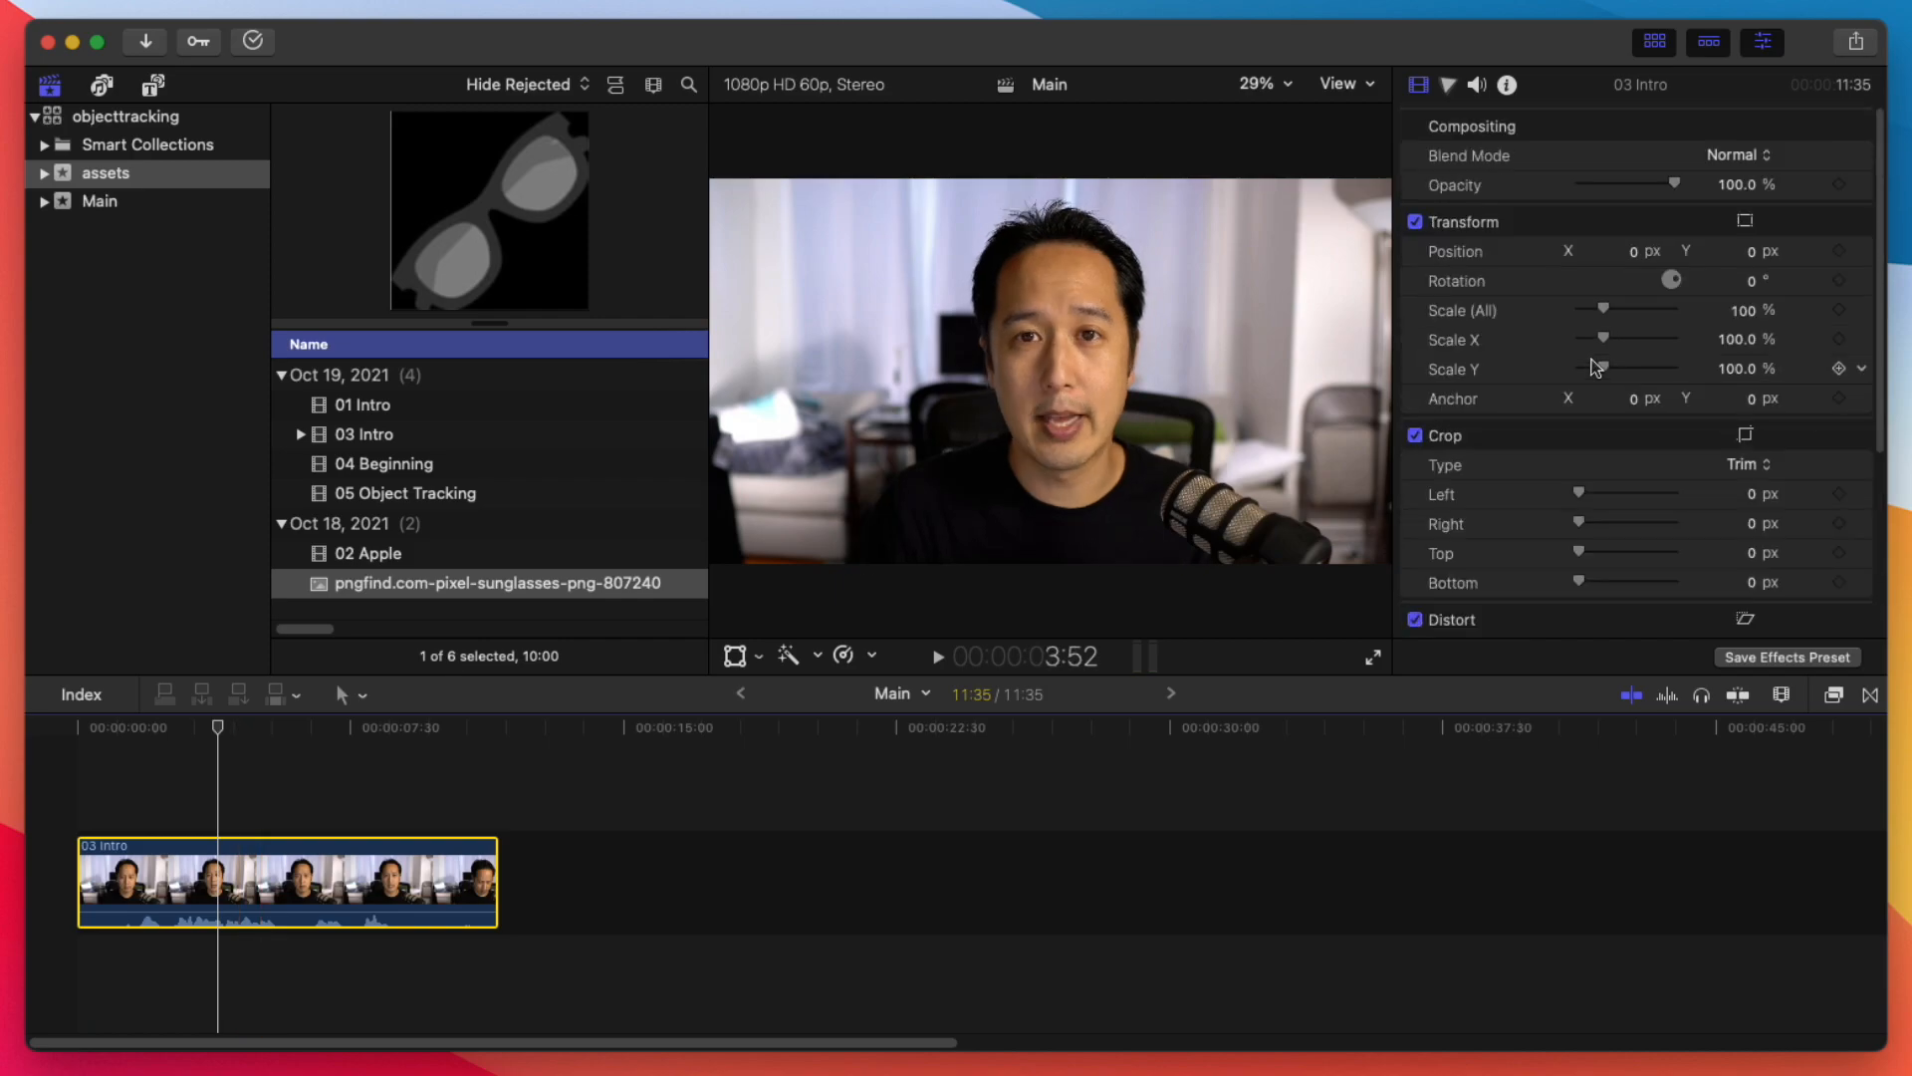
Step: Add a new object tracker to the 03 Intro clip from the Video Inspector's Trackers section
scroll(down, 3)
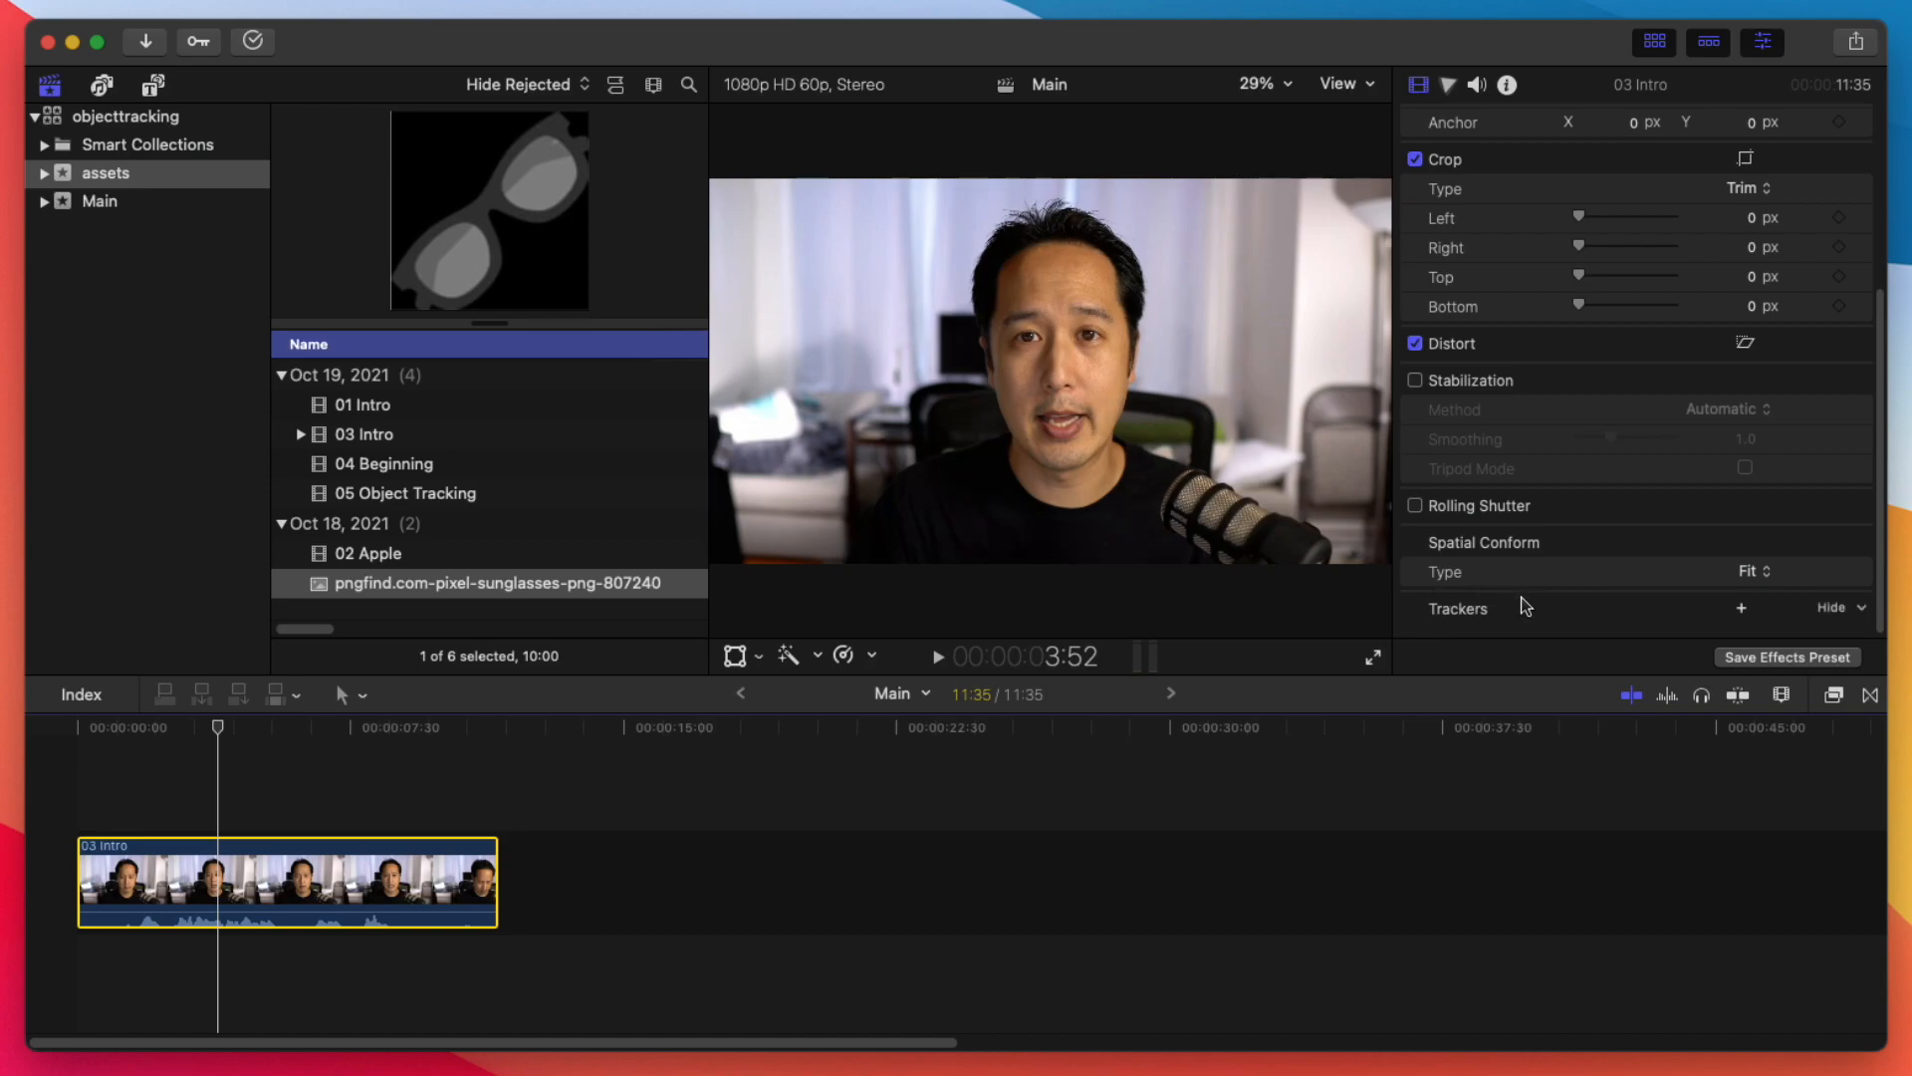
mouse_move(1741, 615)
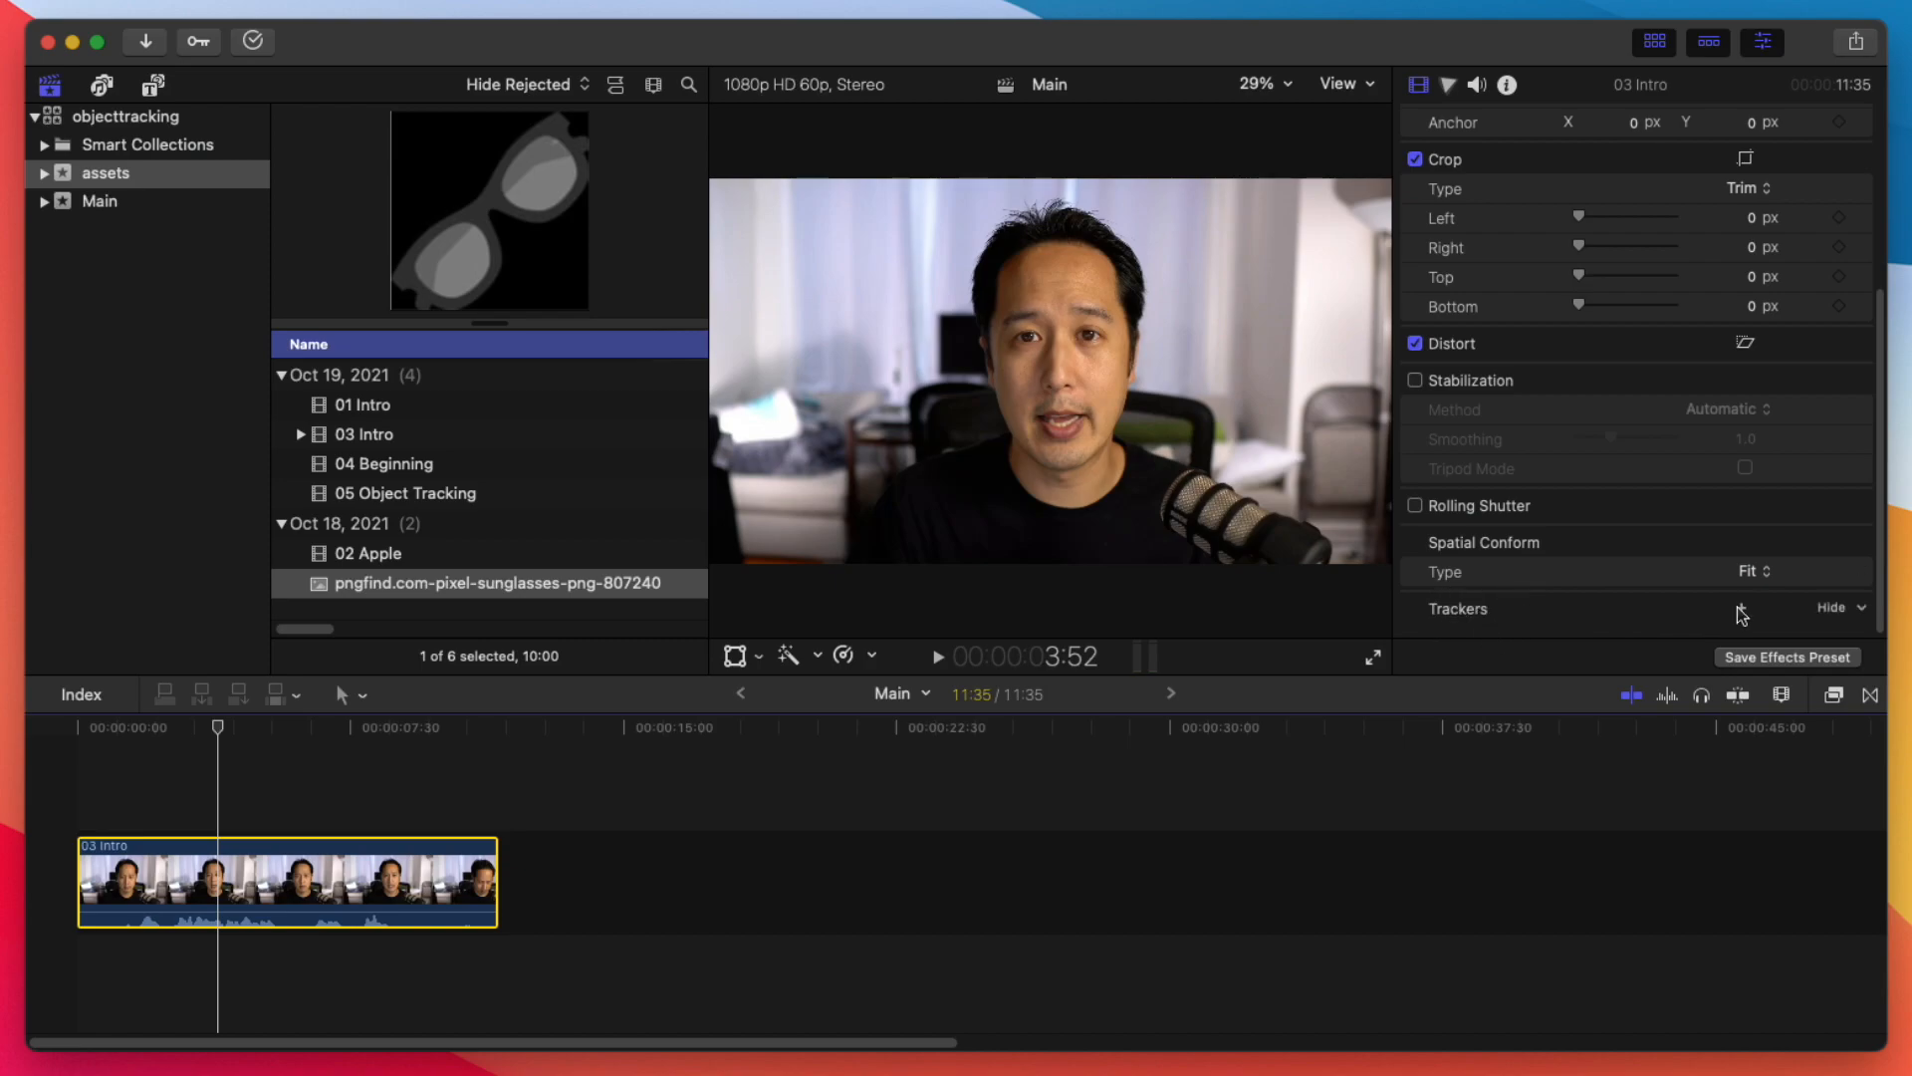
click(1741, 609)
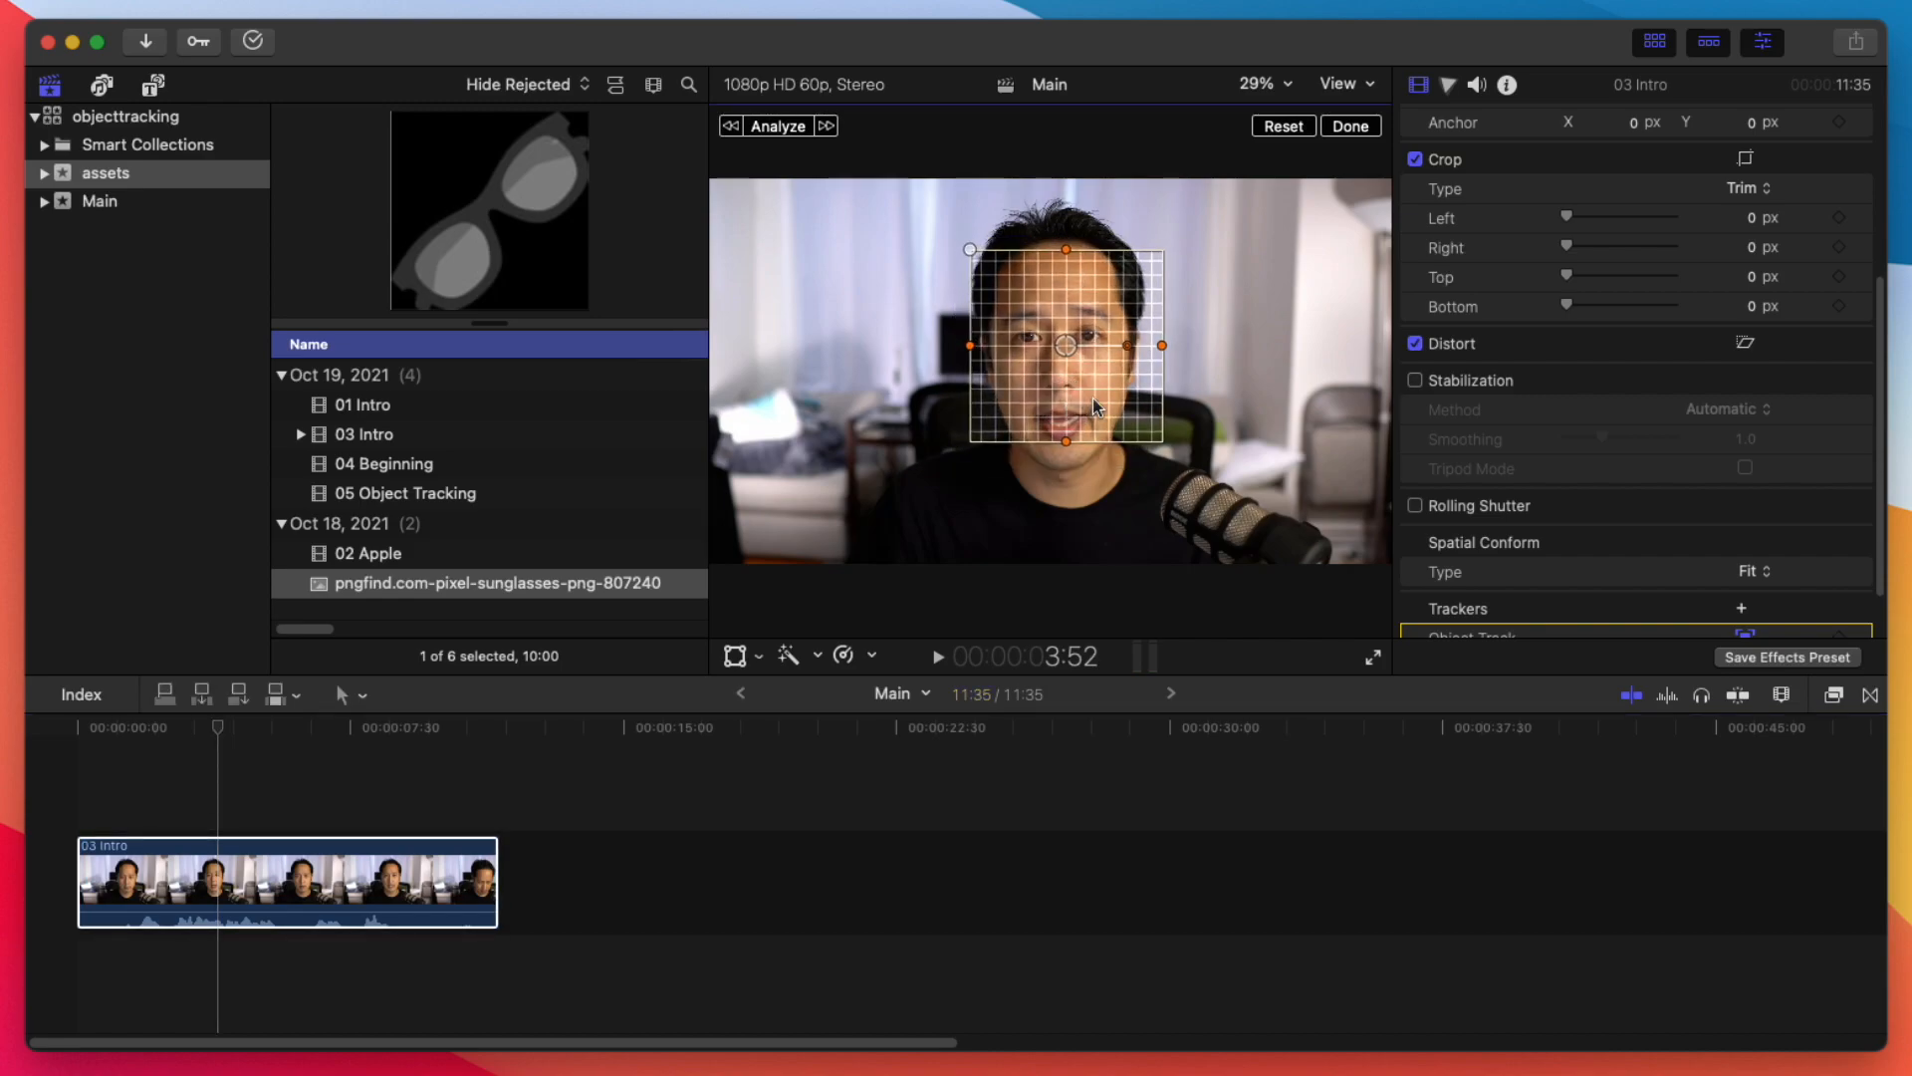
mouse_move(1165, 350)
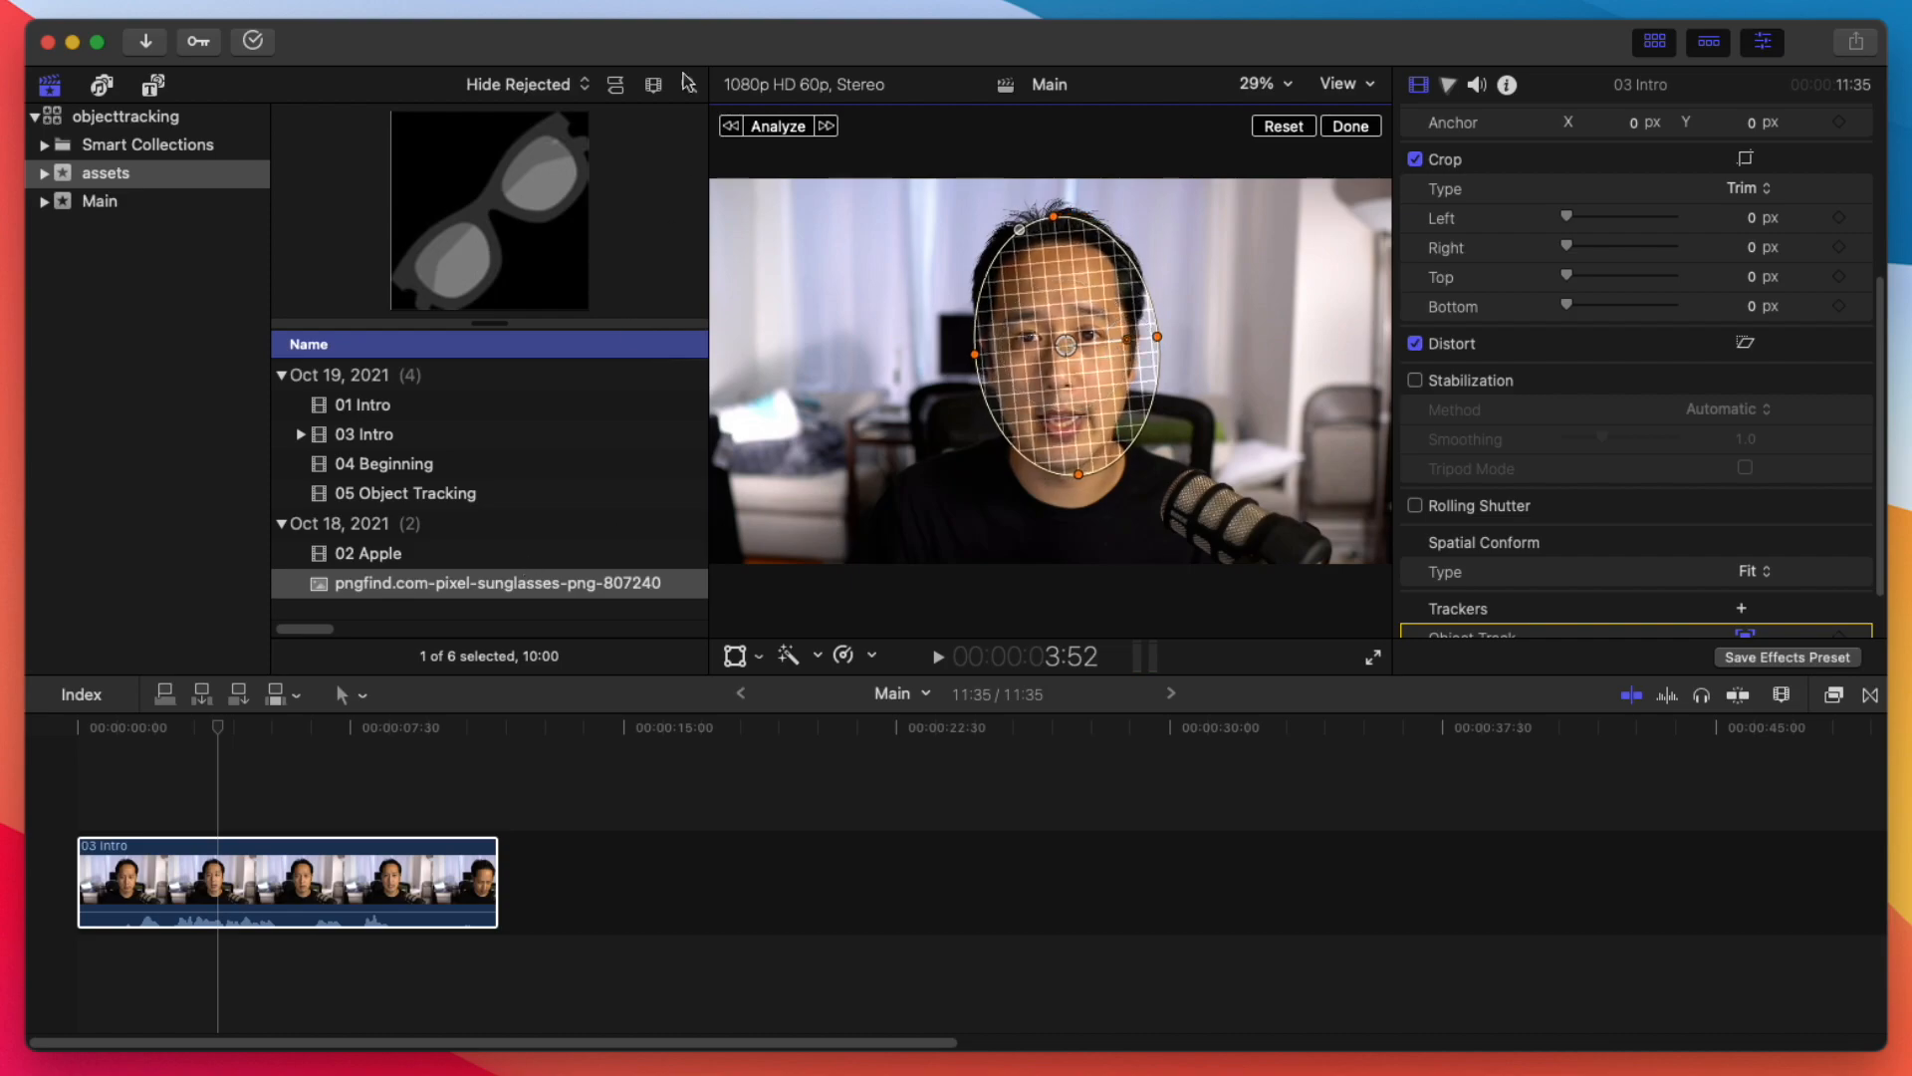
Step: Connect a Basic Title above the 03 Intro clip
click(777, 125)
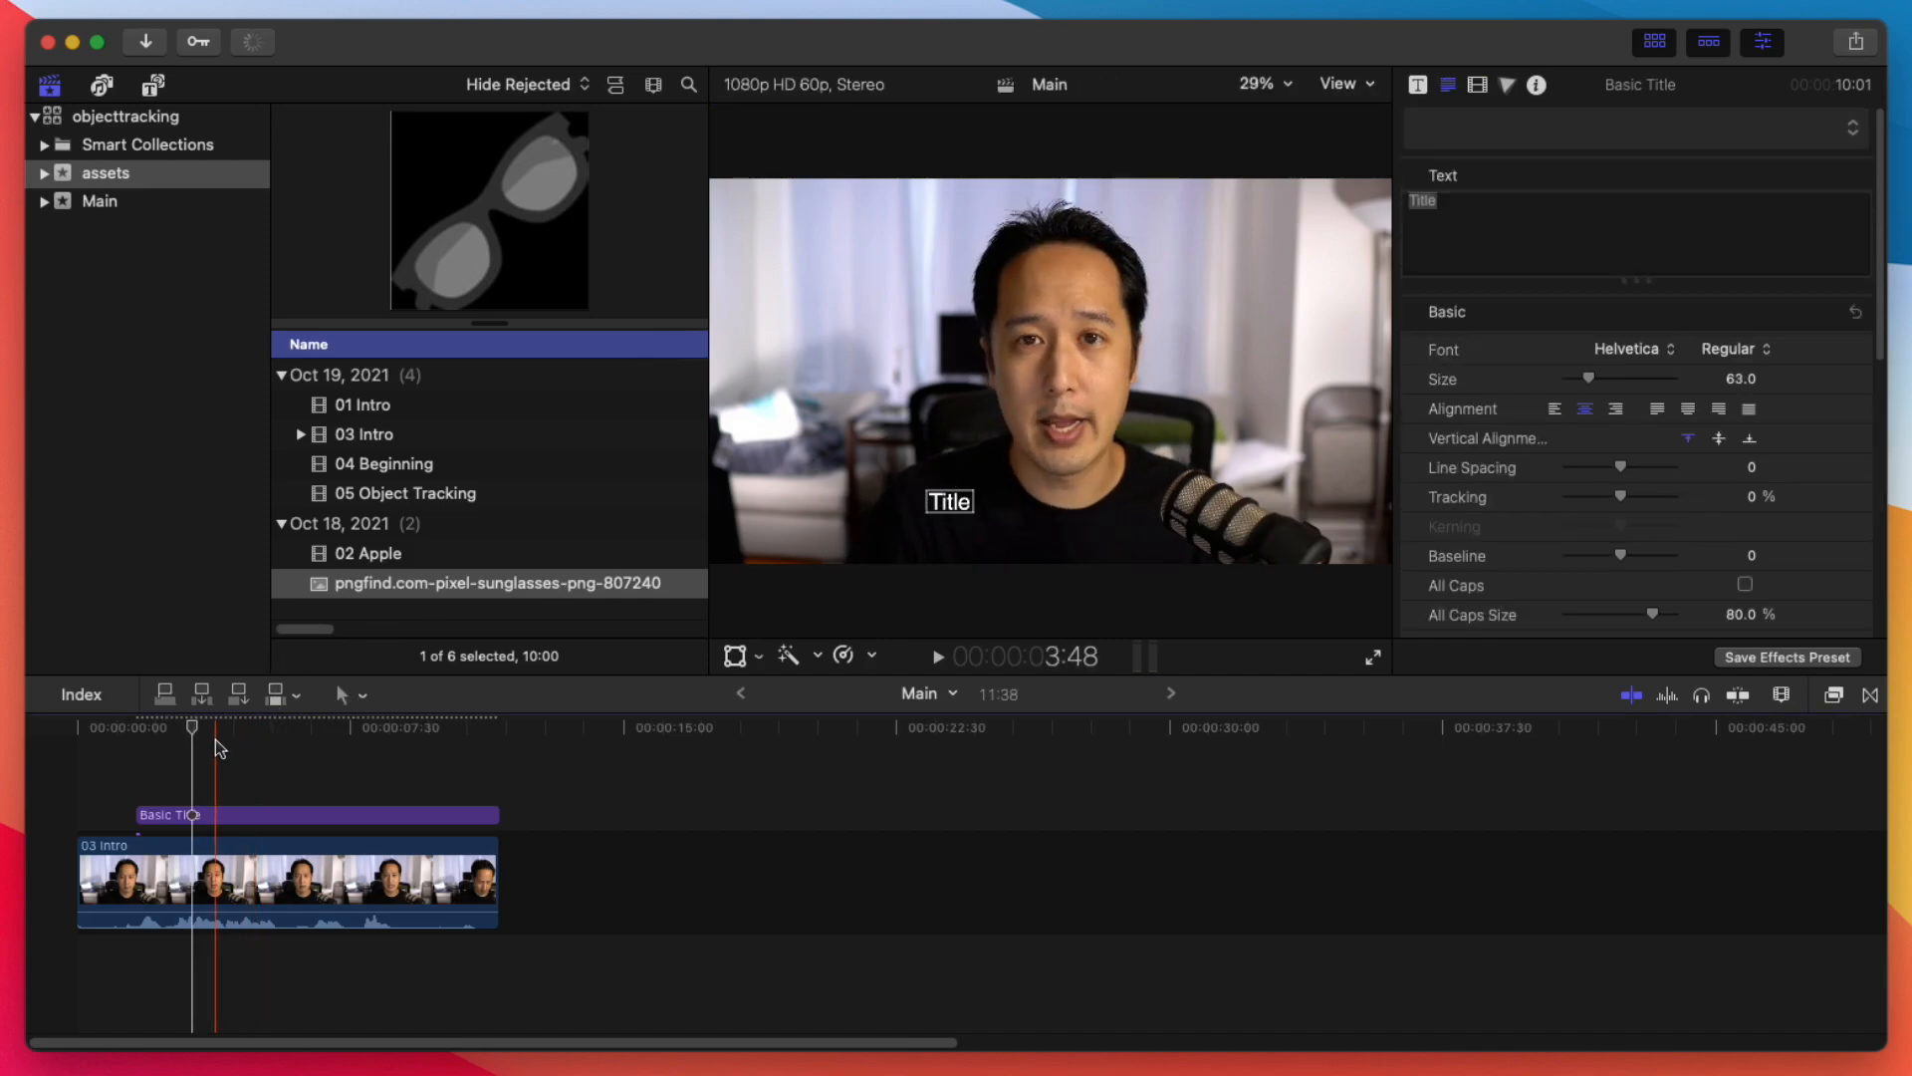
Step: Rename the intro clip's face tracker to 'Patrick Track'
click(286, 880)
text(P)
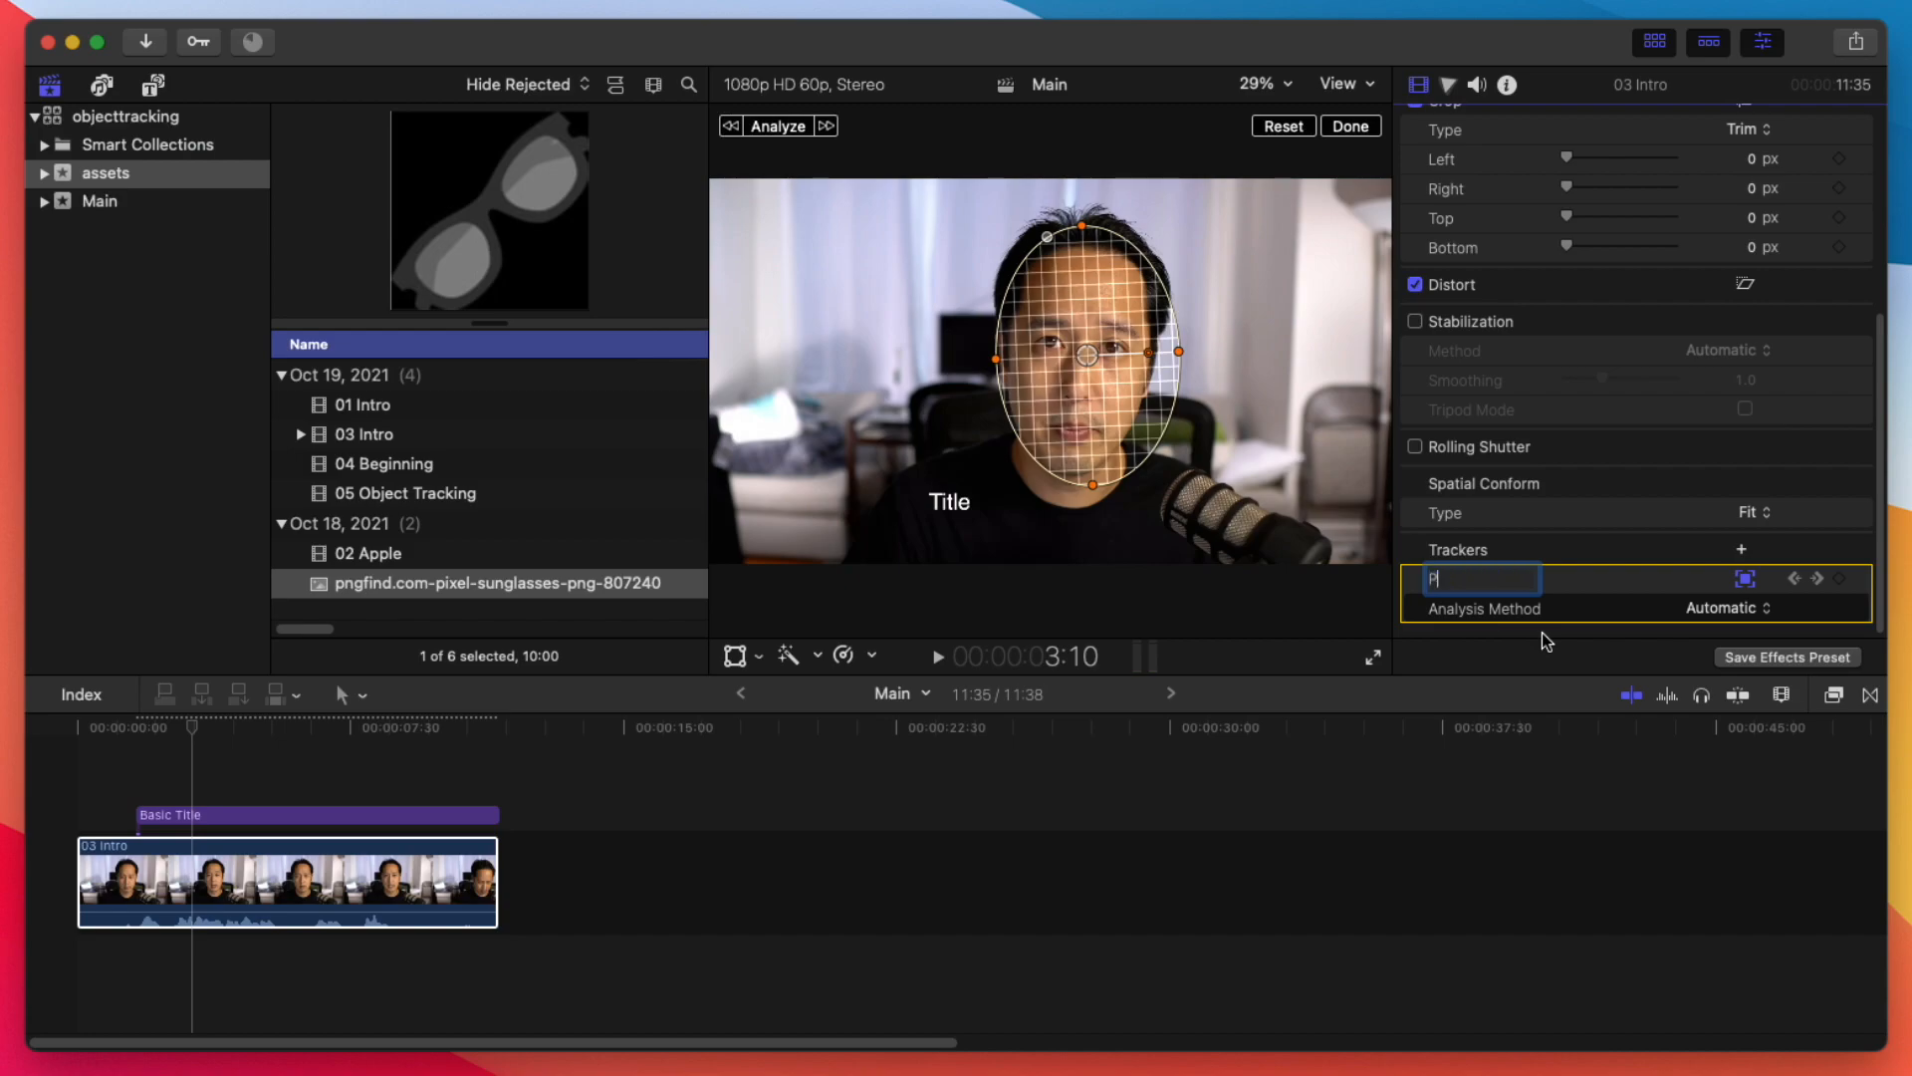
text(atrick Track)
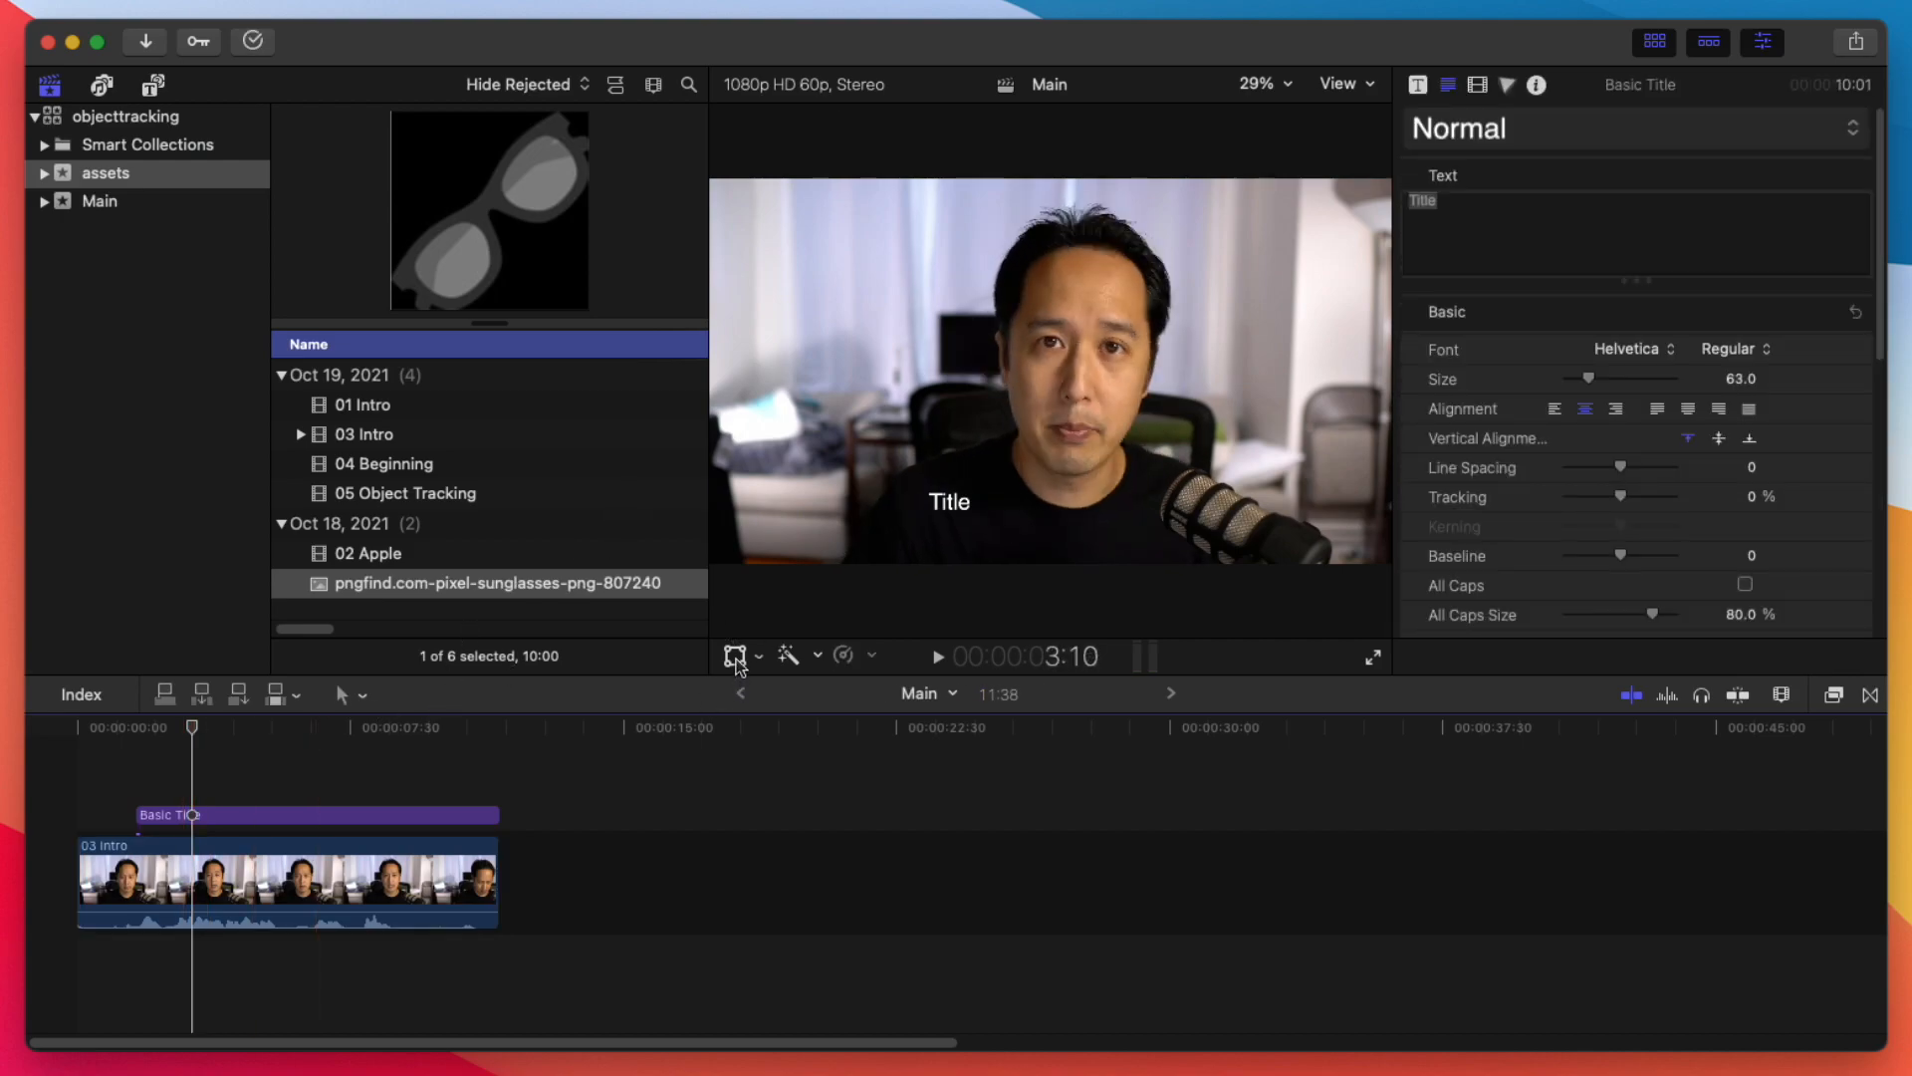
Step: Link the Basic Title to the intro clip's 'Patrick Track' face tracker
click(735, 655)
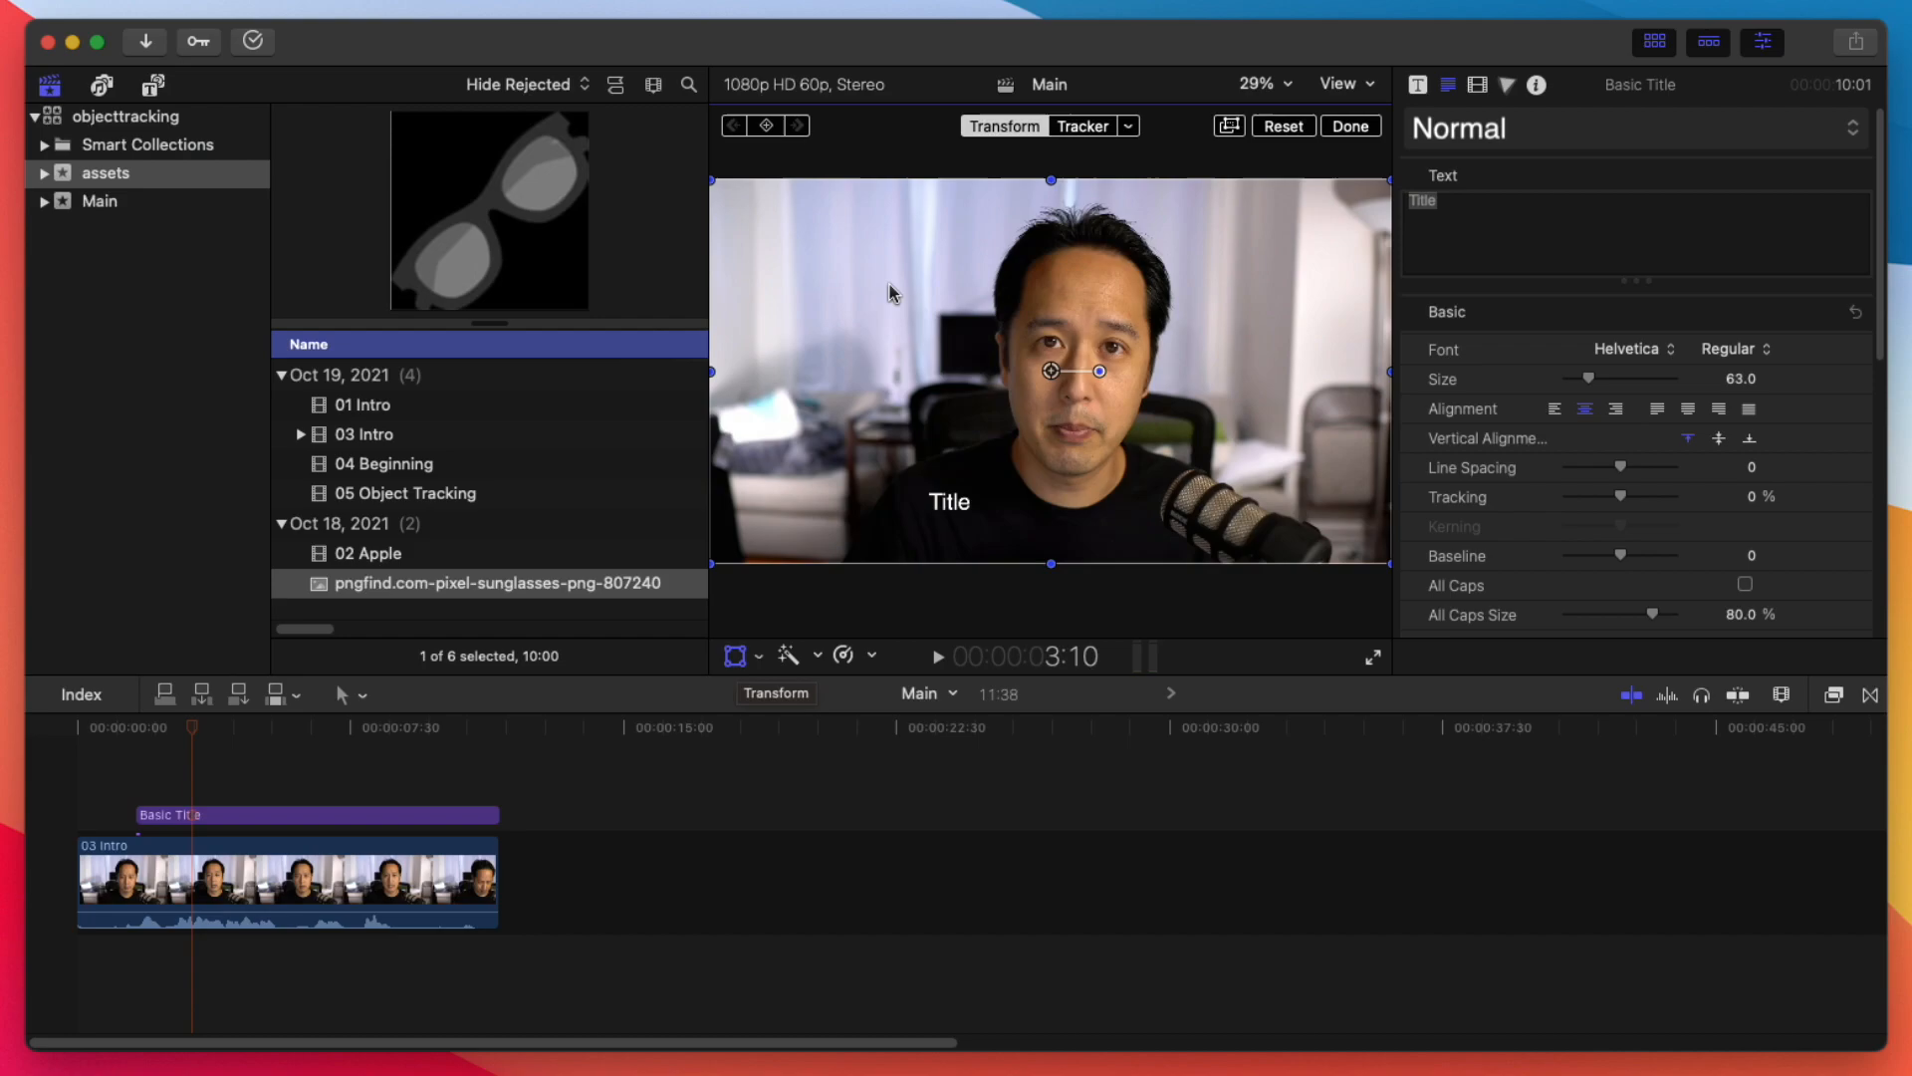
click(1127, 126)
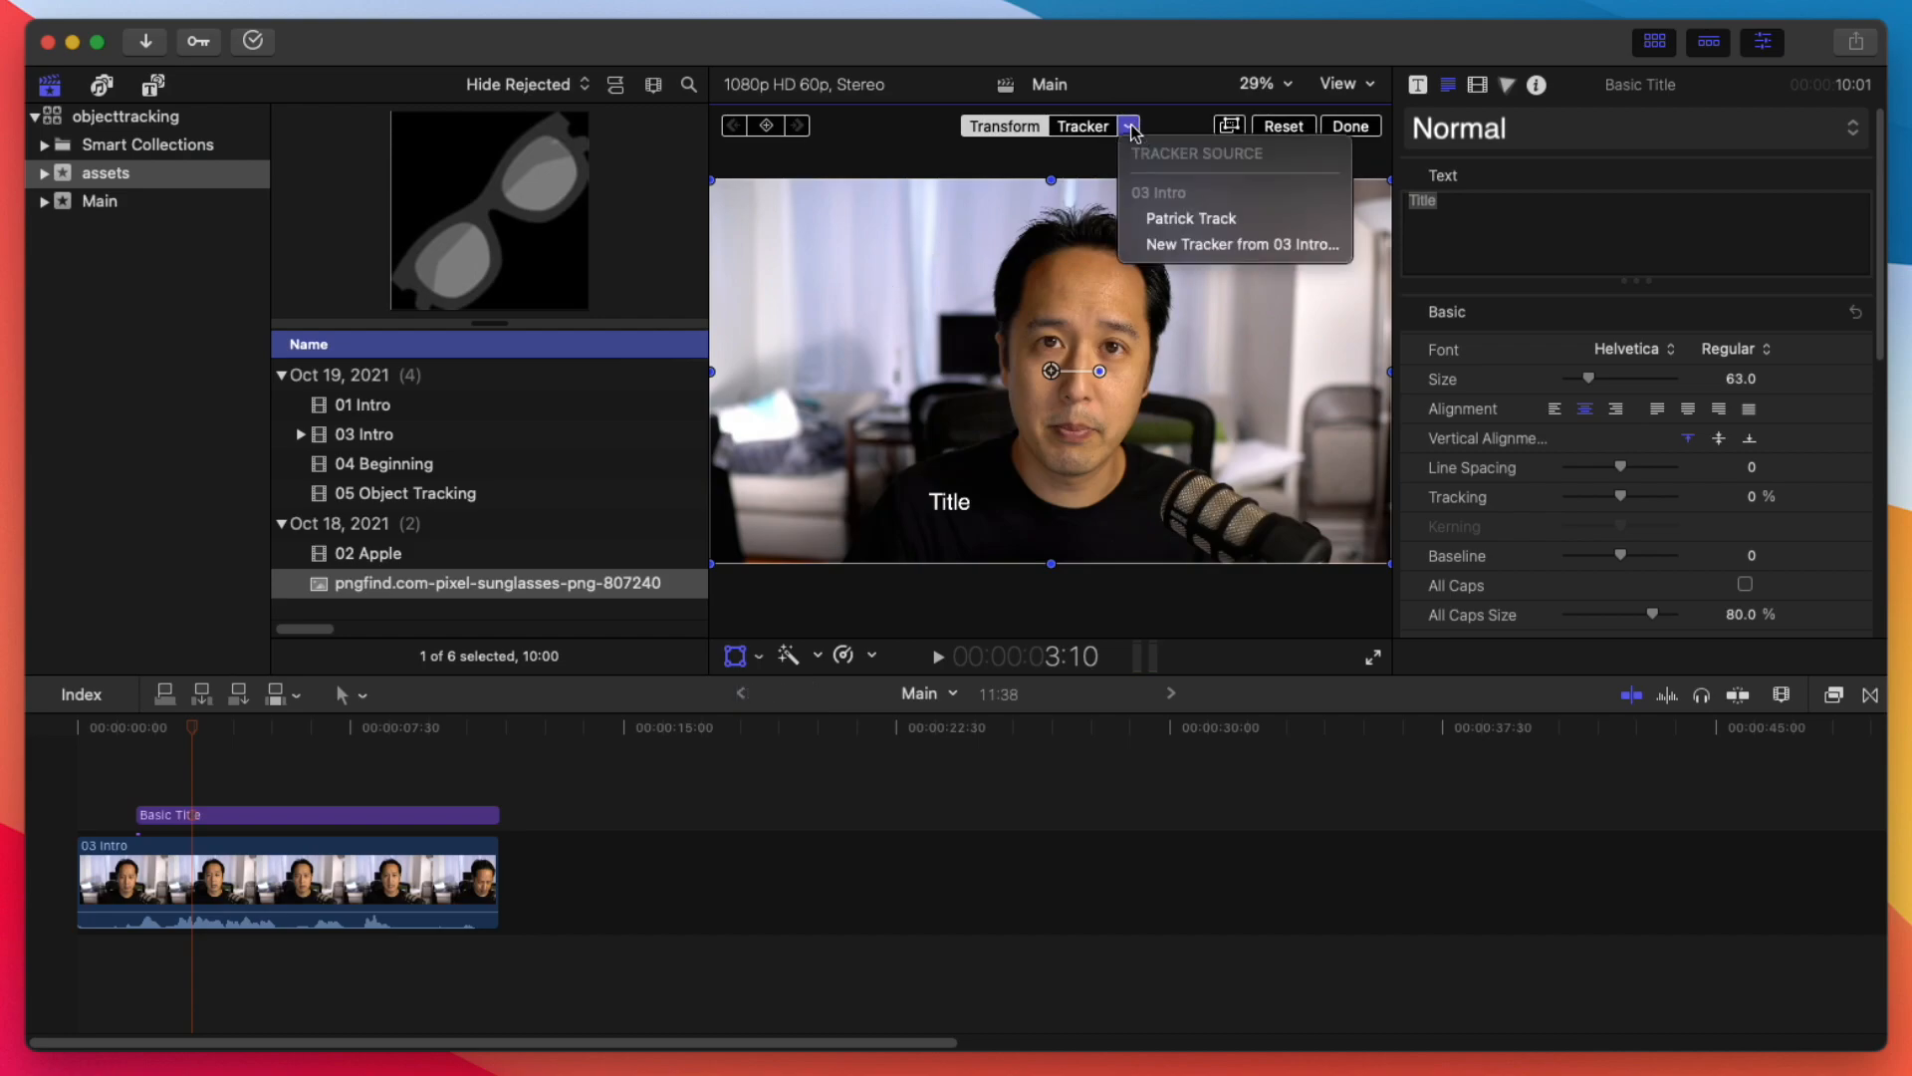
mouse_move(1187, 219)
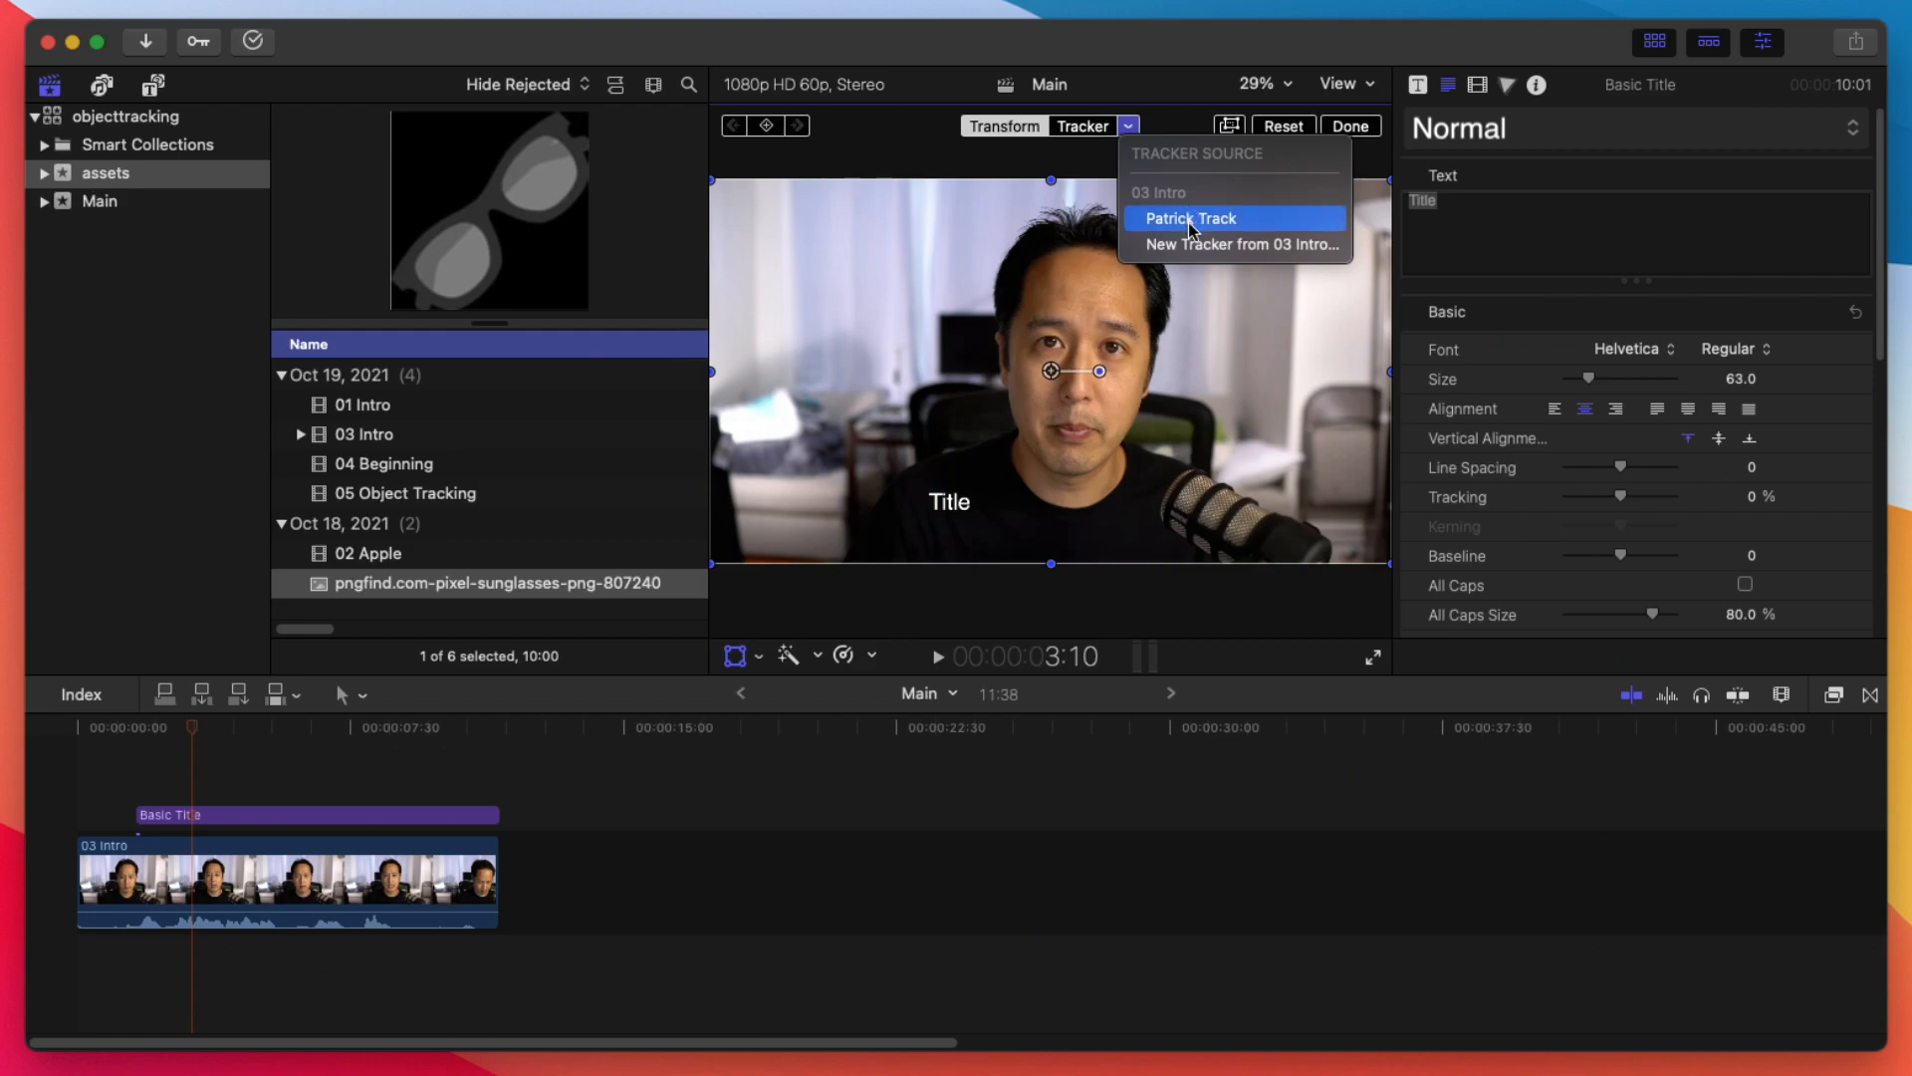
mouse_move(1197, 227)
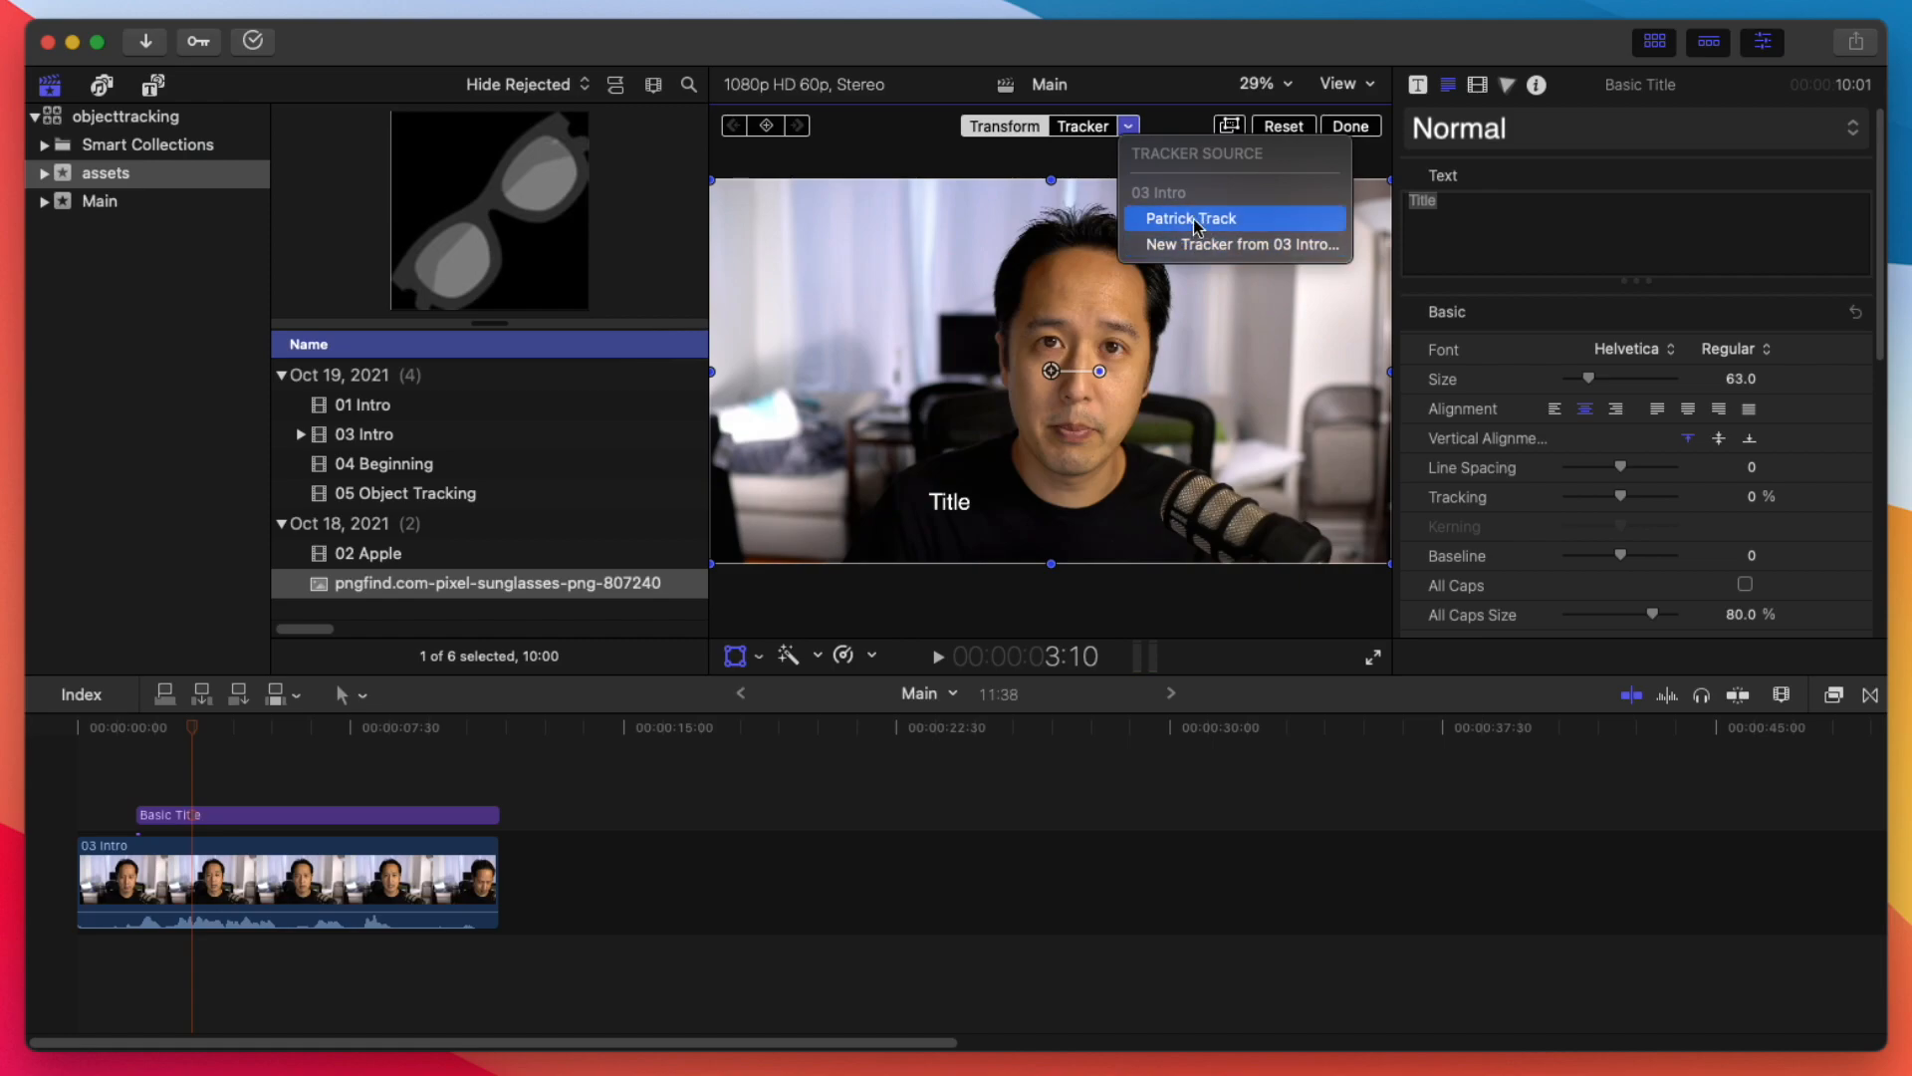
click(1189, 218)
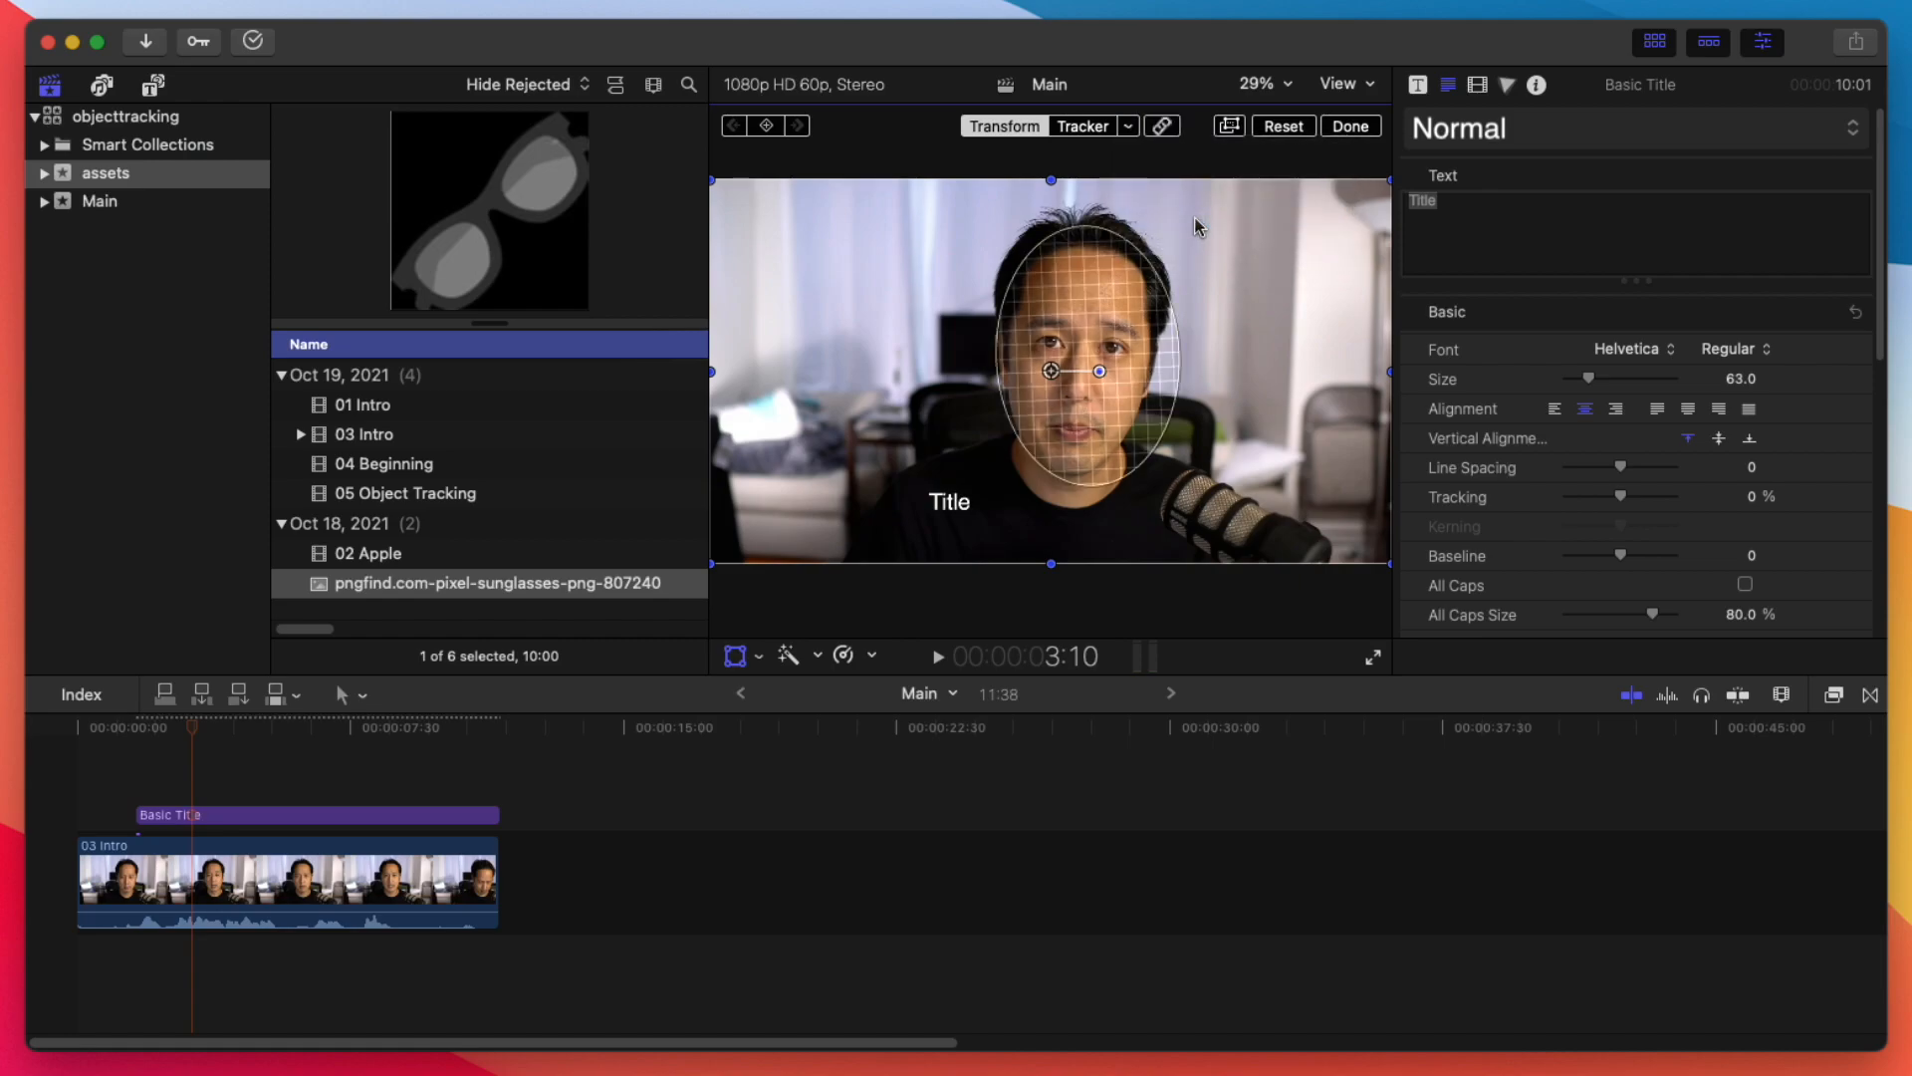
mouse_move(209, 739)
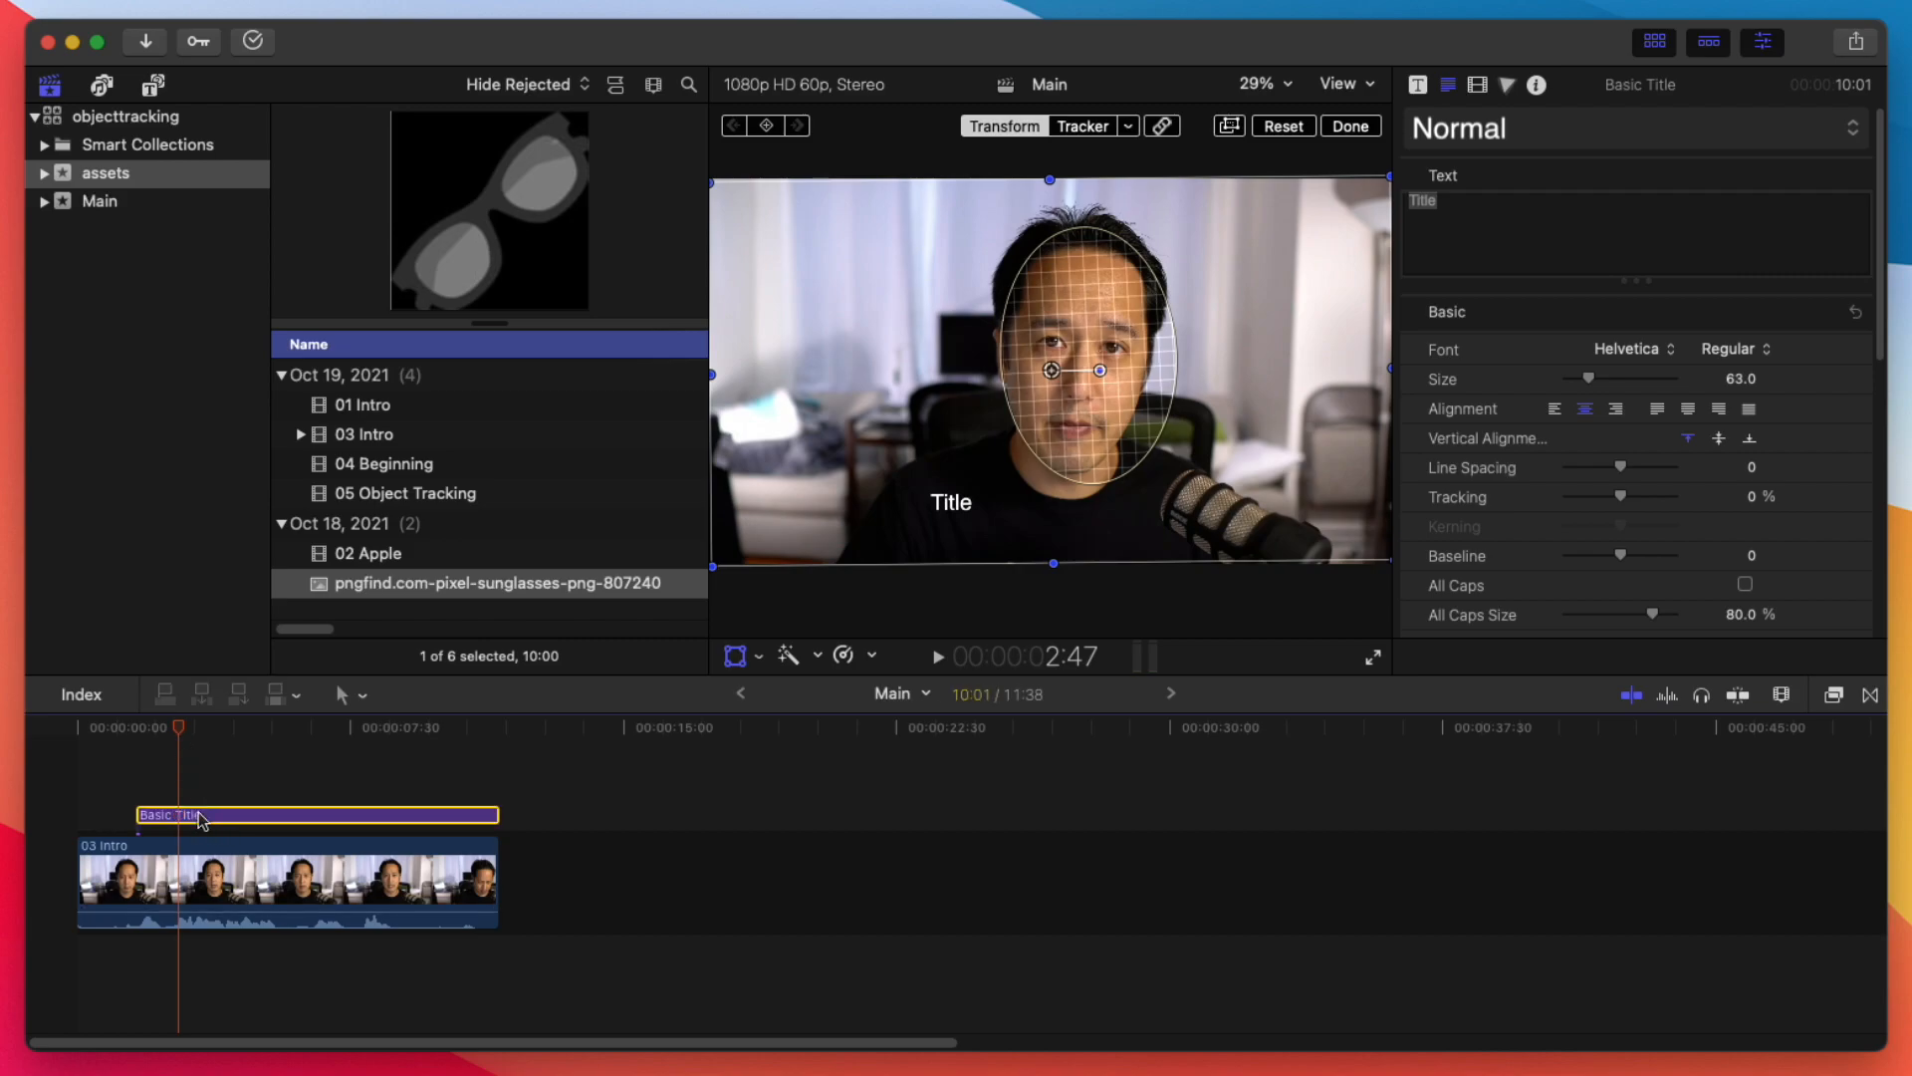
mouse_move(1486, 88)
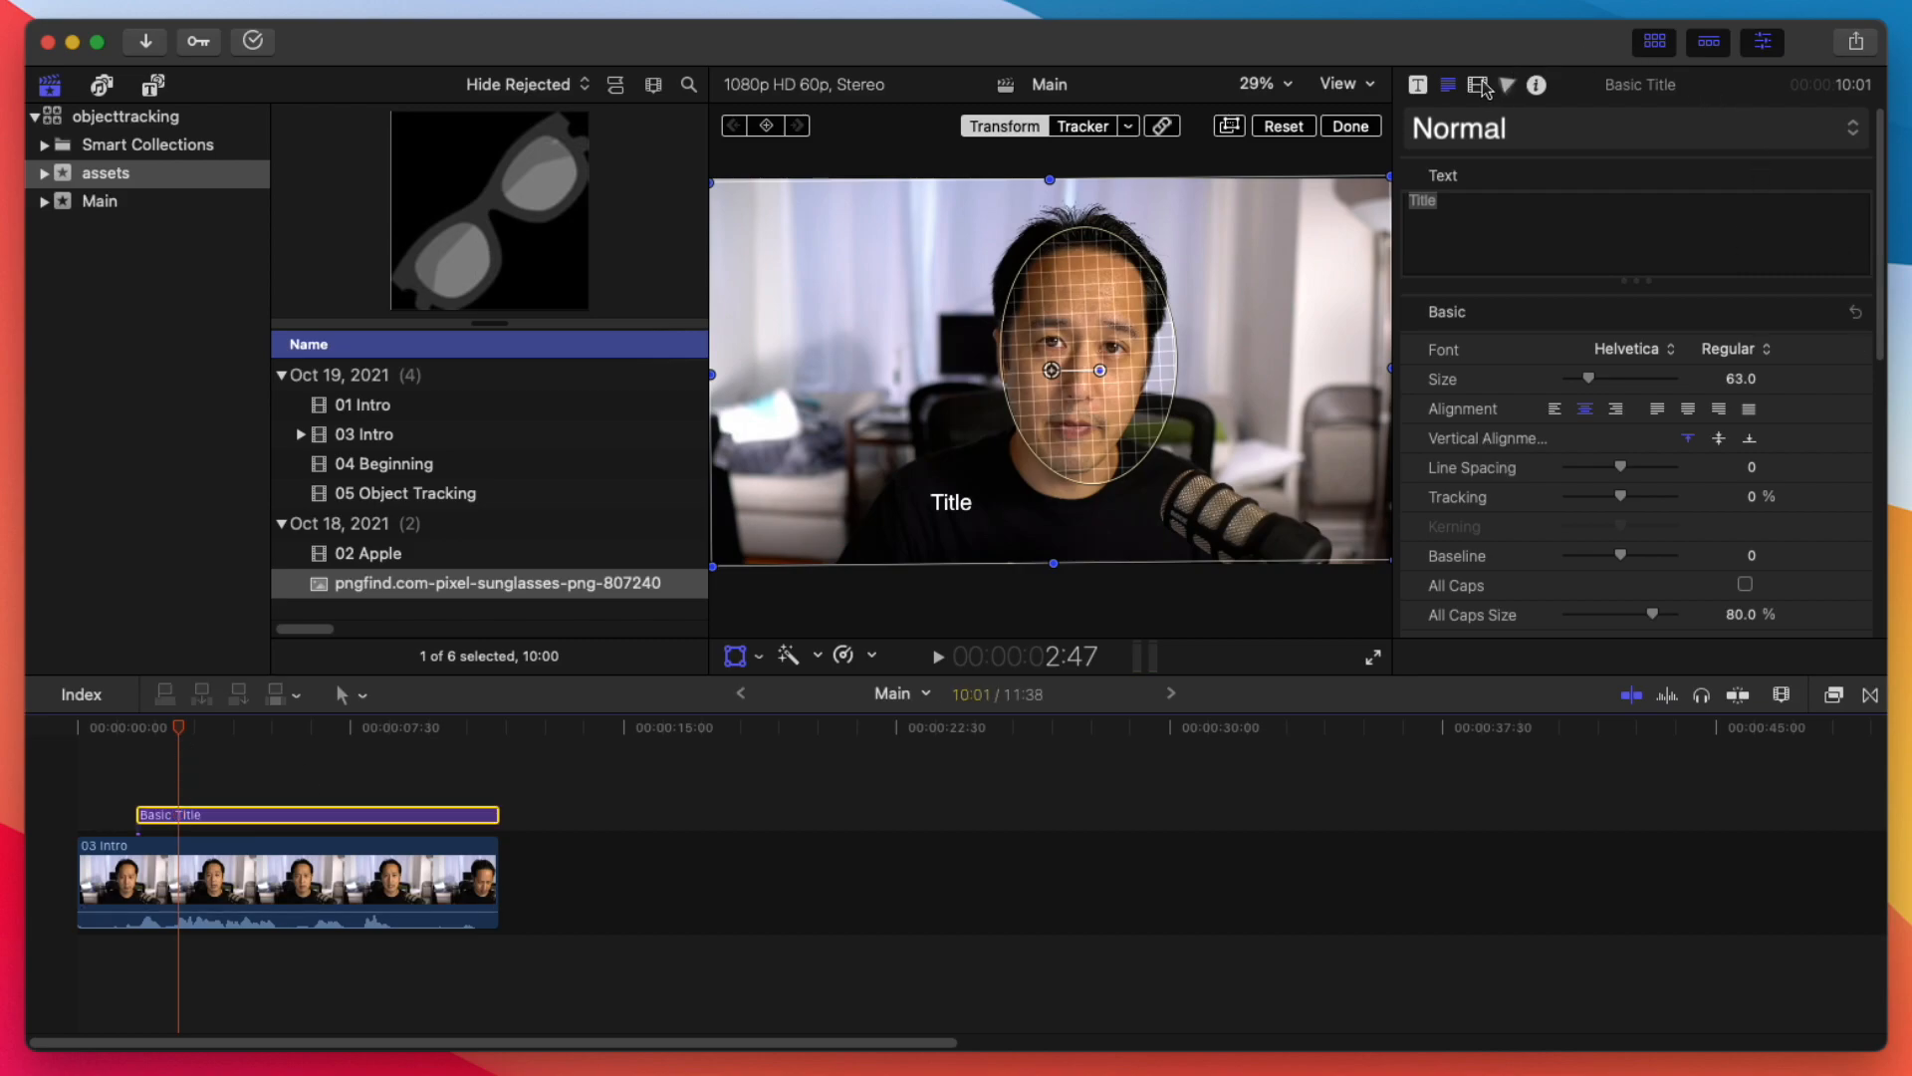
Step: Adjust the tracker's transform options and delete the Basic Title from the timeline
click(1476, 86)
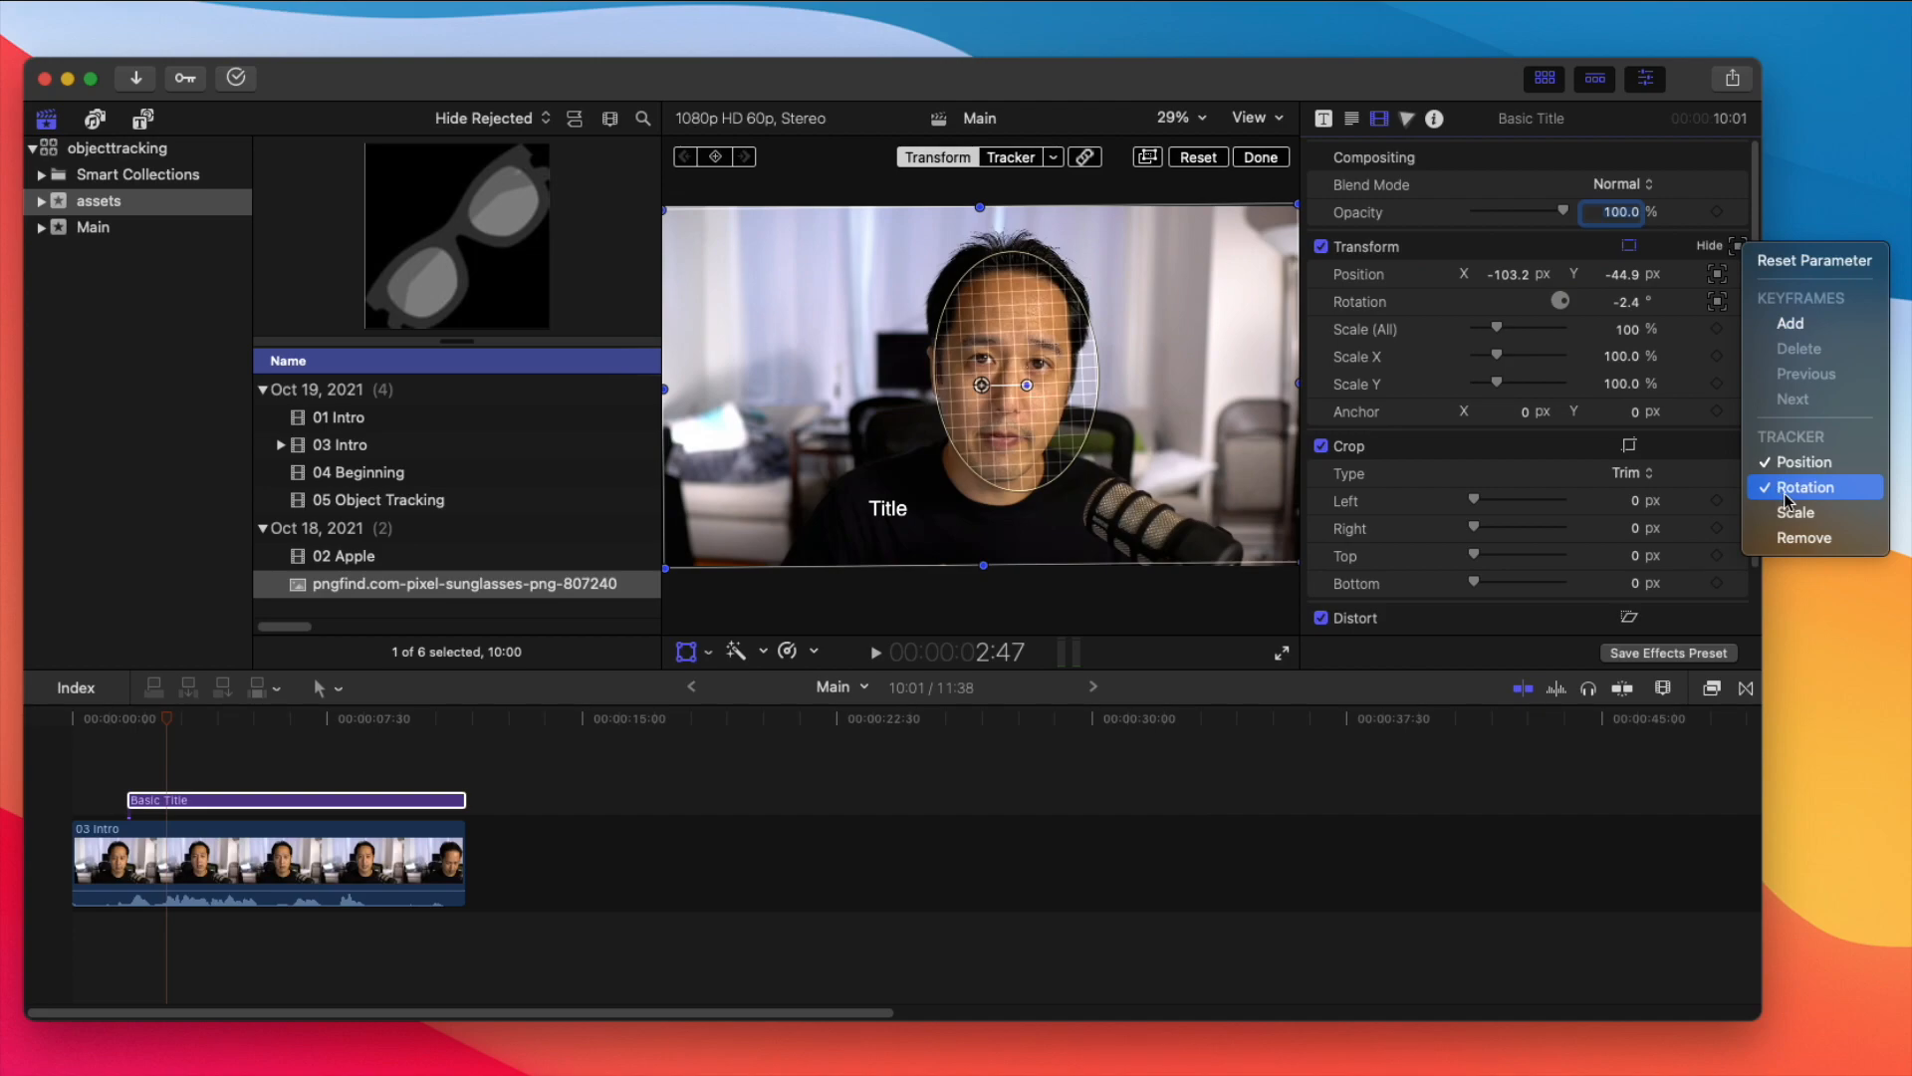
mouse_move(1810, 504)
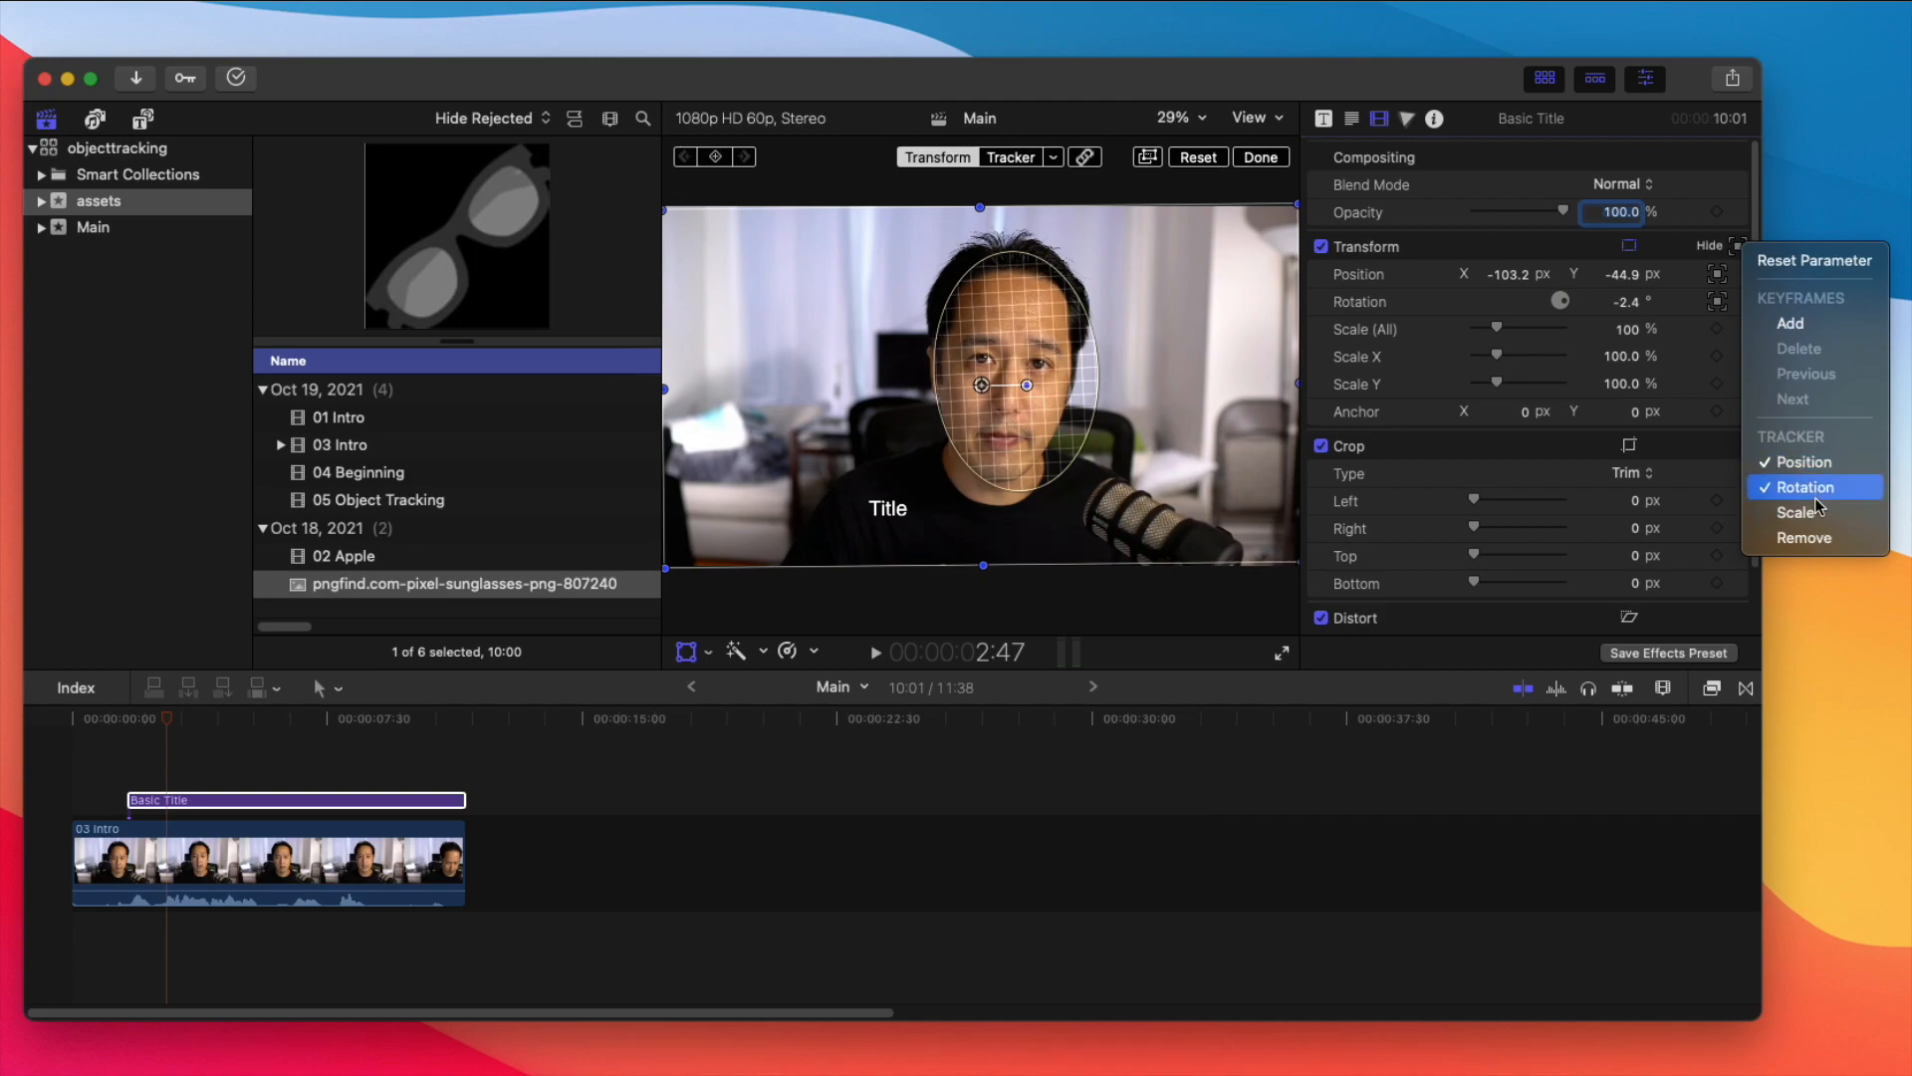
mouse_move(1795, 512)
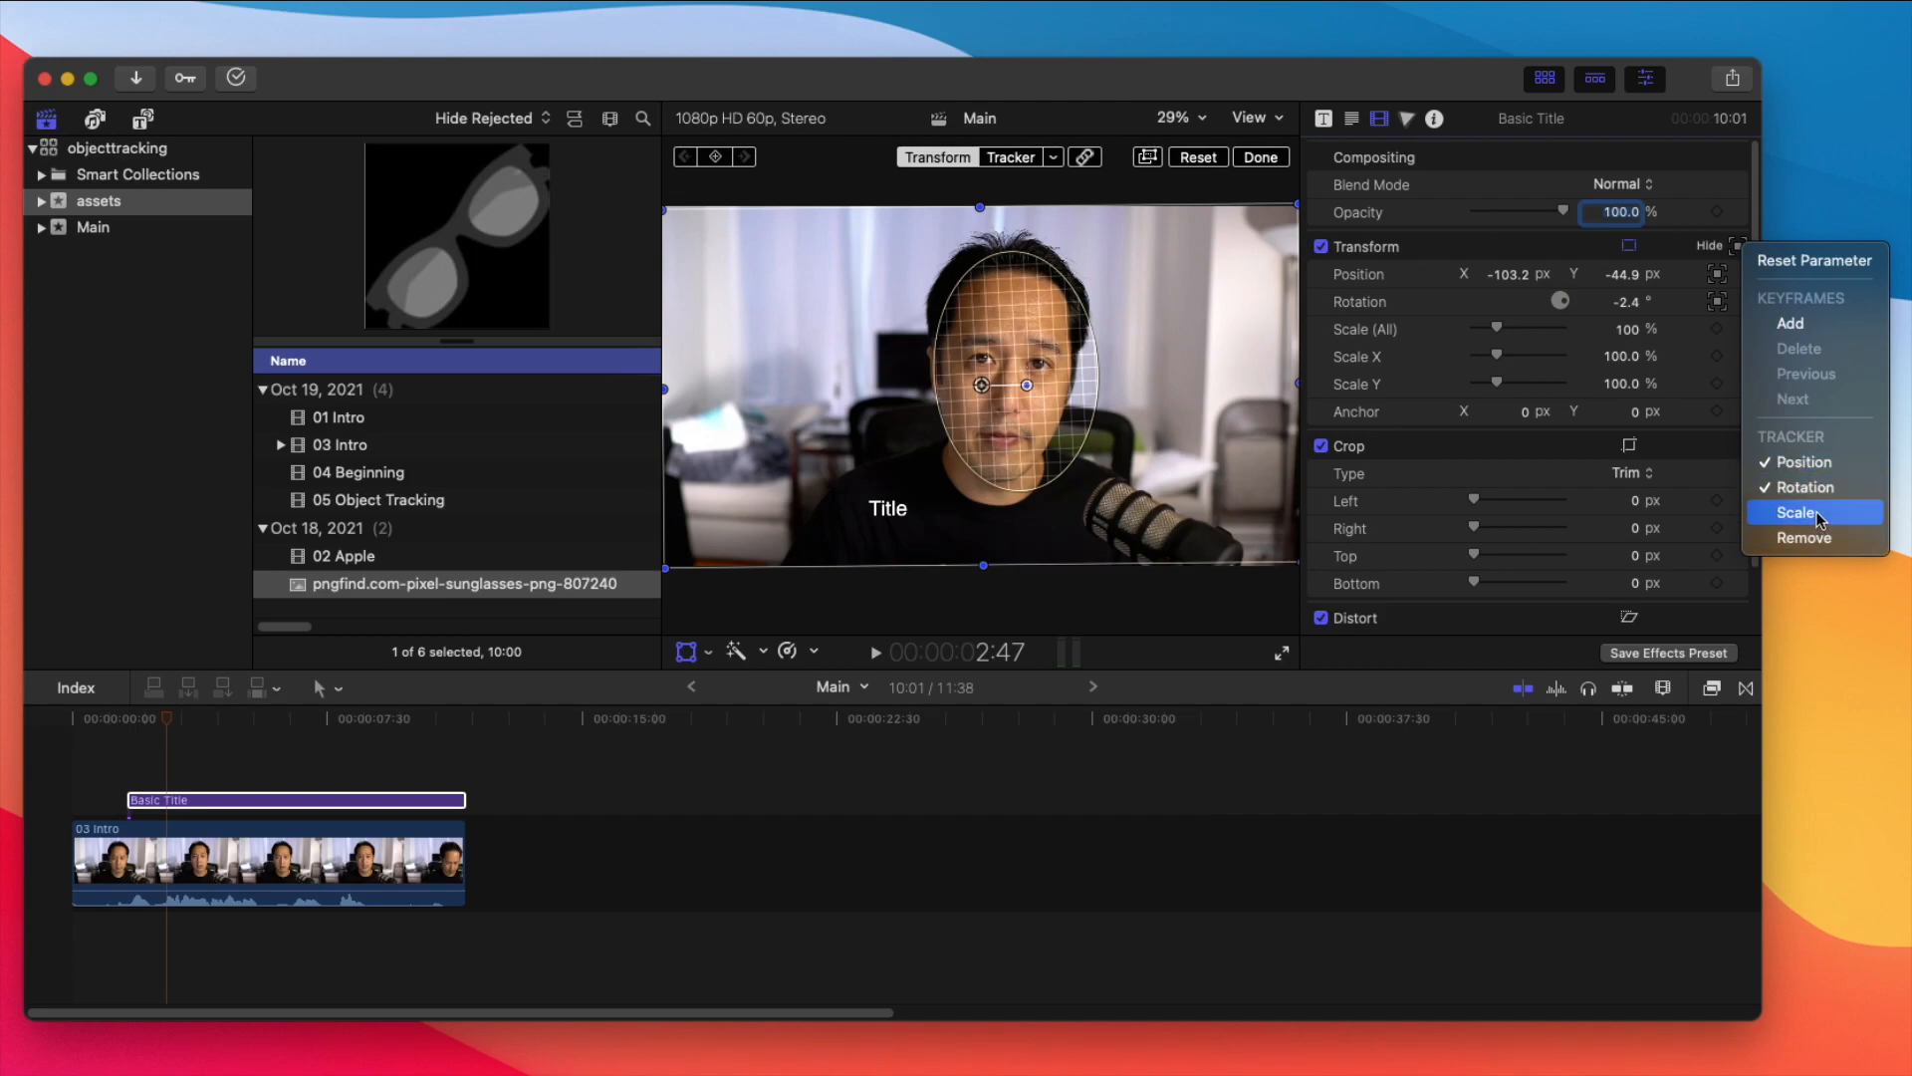
mouse_move(1805, 460)
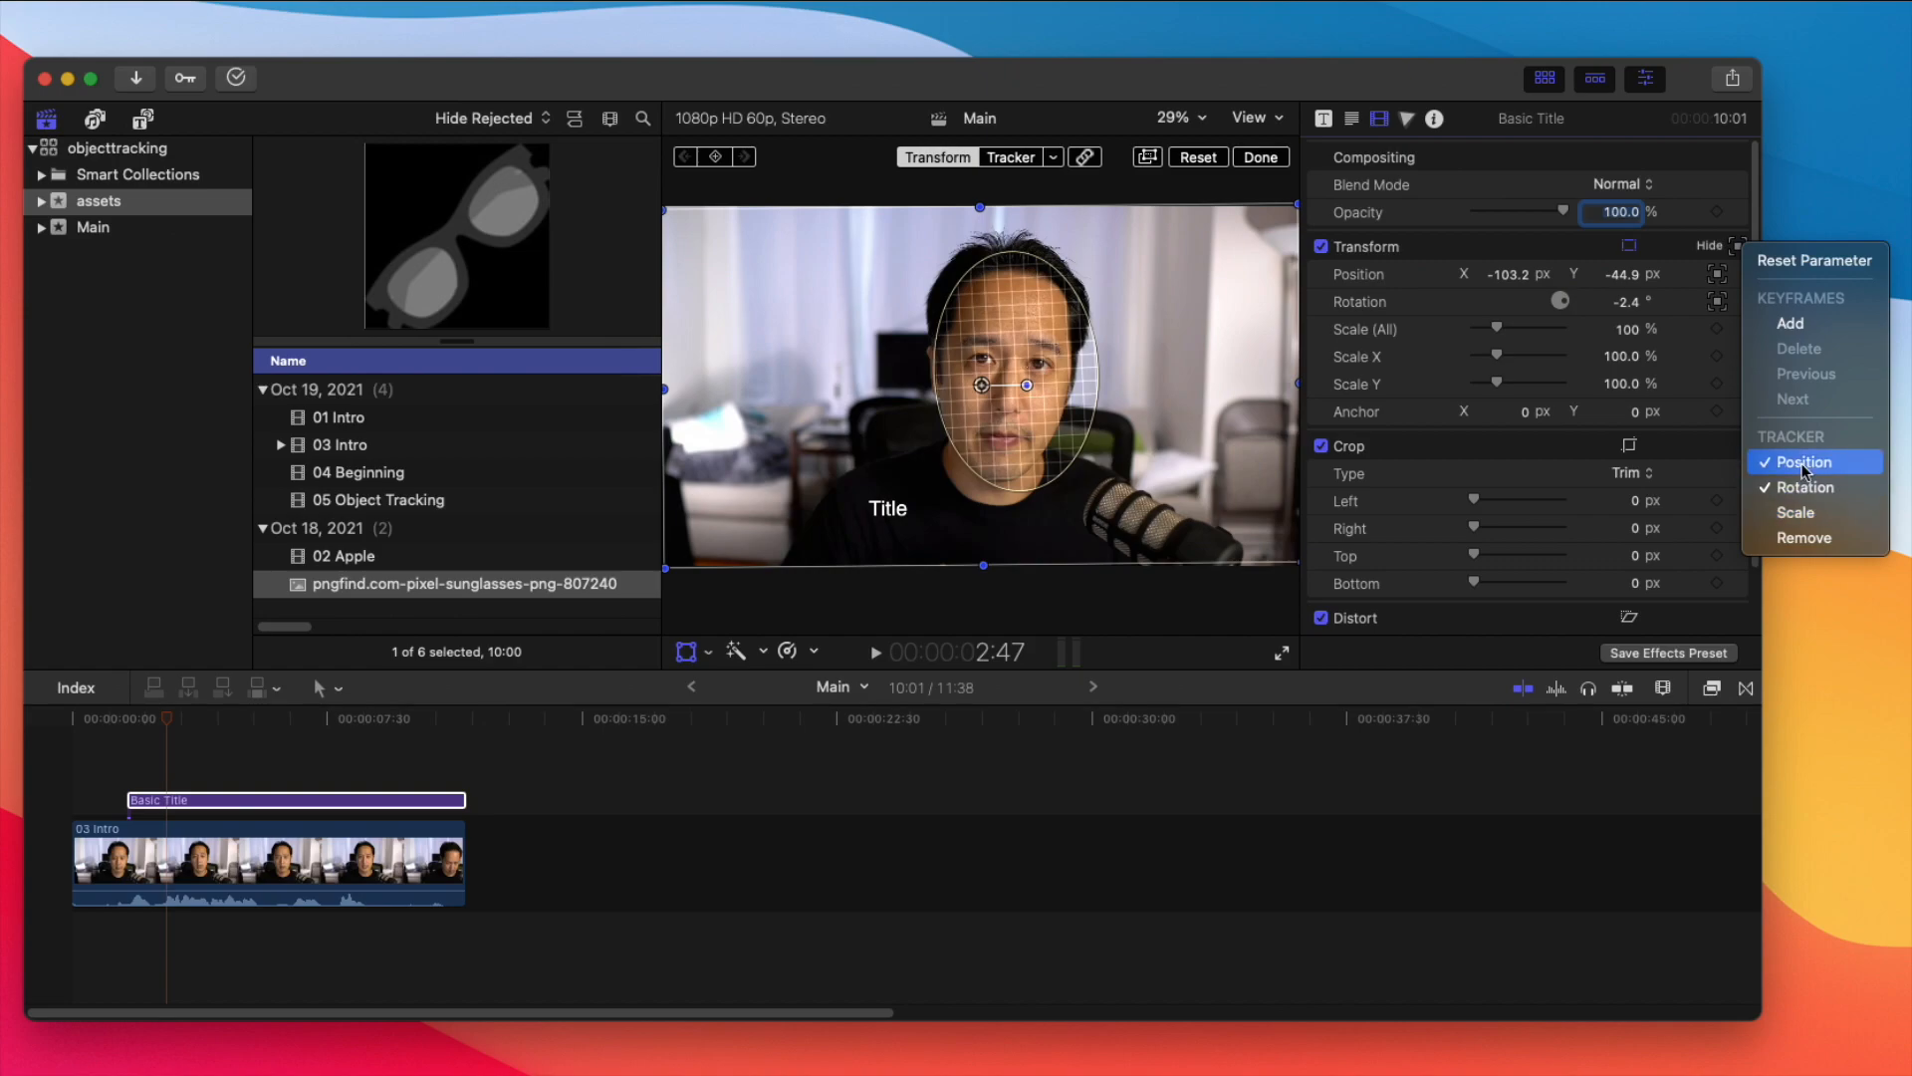
mouse_move(1811, 488)
text(0)
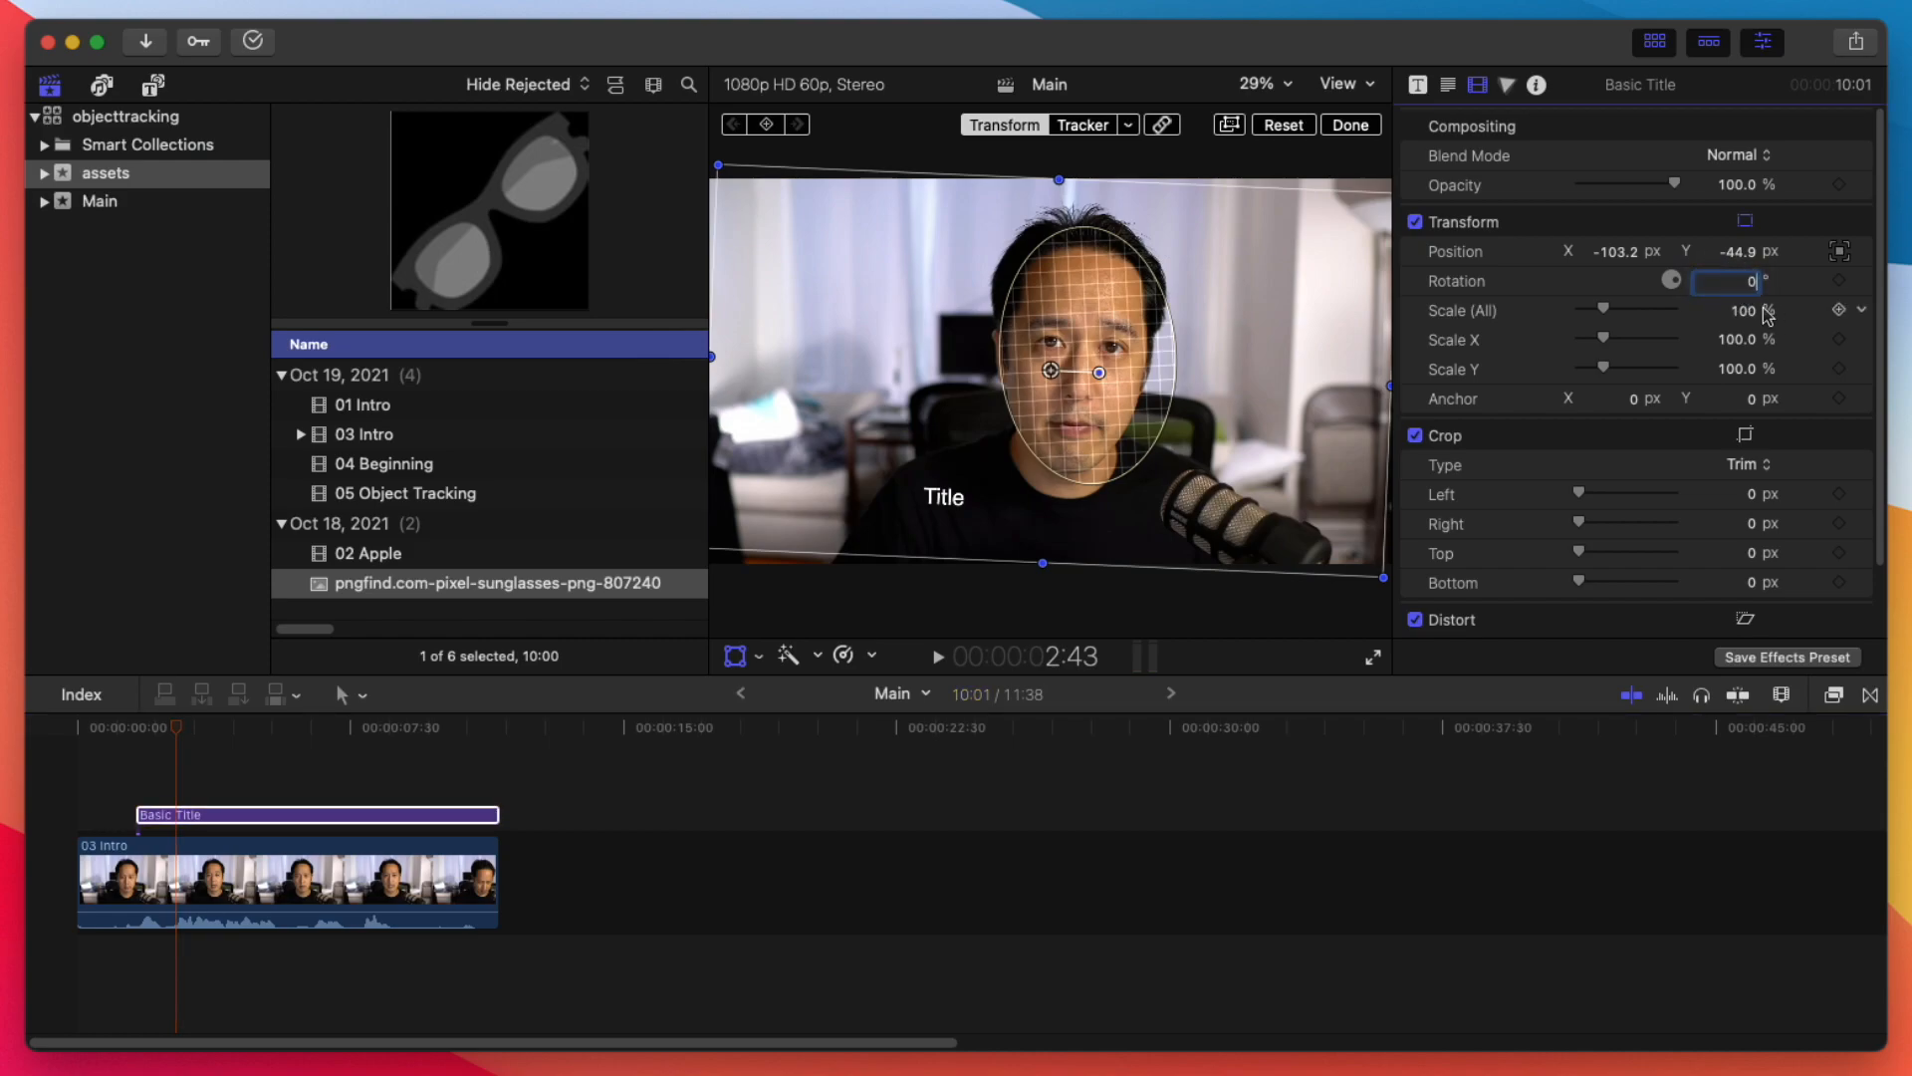
click(159, 727)
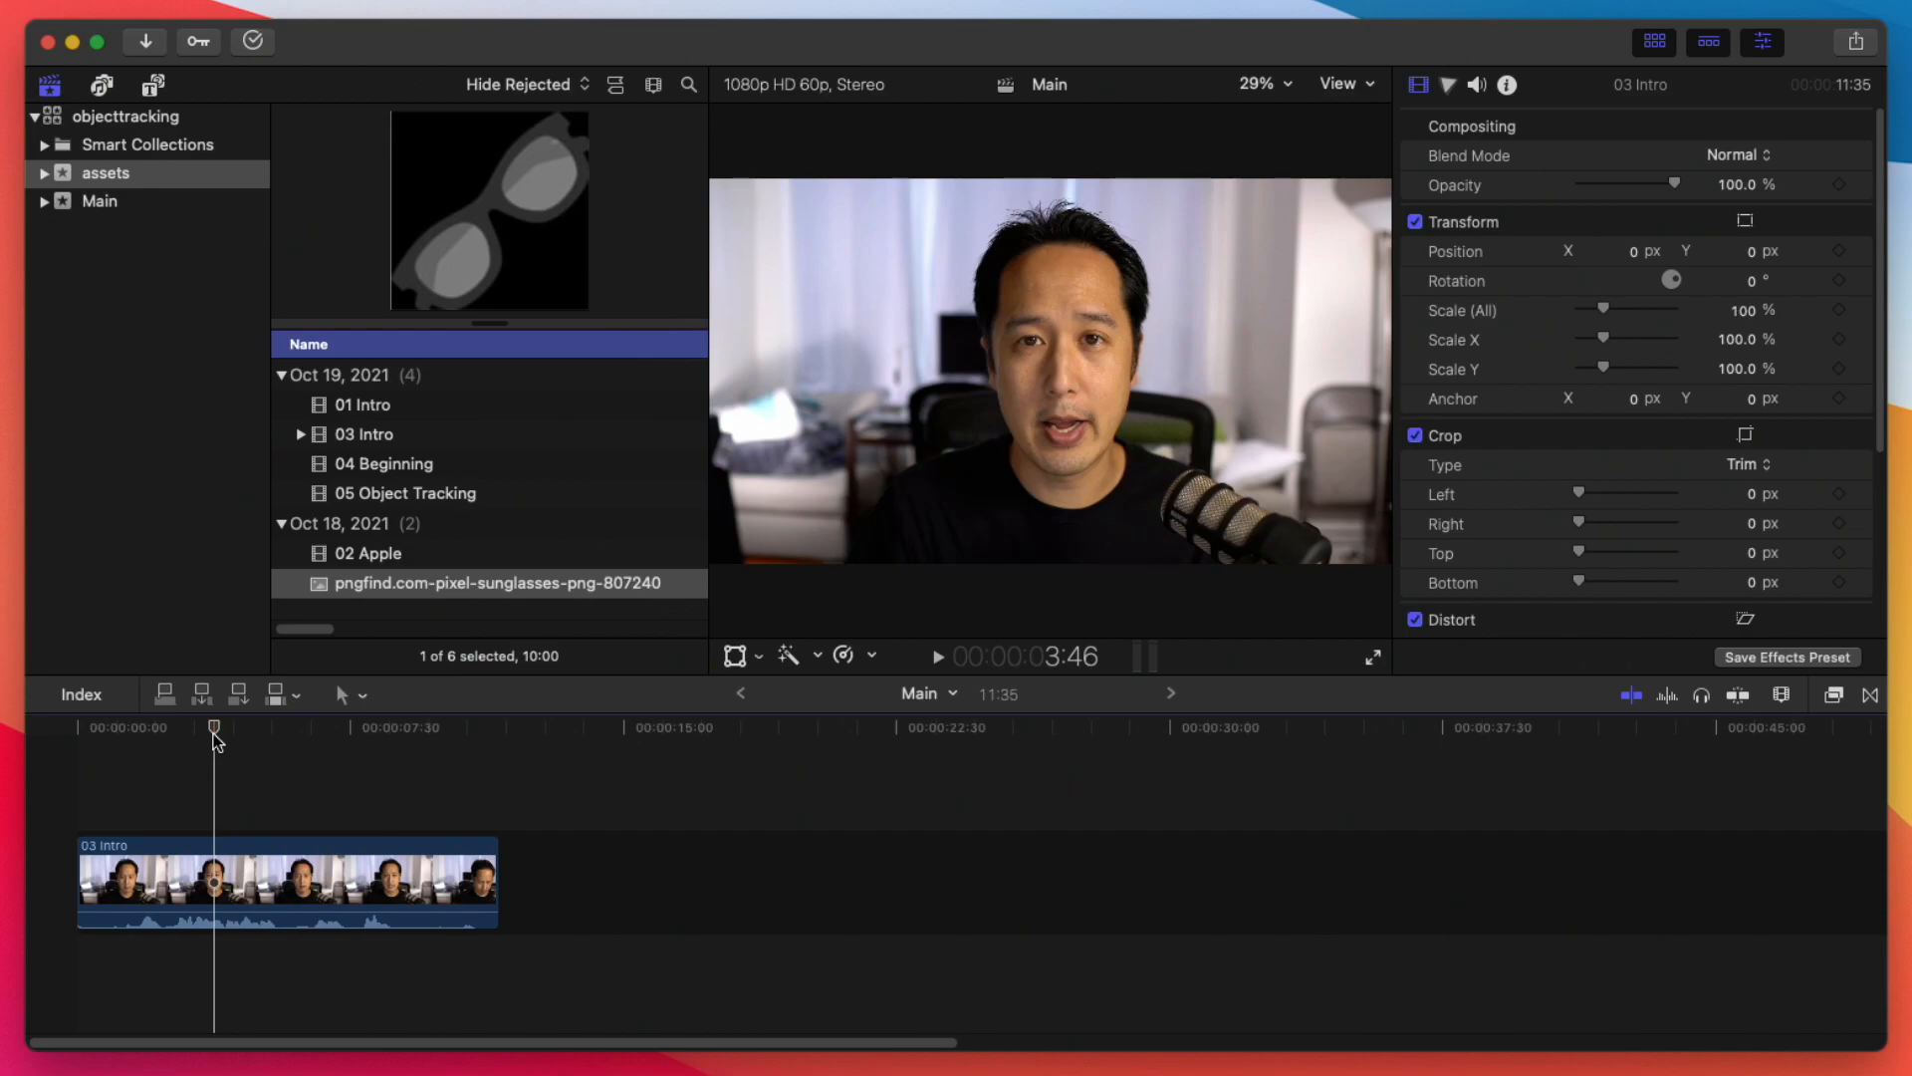
mouse_move(253, 703)
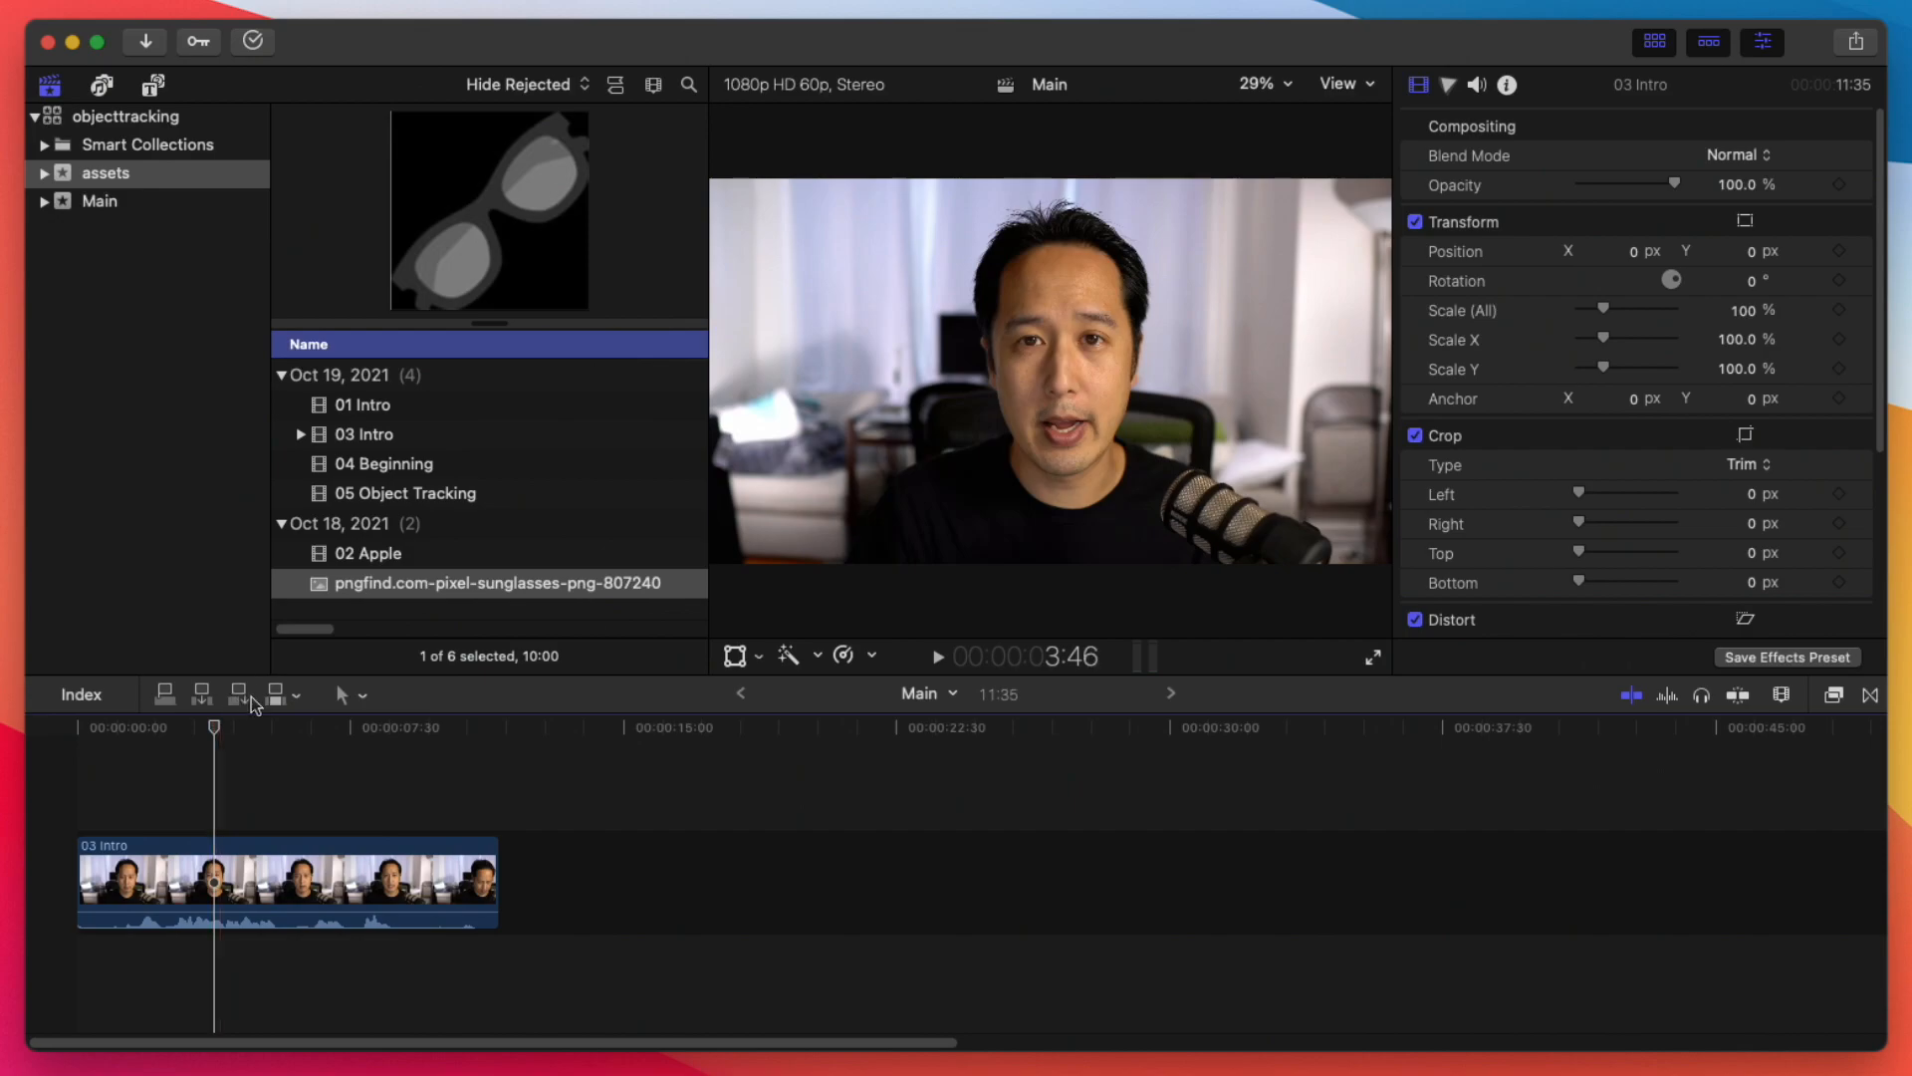
mouse_move(261, 693)
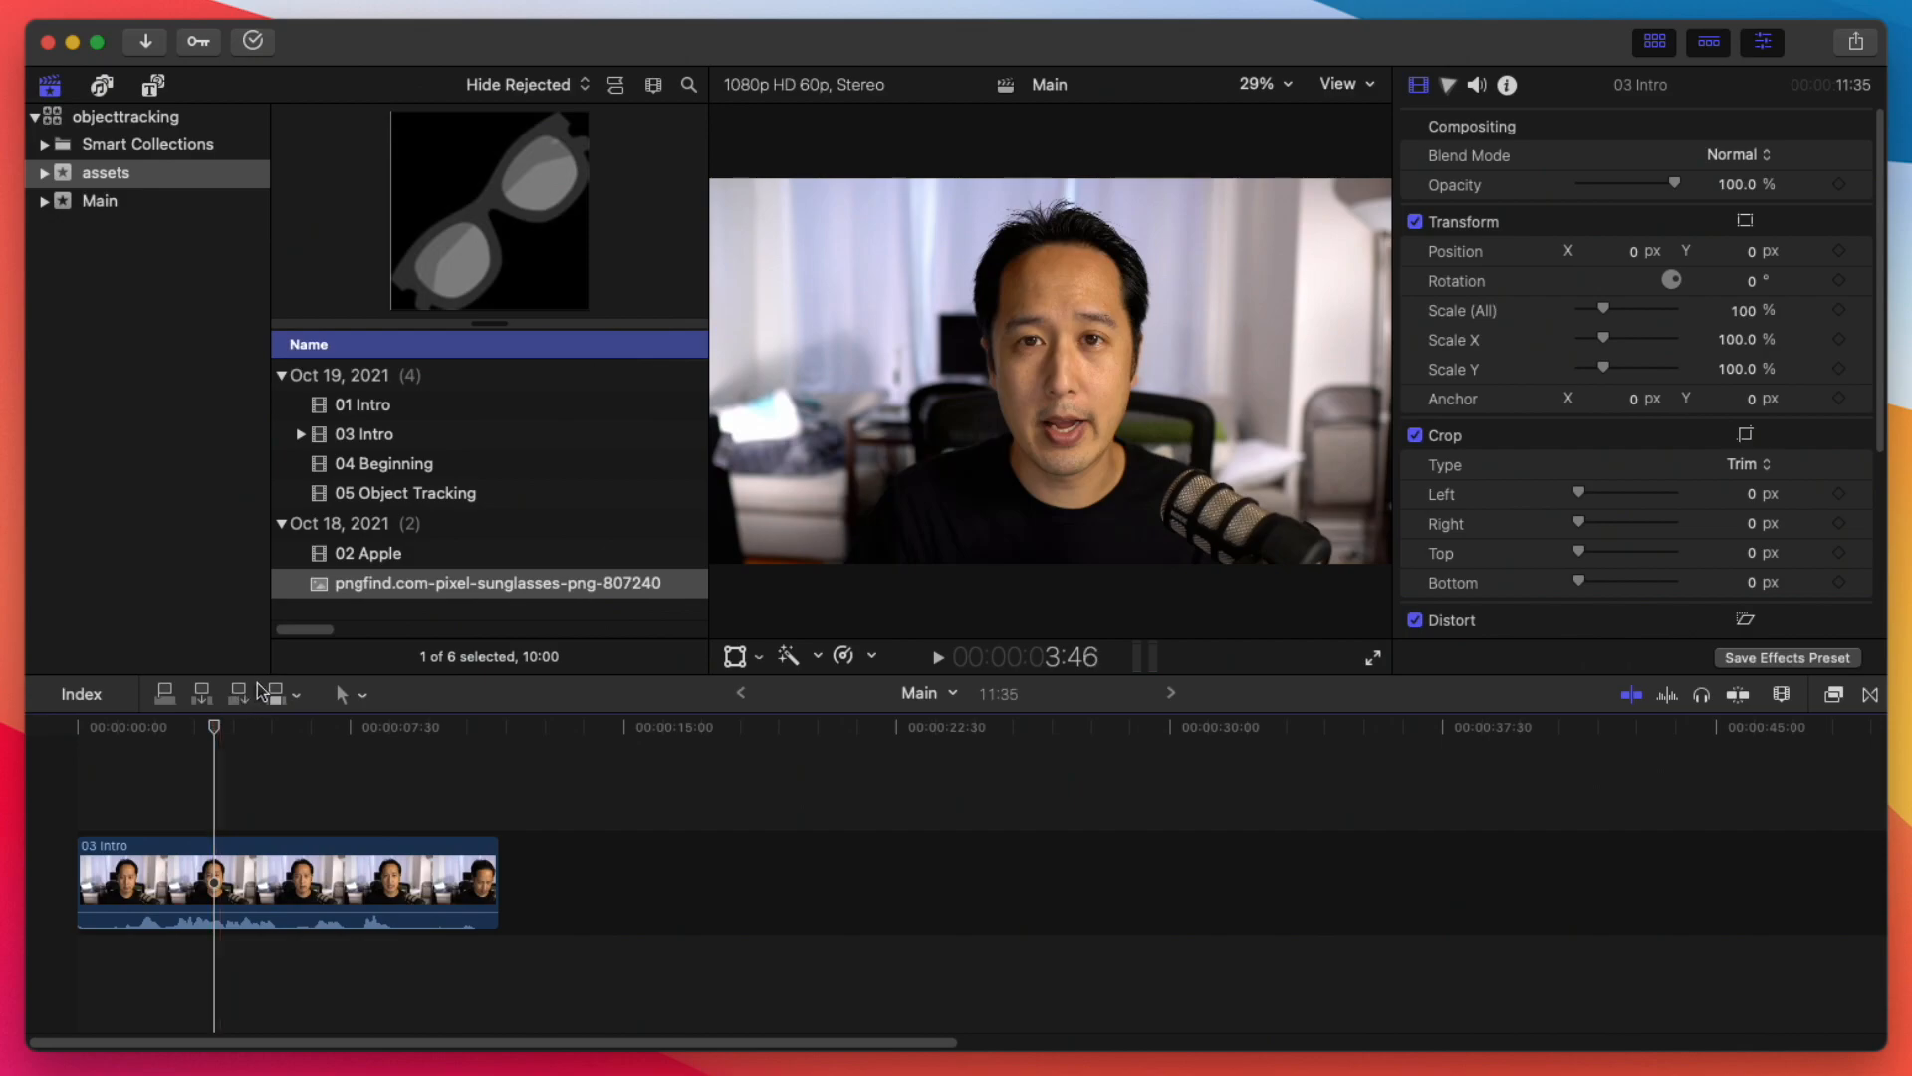
mouse_move(363, 600)
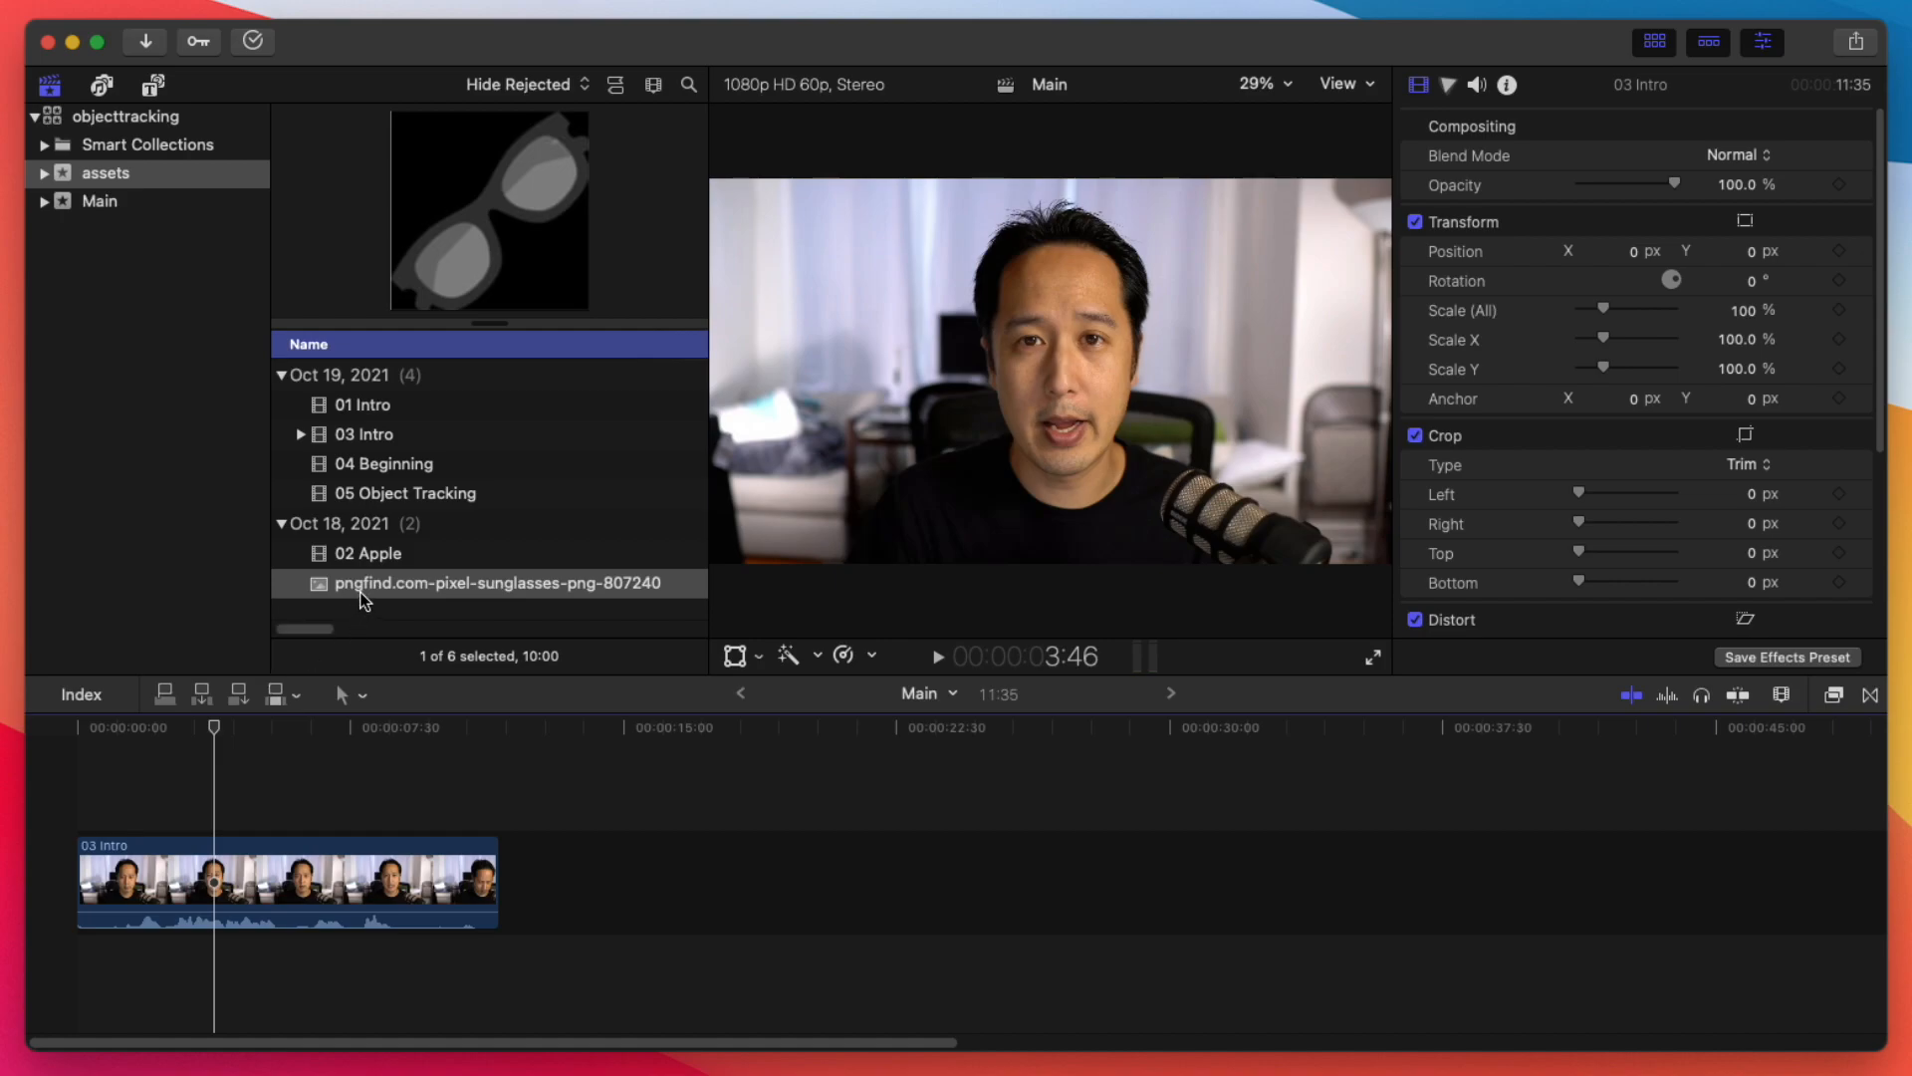
mouse_move(406, 621)
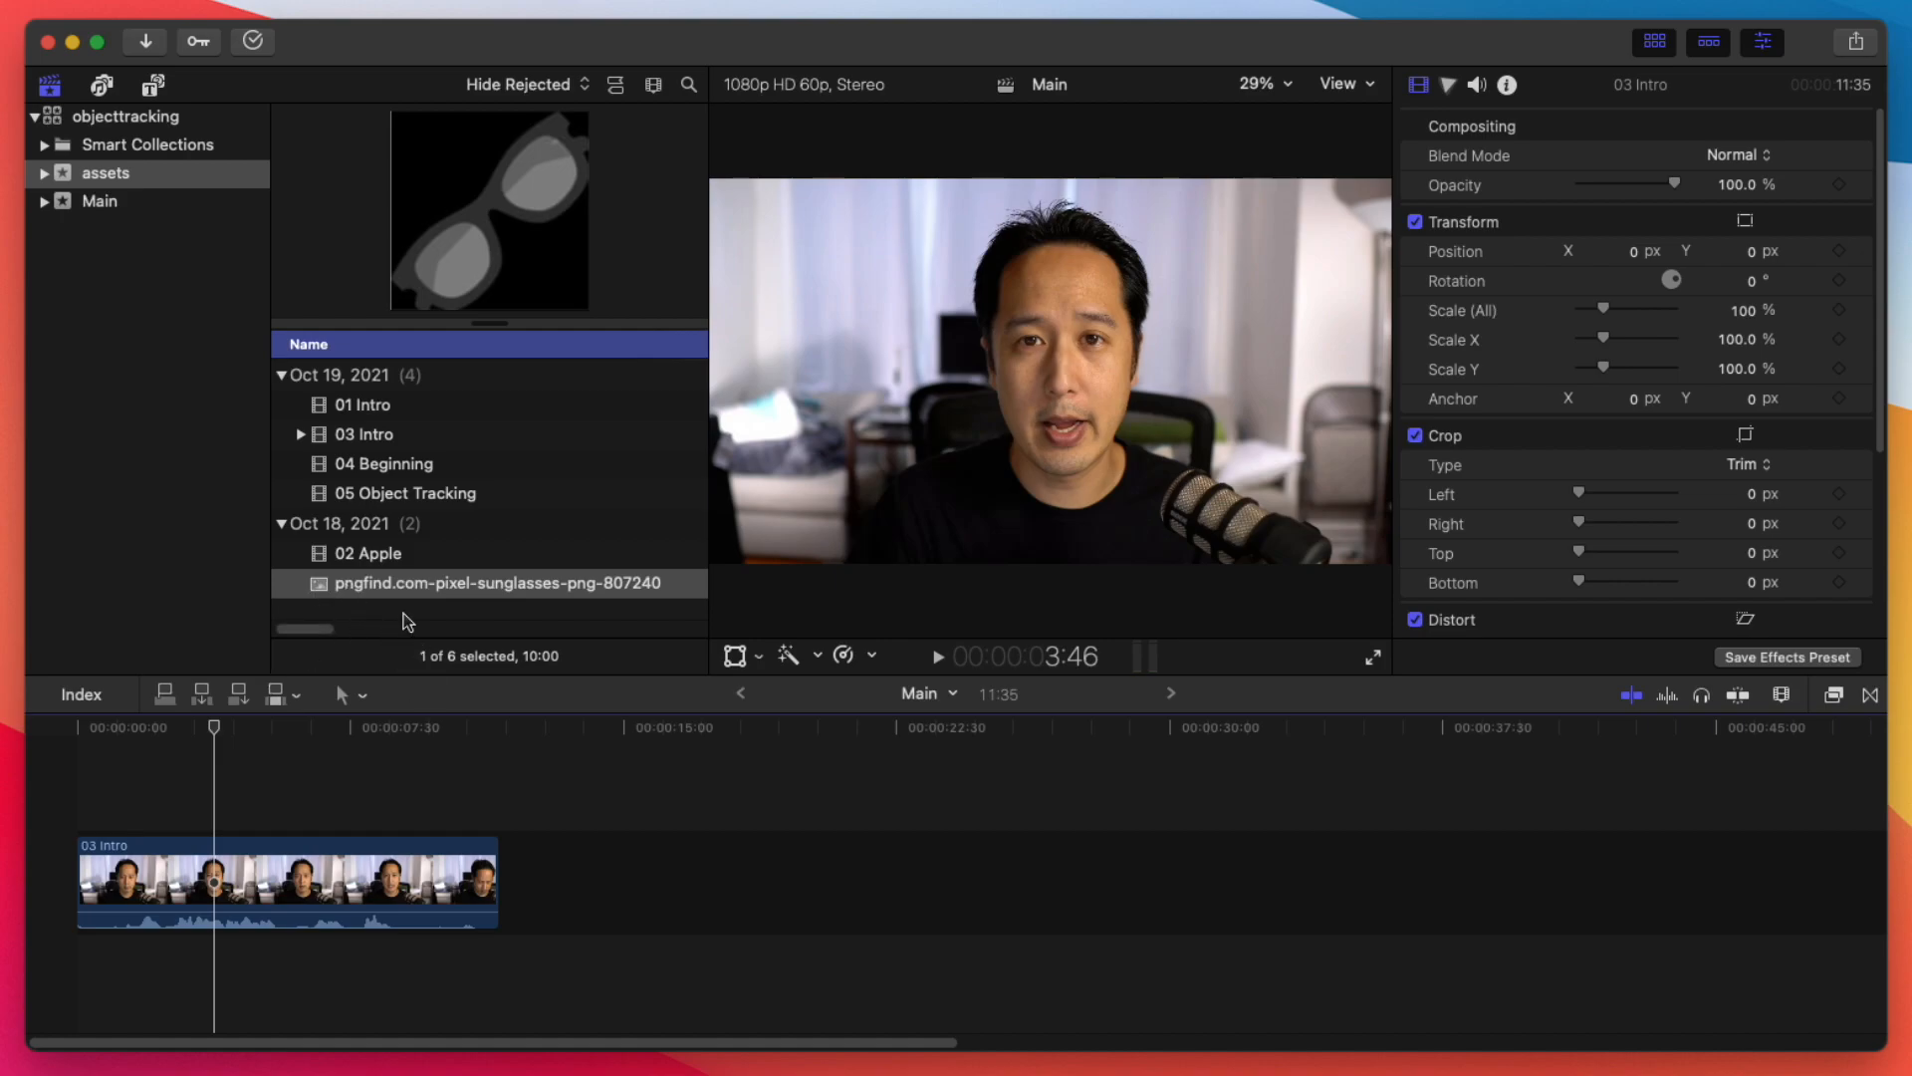
mouse_move(1061, 386)
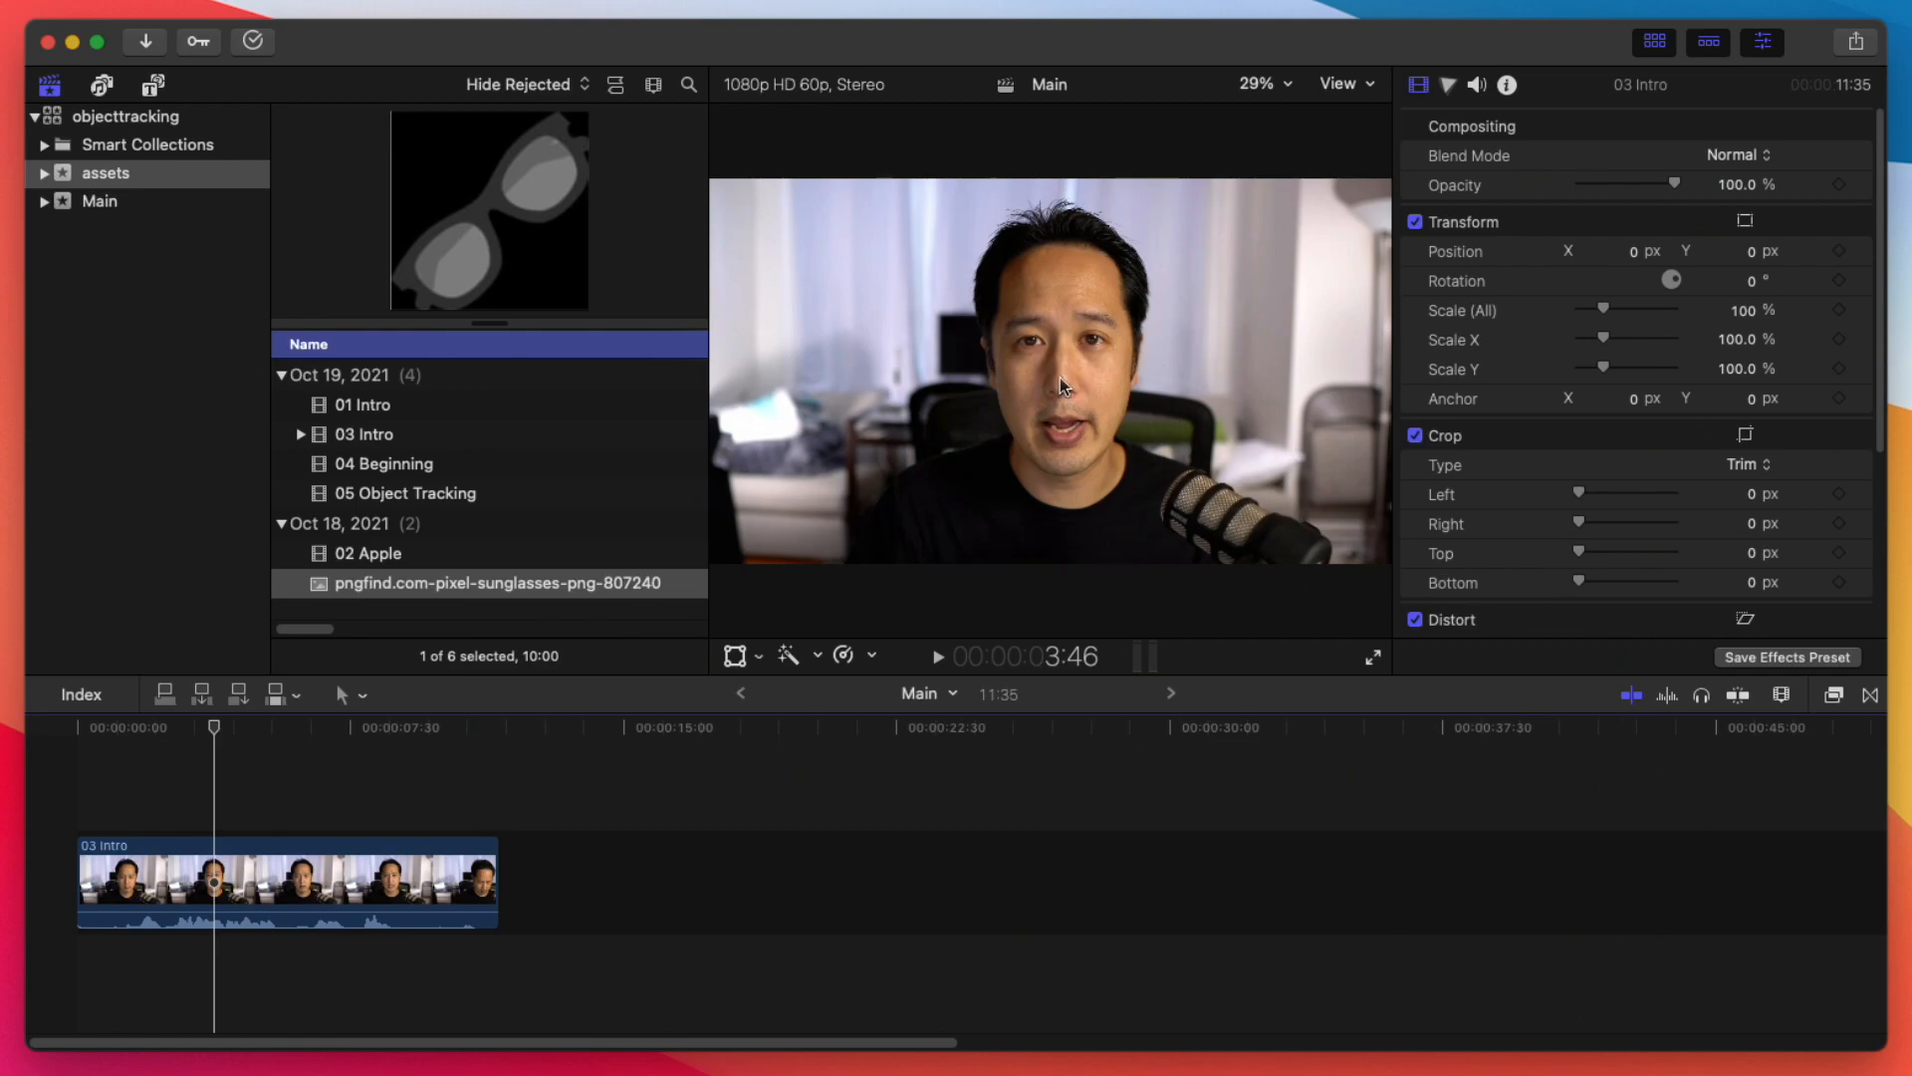
mouse_move(359, 601)
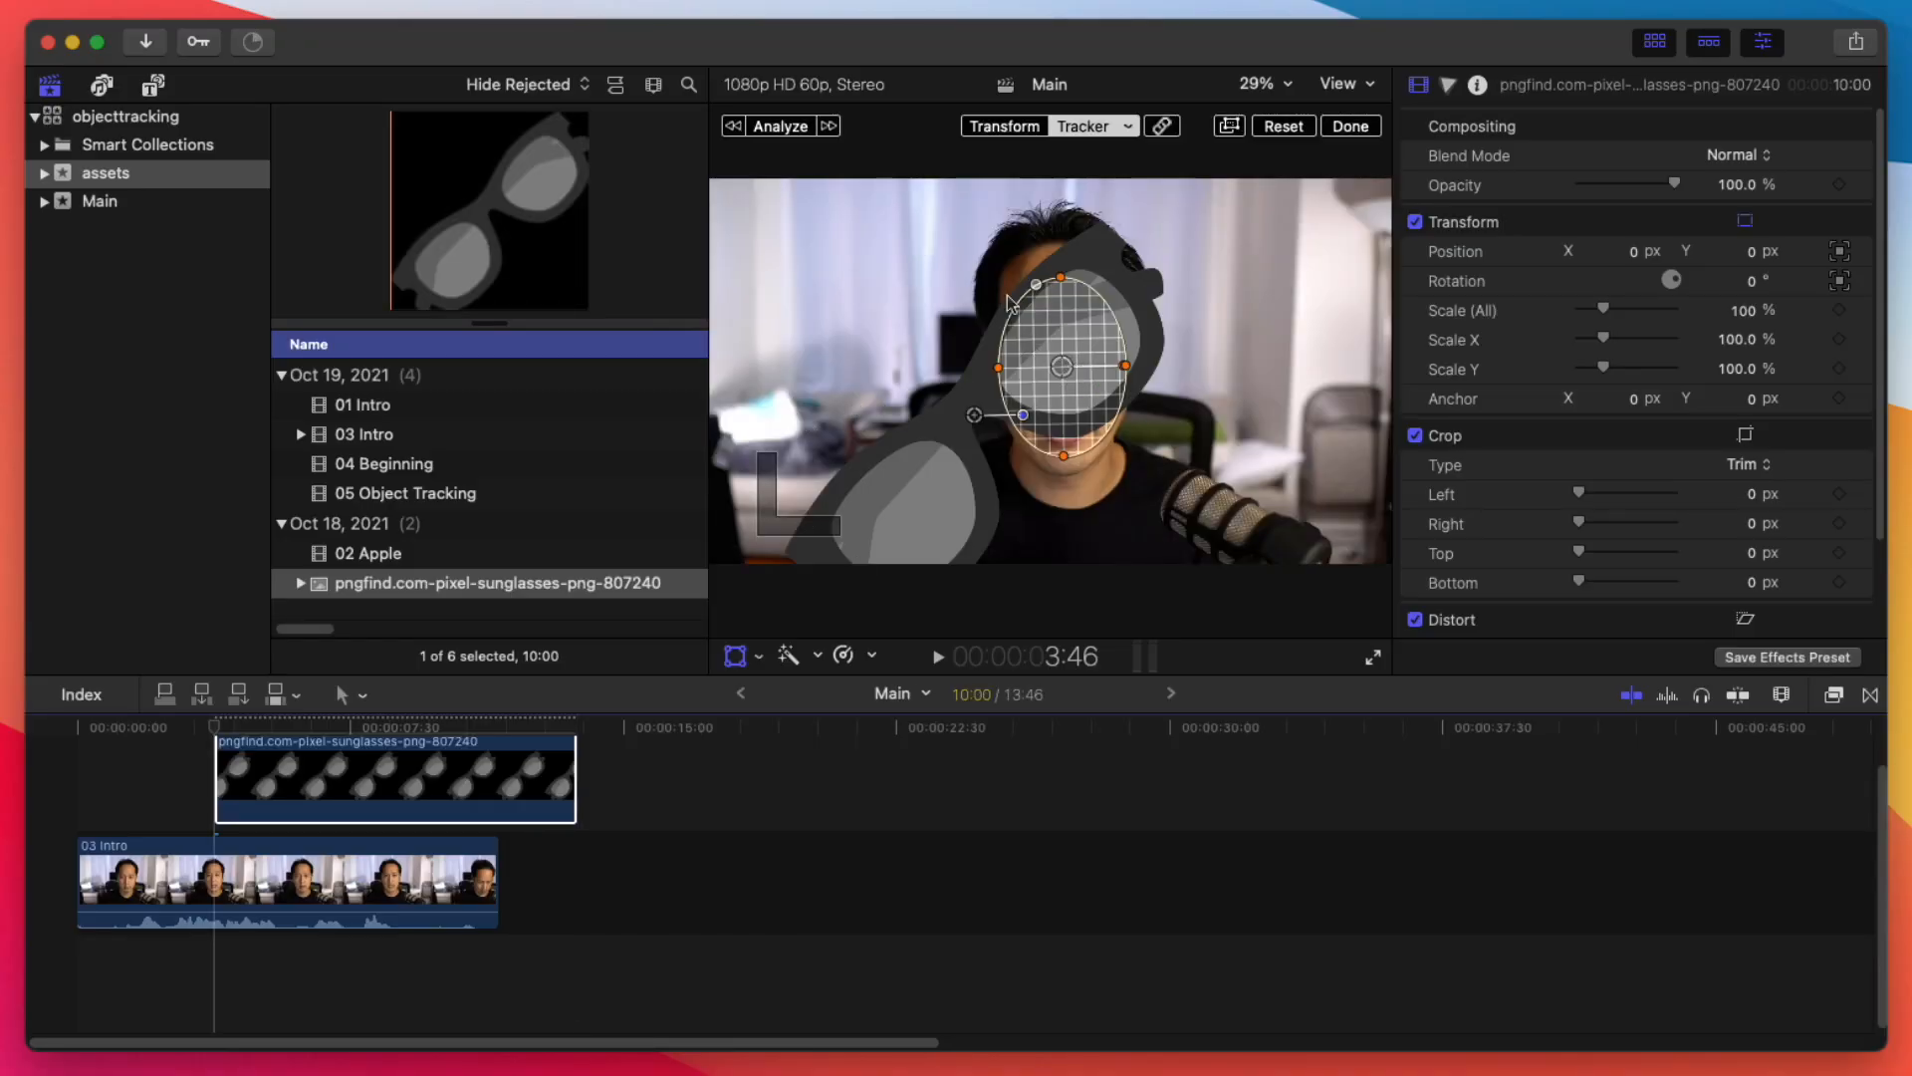
Step: Analyze the face tracker so the connected sunglasses image follows the face
click(779, 125)
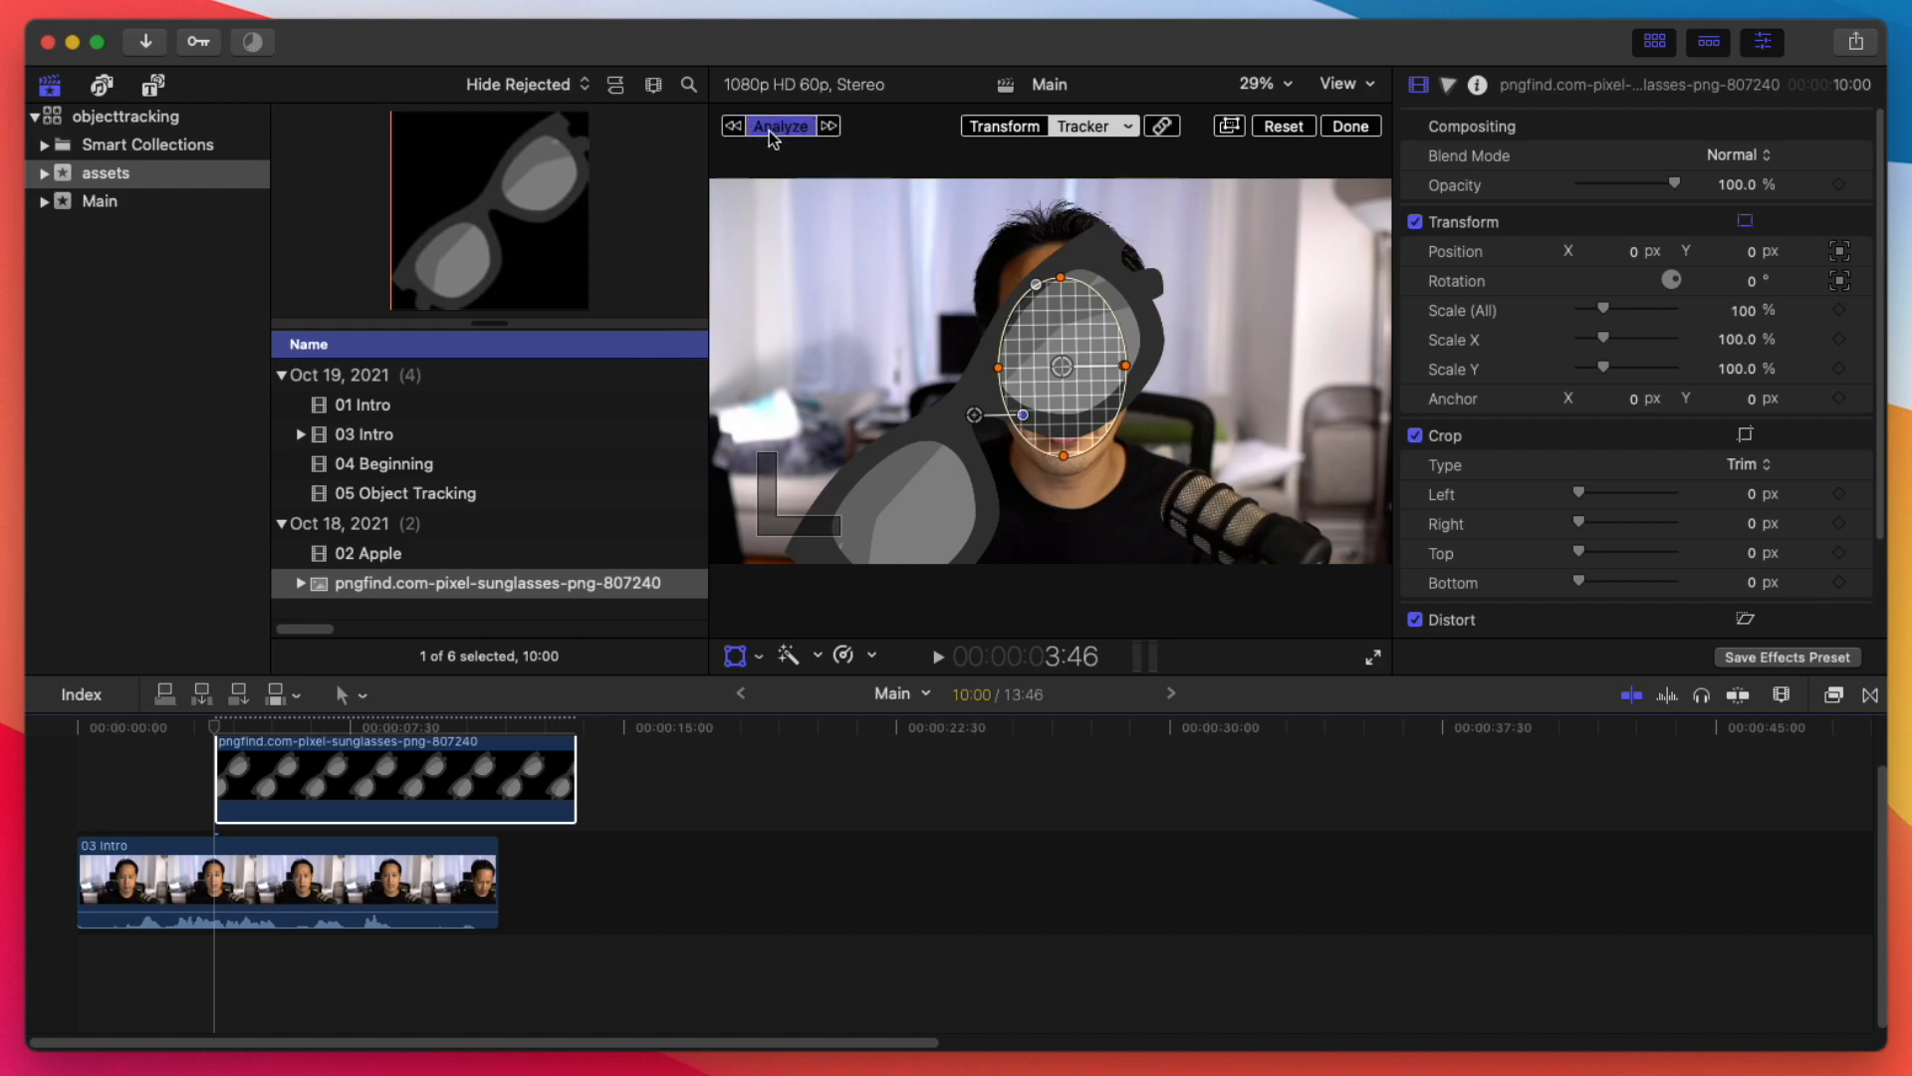
click(779, 126)
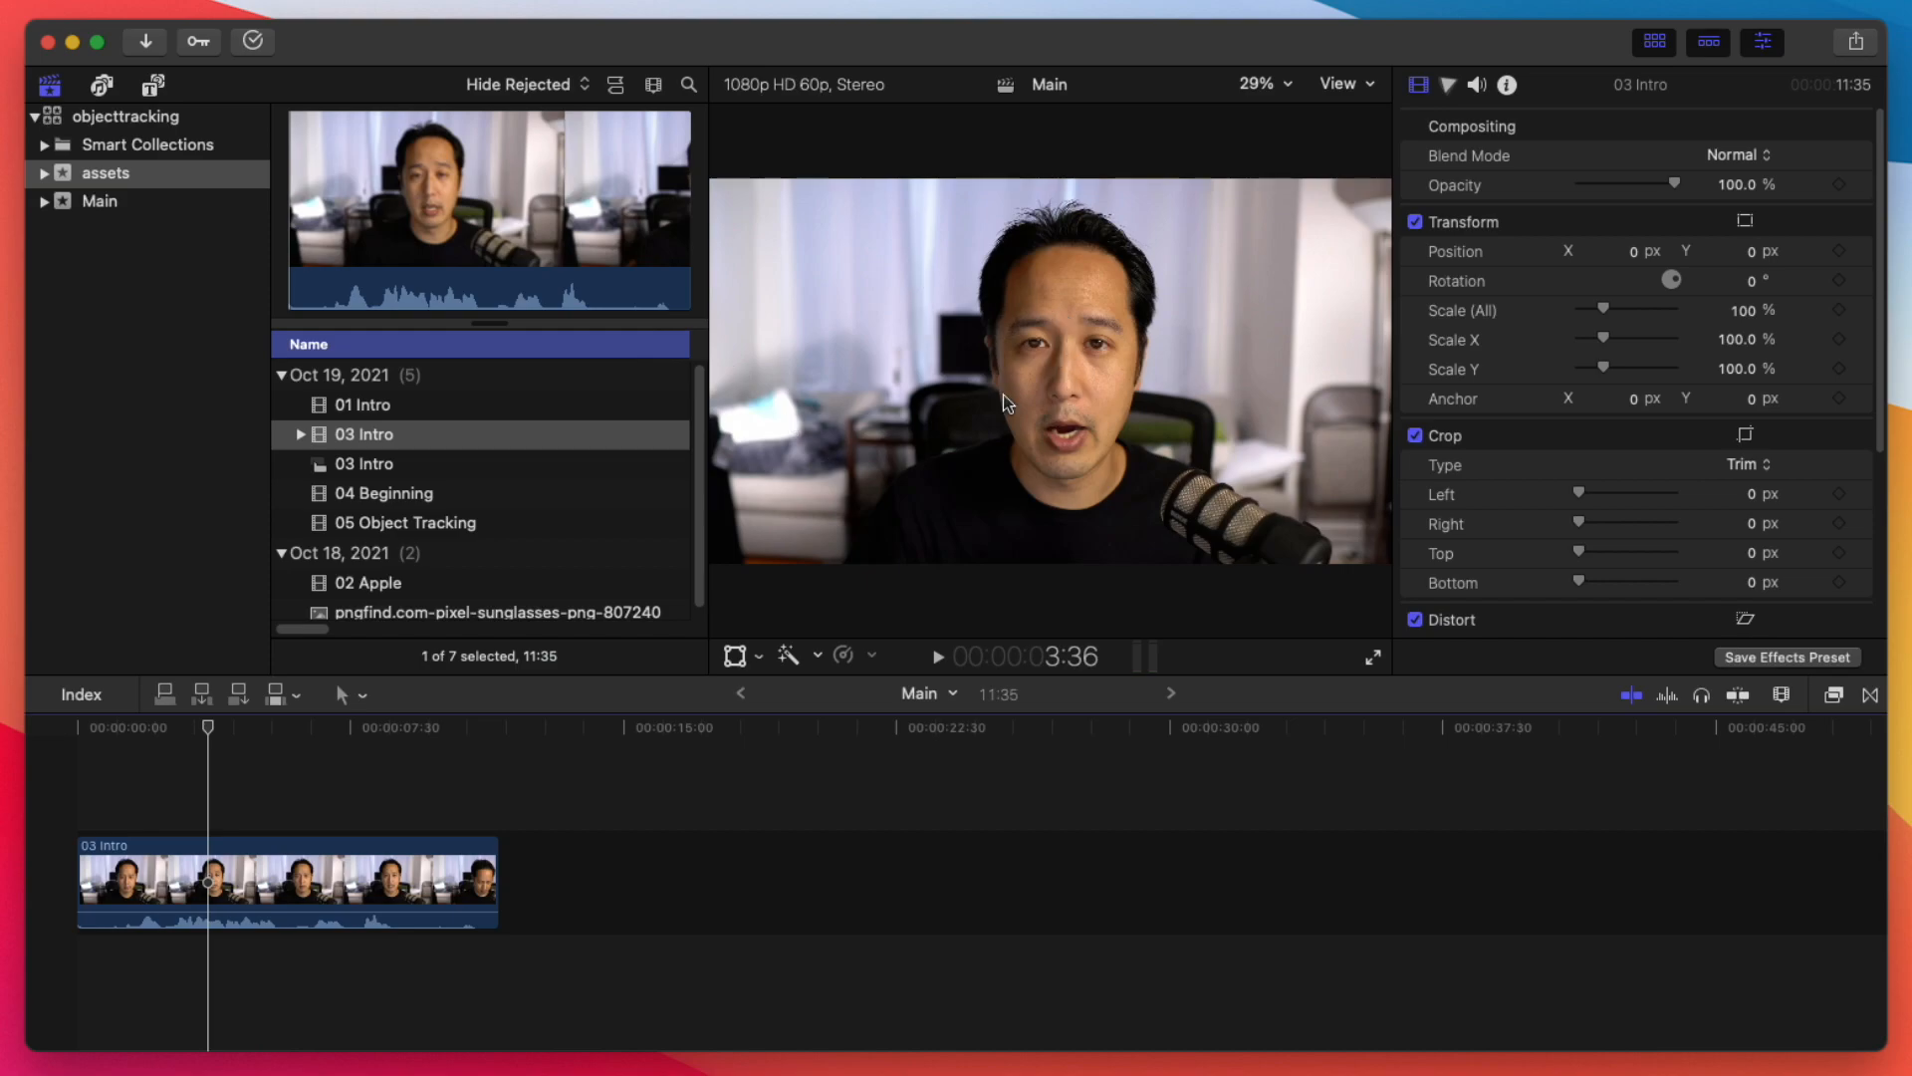
Step: Apply Pixellate with a shape mask over the face in 03 Intro and analyse its movement
click(1835, 696)
text(pixel)
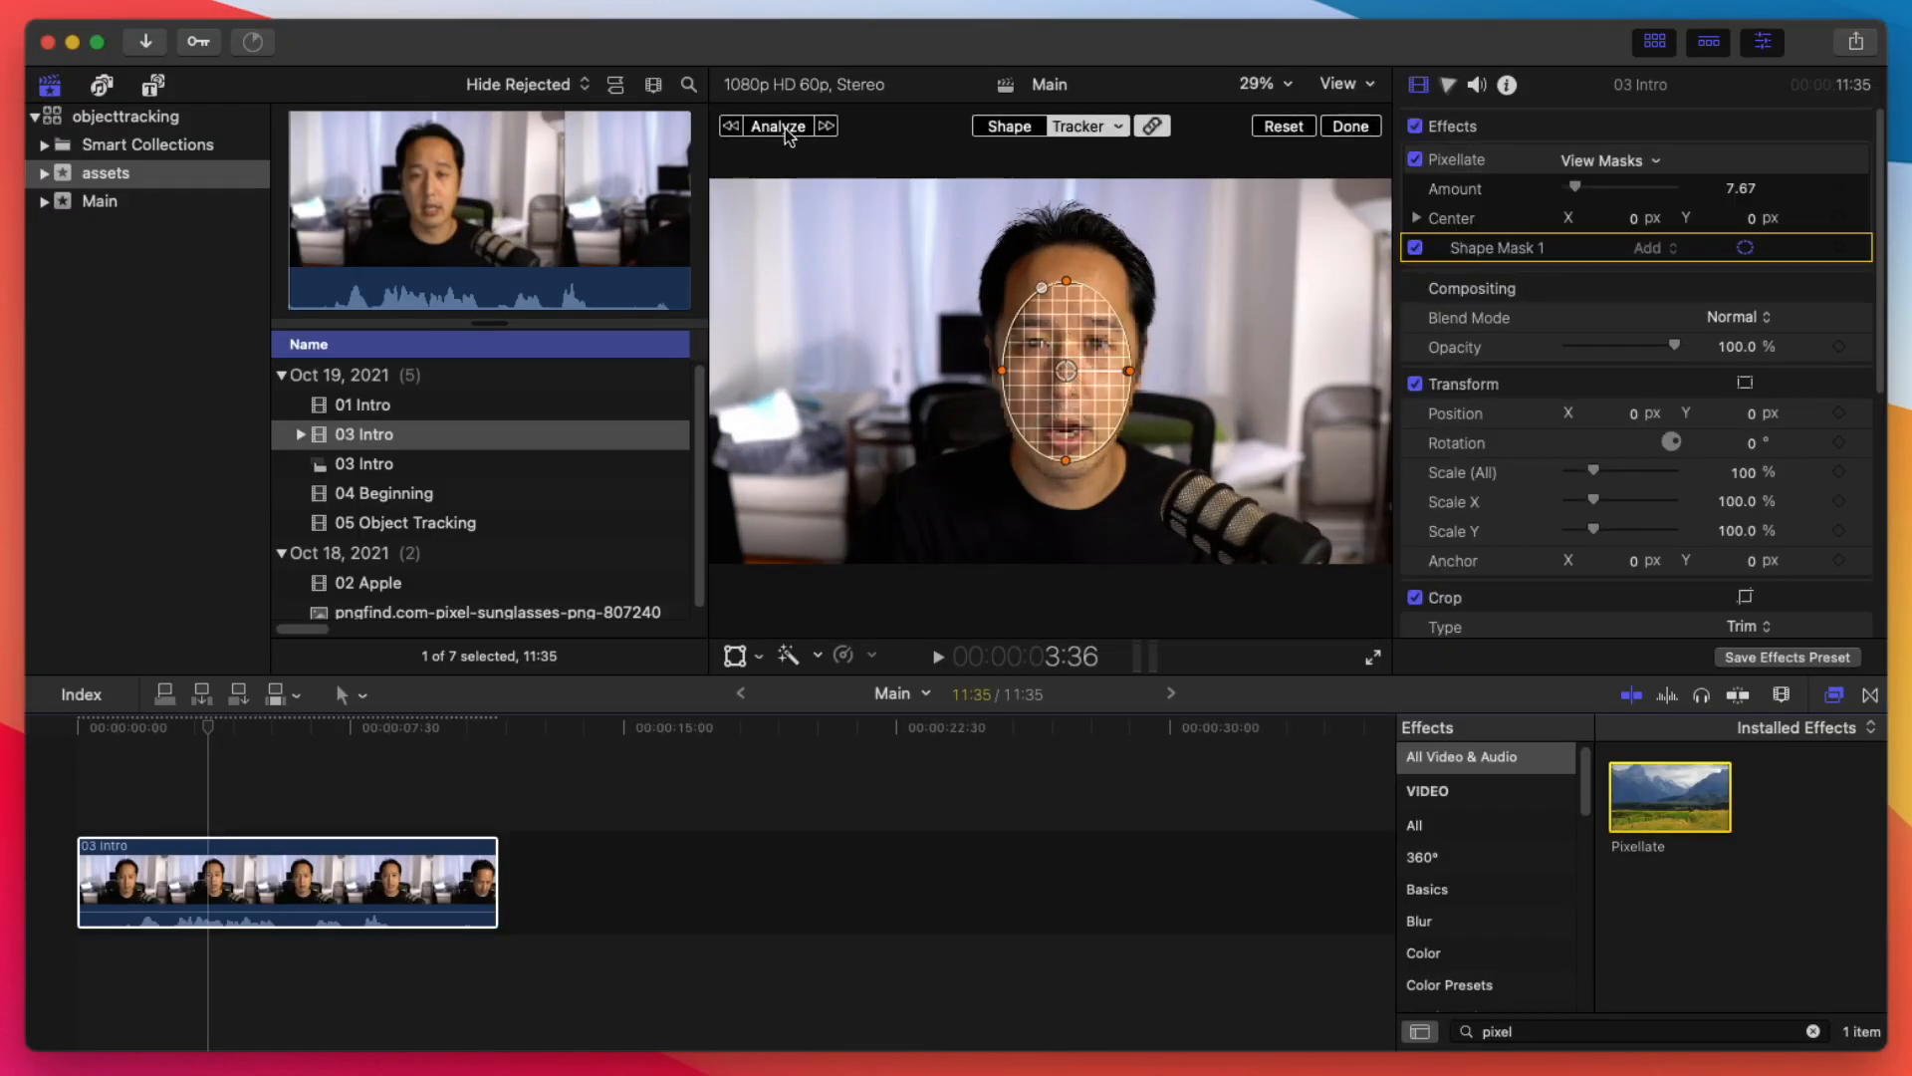
click(775, 125)
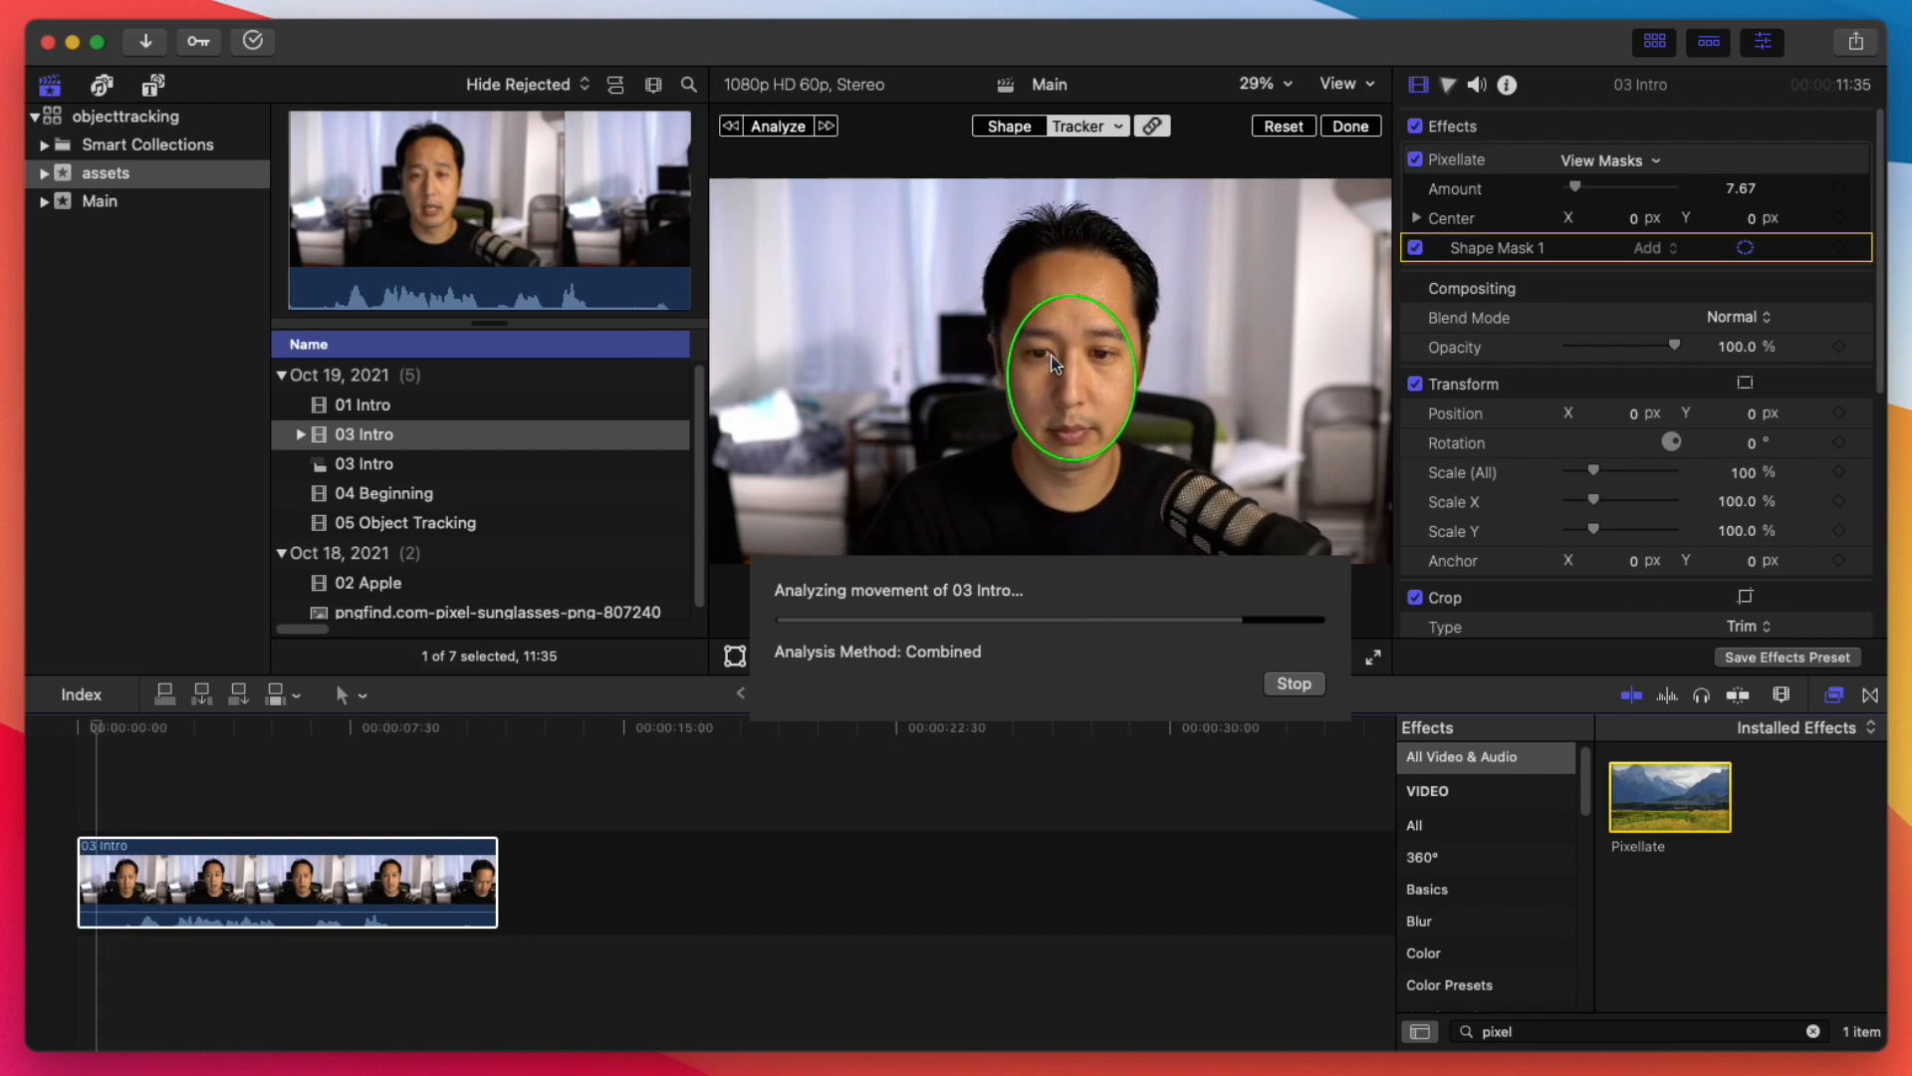
Step: Raise the Pixellate Amount to 62.39 and preview the tracked face pixelation from the intro's start
click(1291, 683)
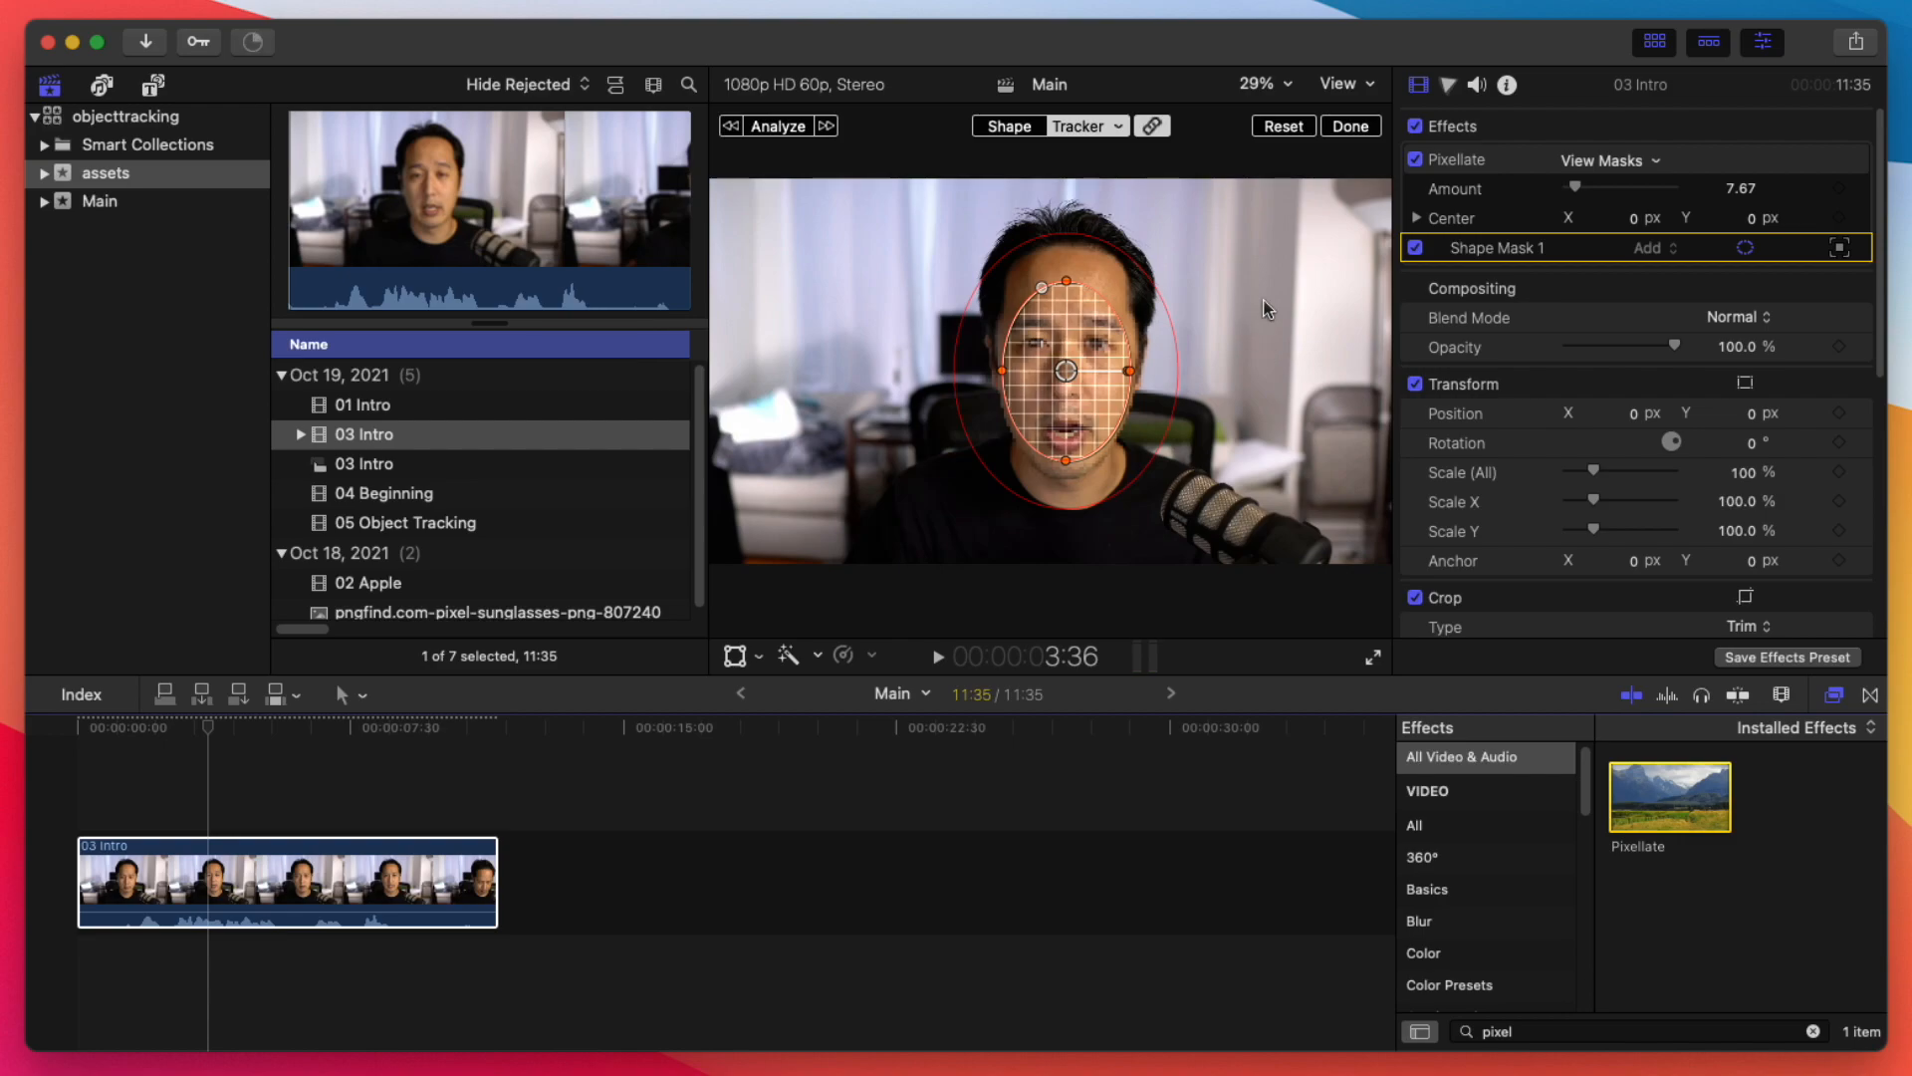
mouse_move(1643, 377)
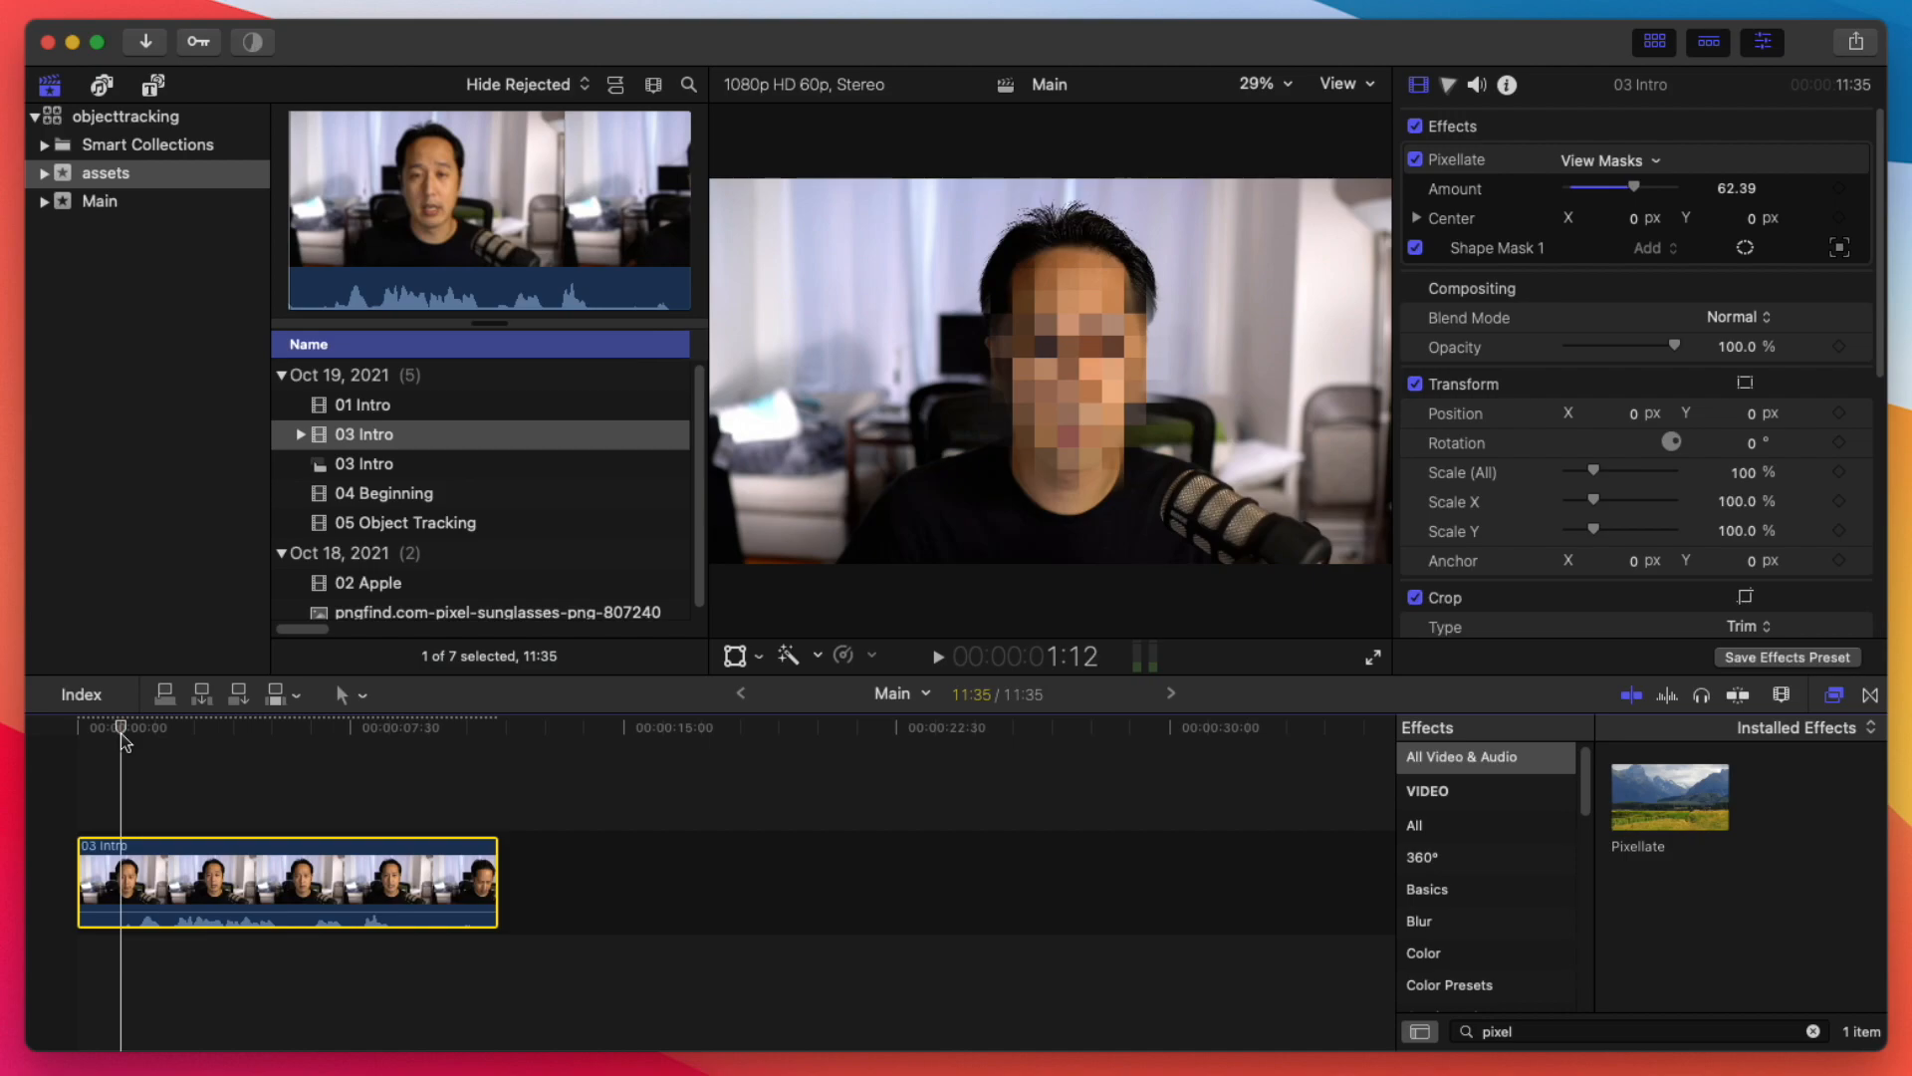
click(936, 655)
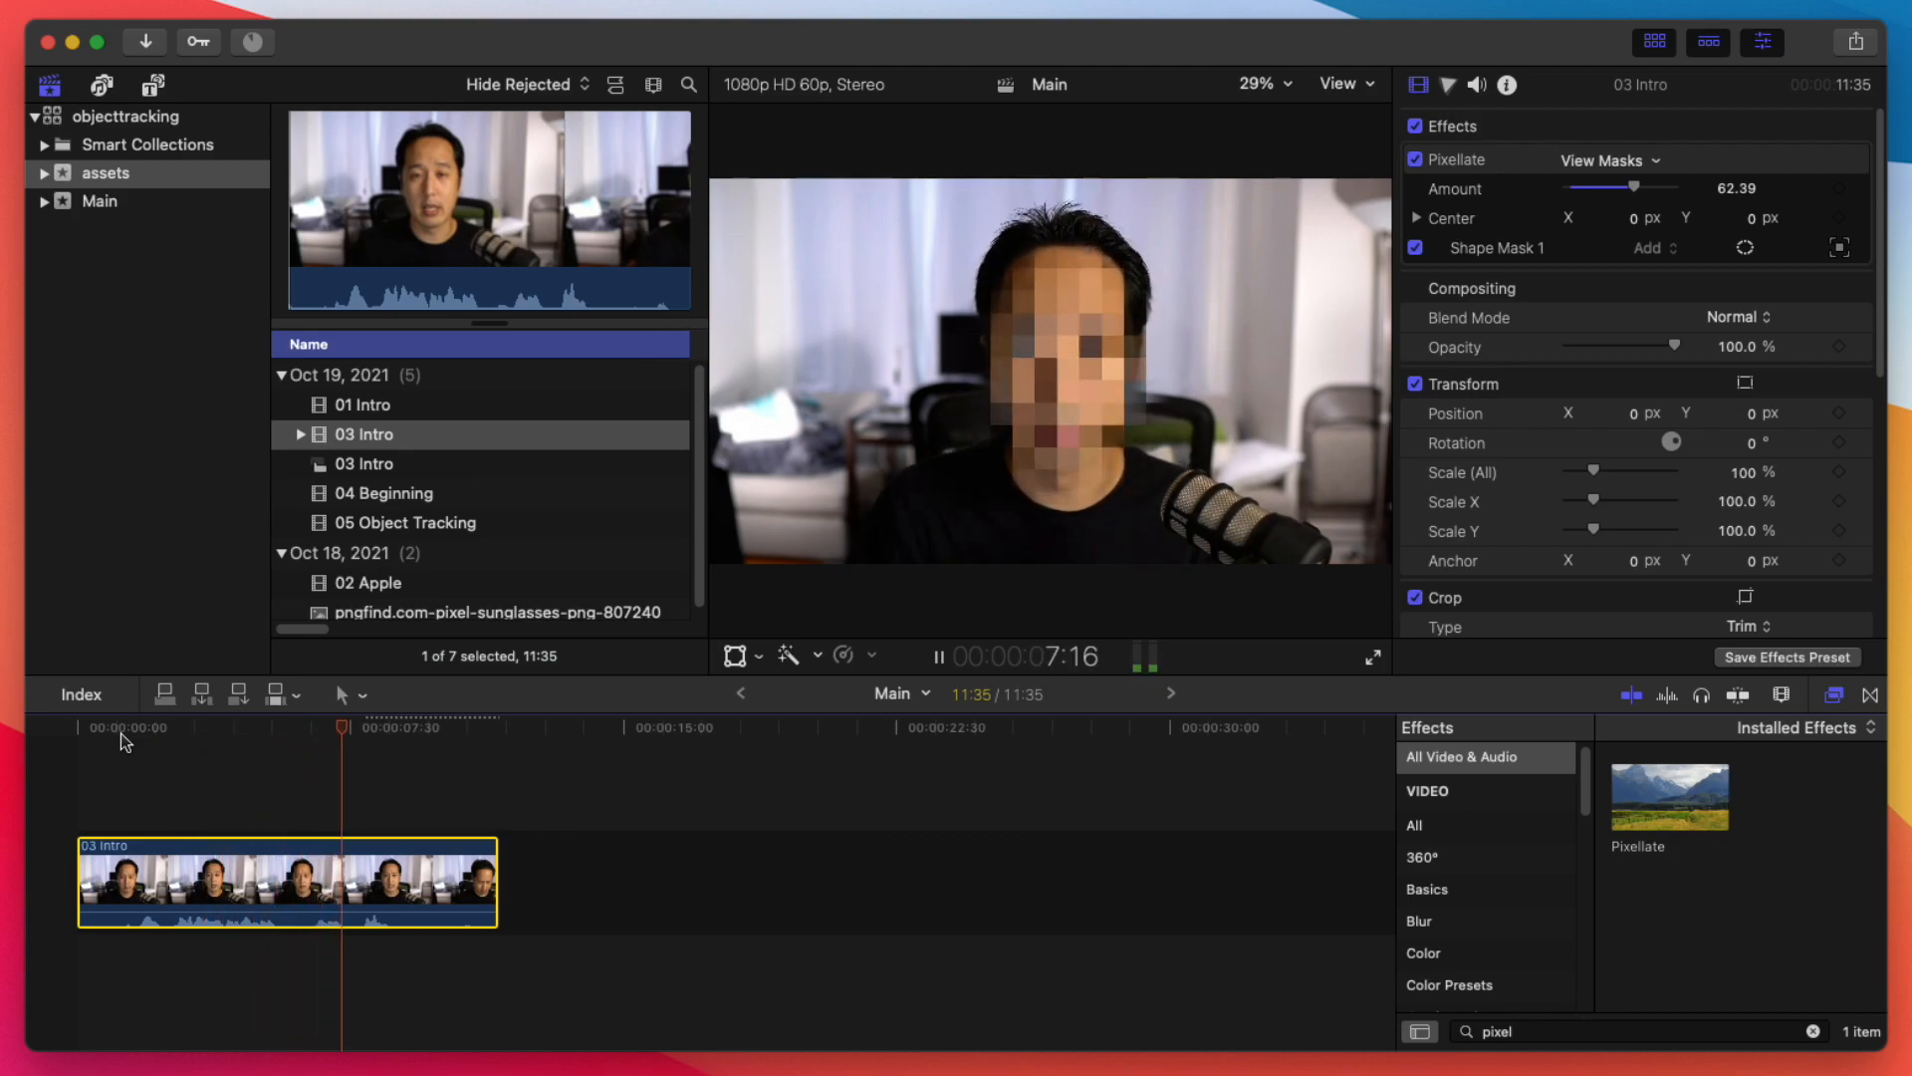
click(100, 201)
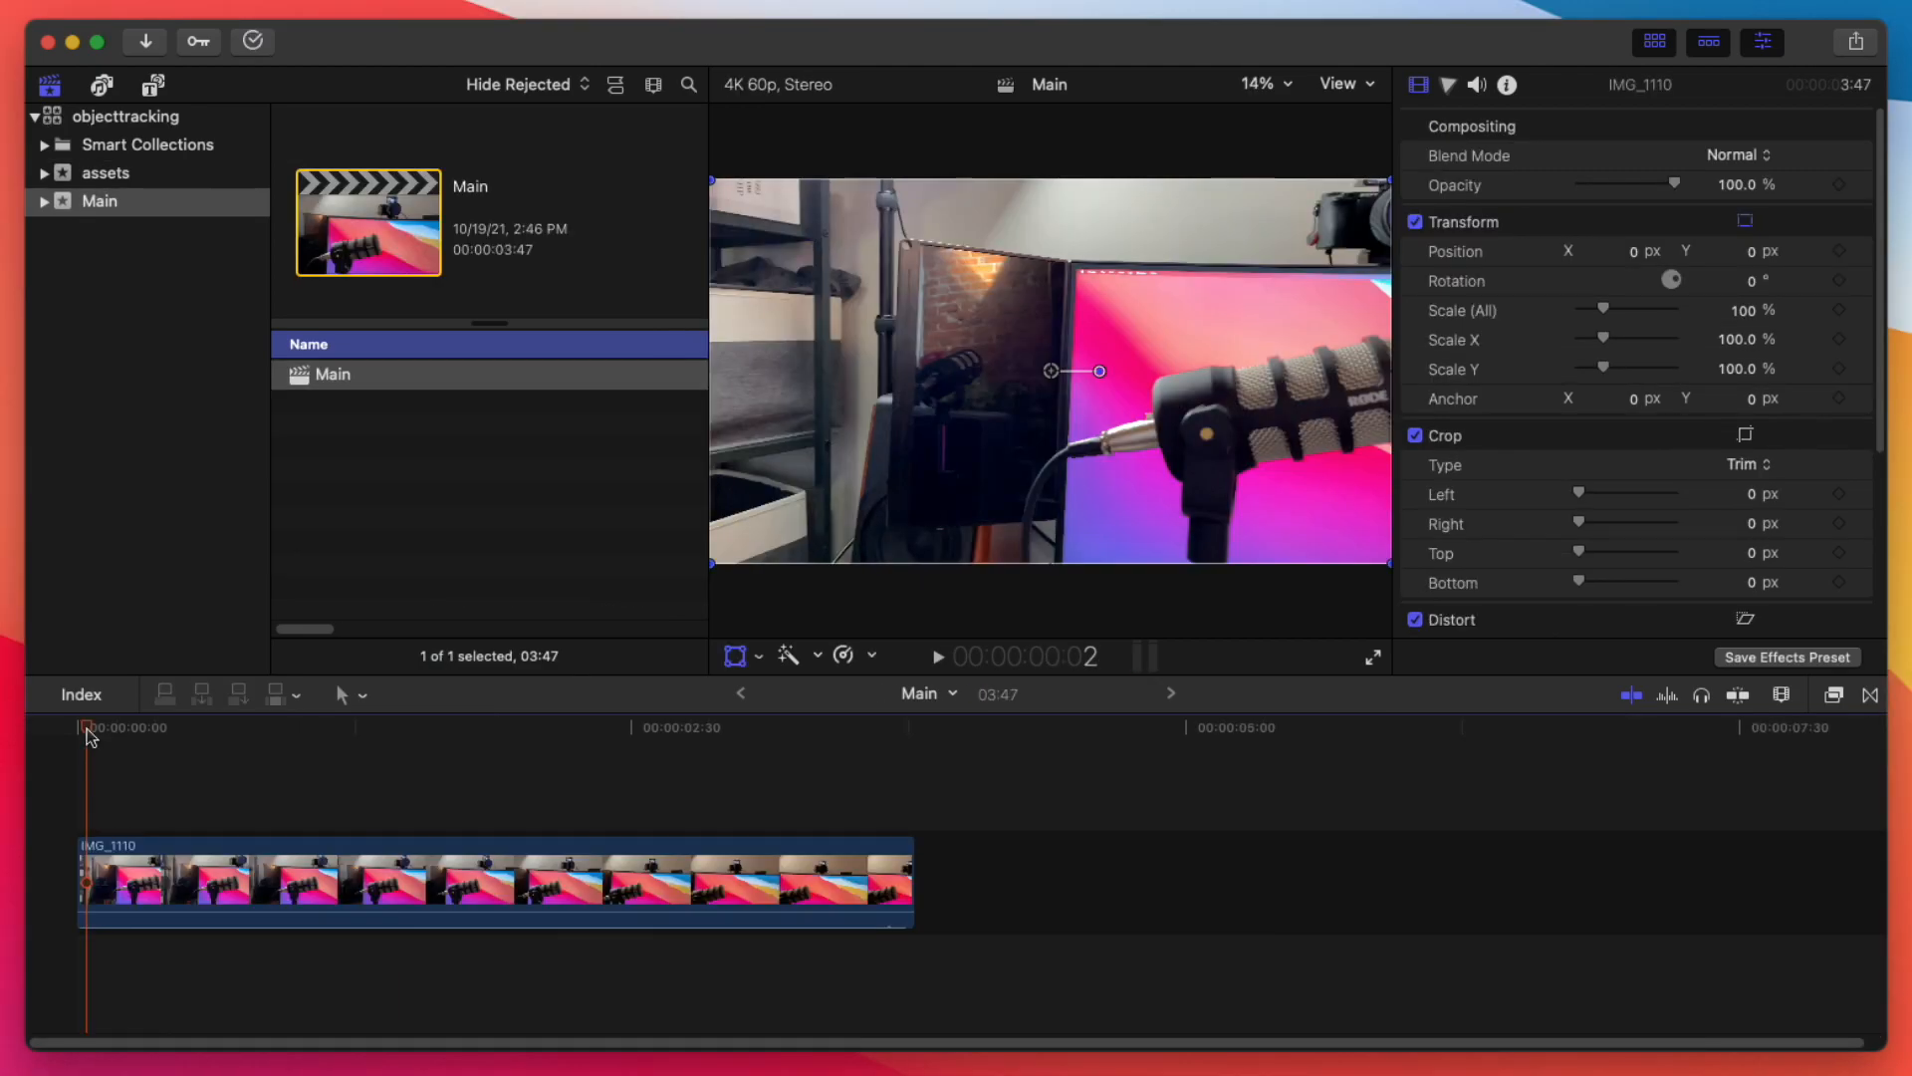
mouse_move(121, 753)
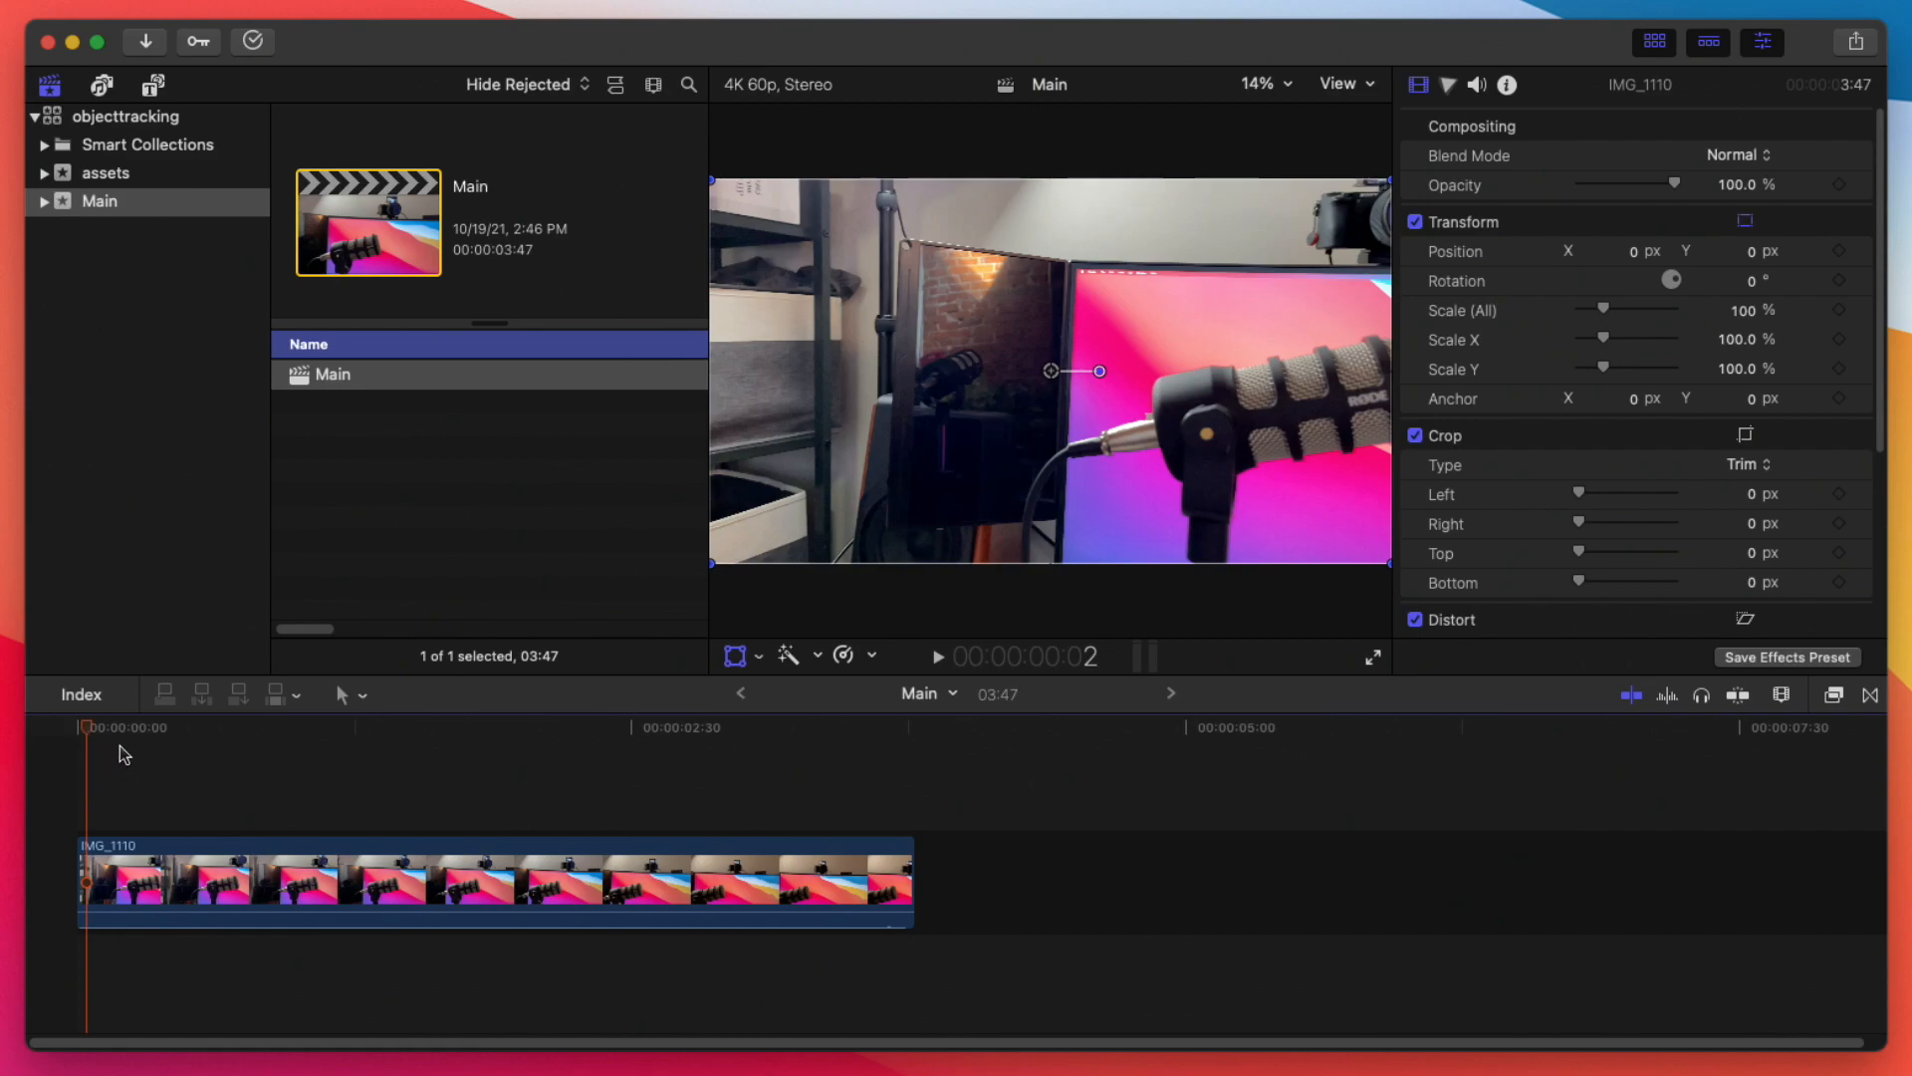
Step: Switch to the Main project and park the playhead near the start of the IMG_1110 mic clip
click(125, 727)
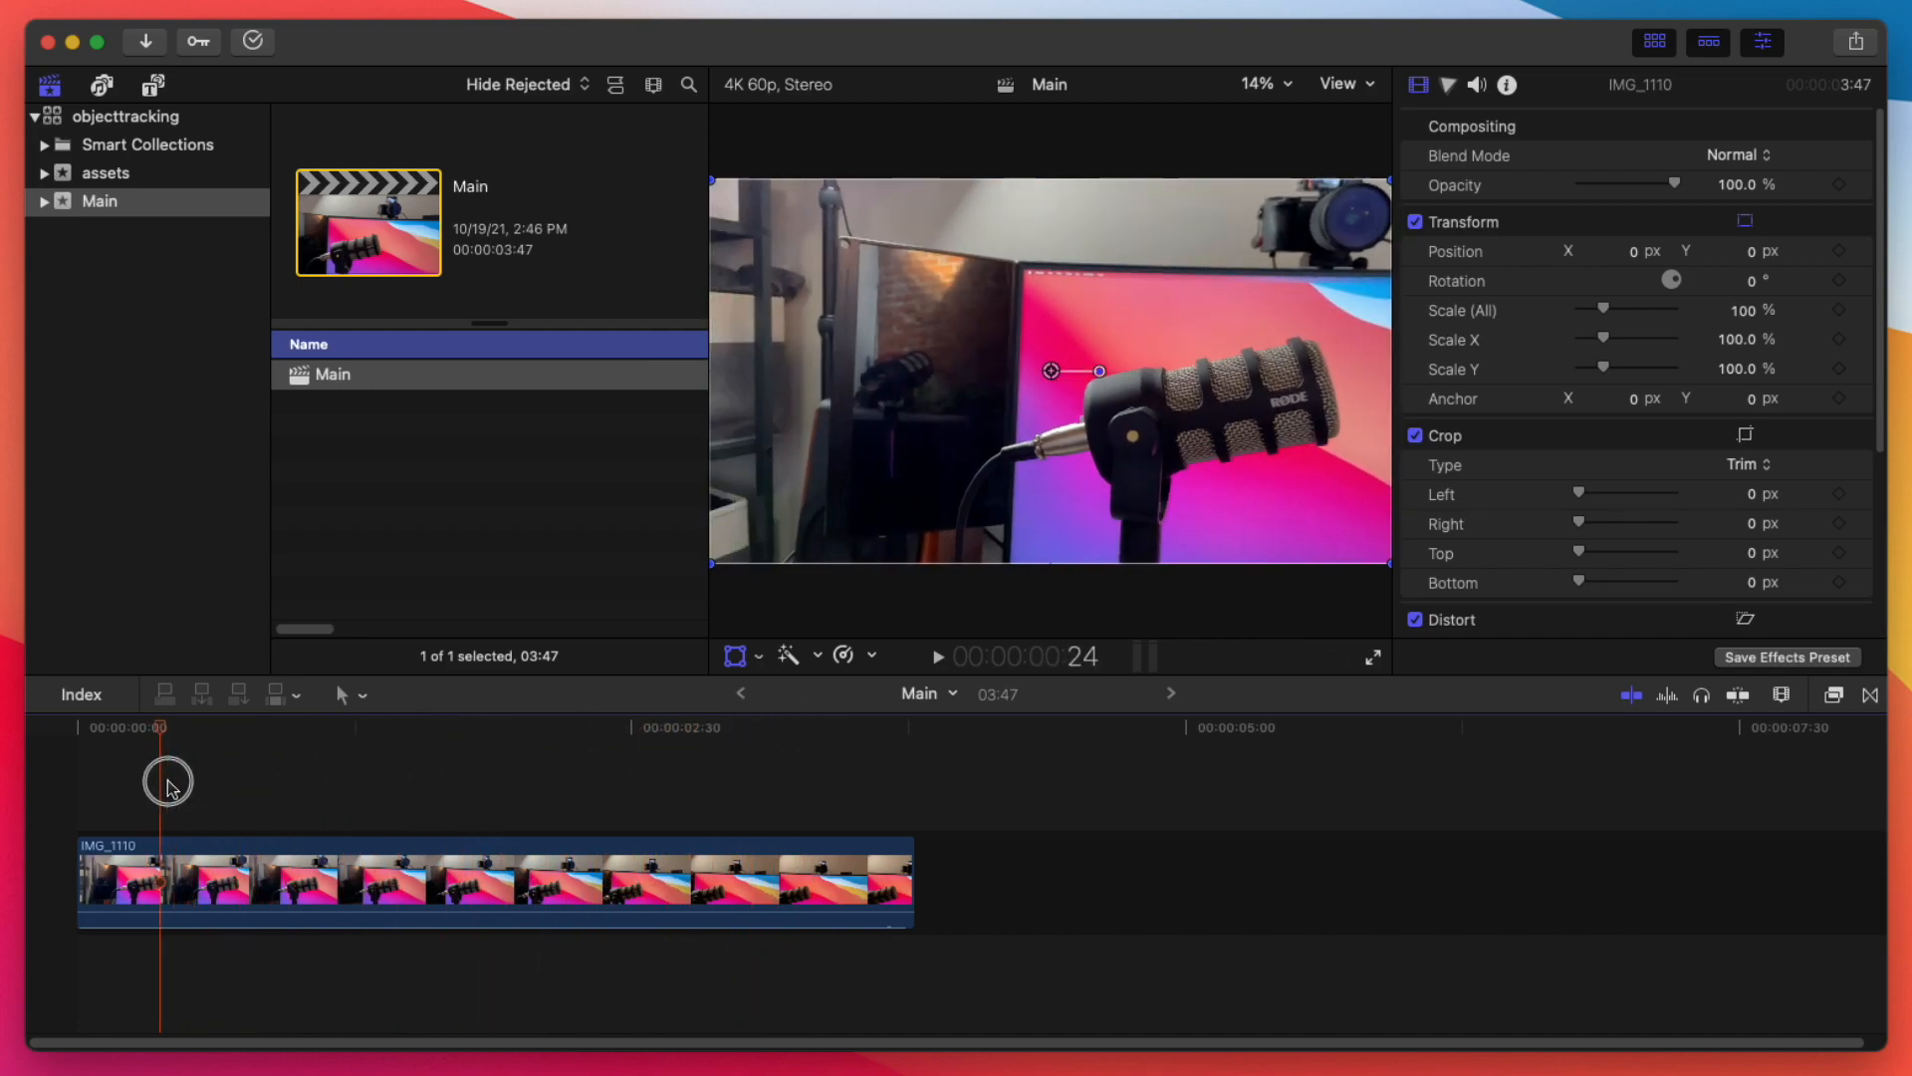
click(98, 727)
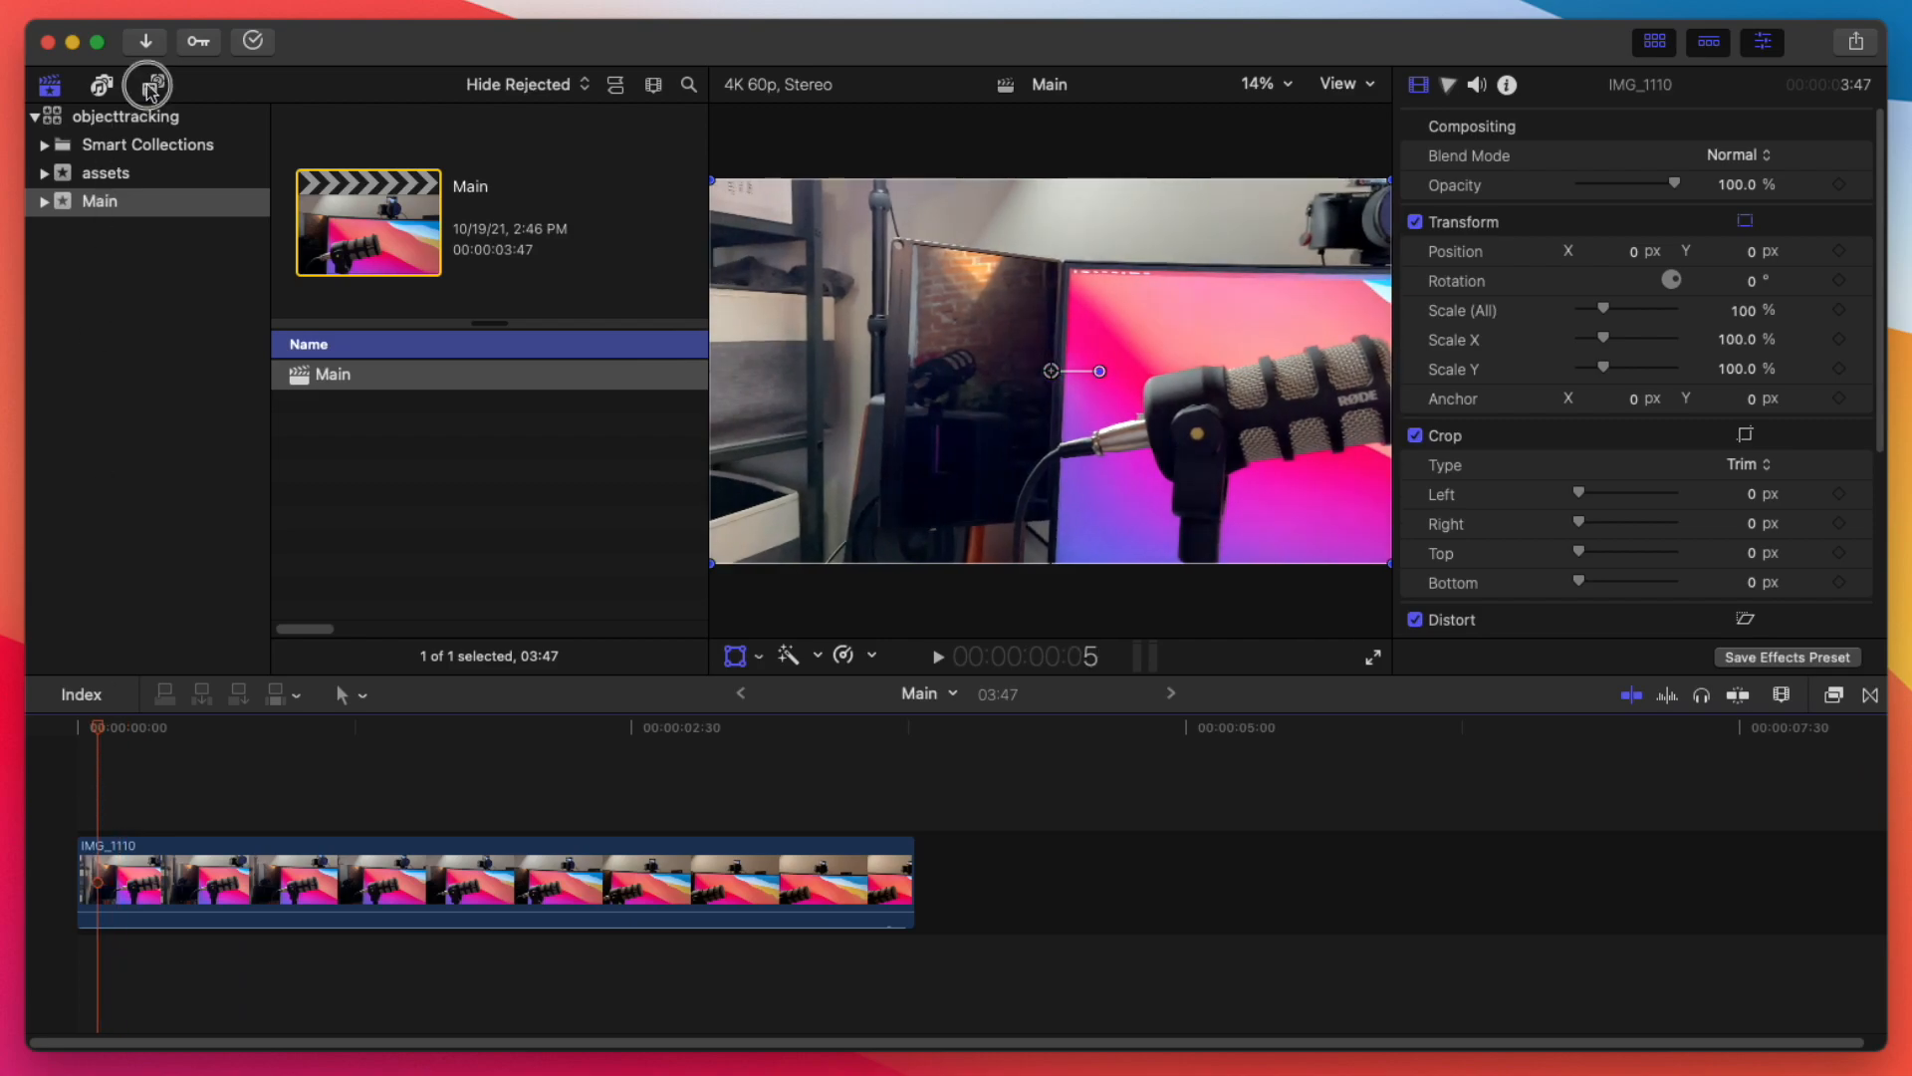
Step: Add the Simple Video Making Callout 3 generator above IMG_1110 with its tracker on the microphone
click(154, 84)
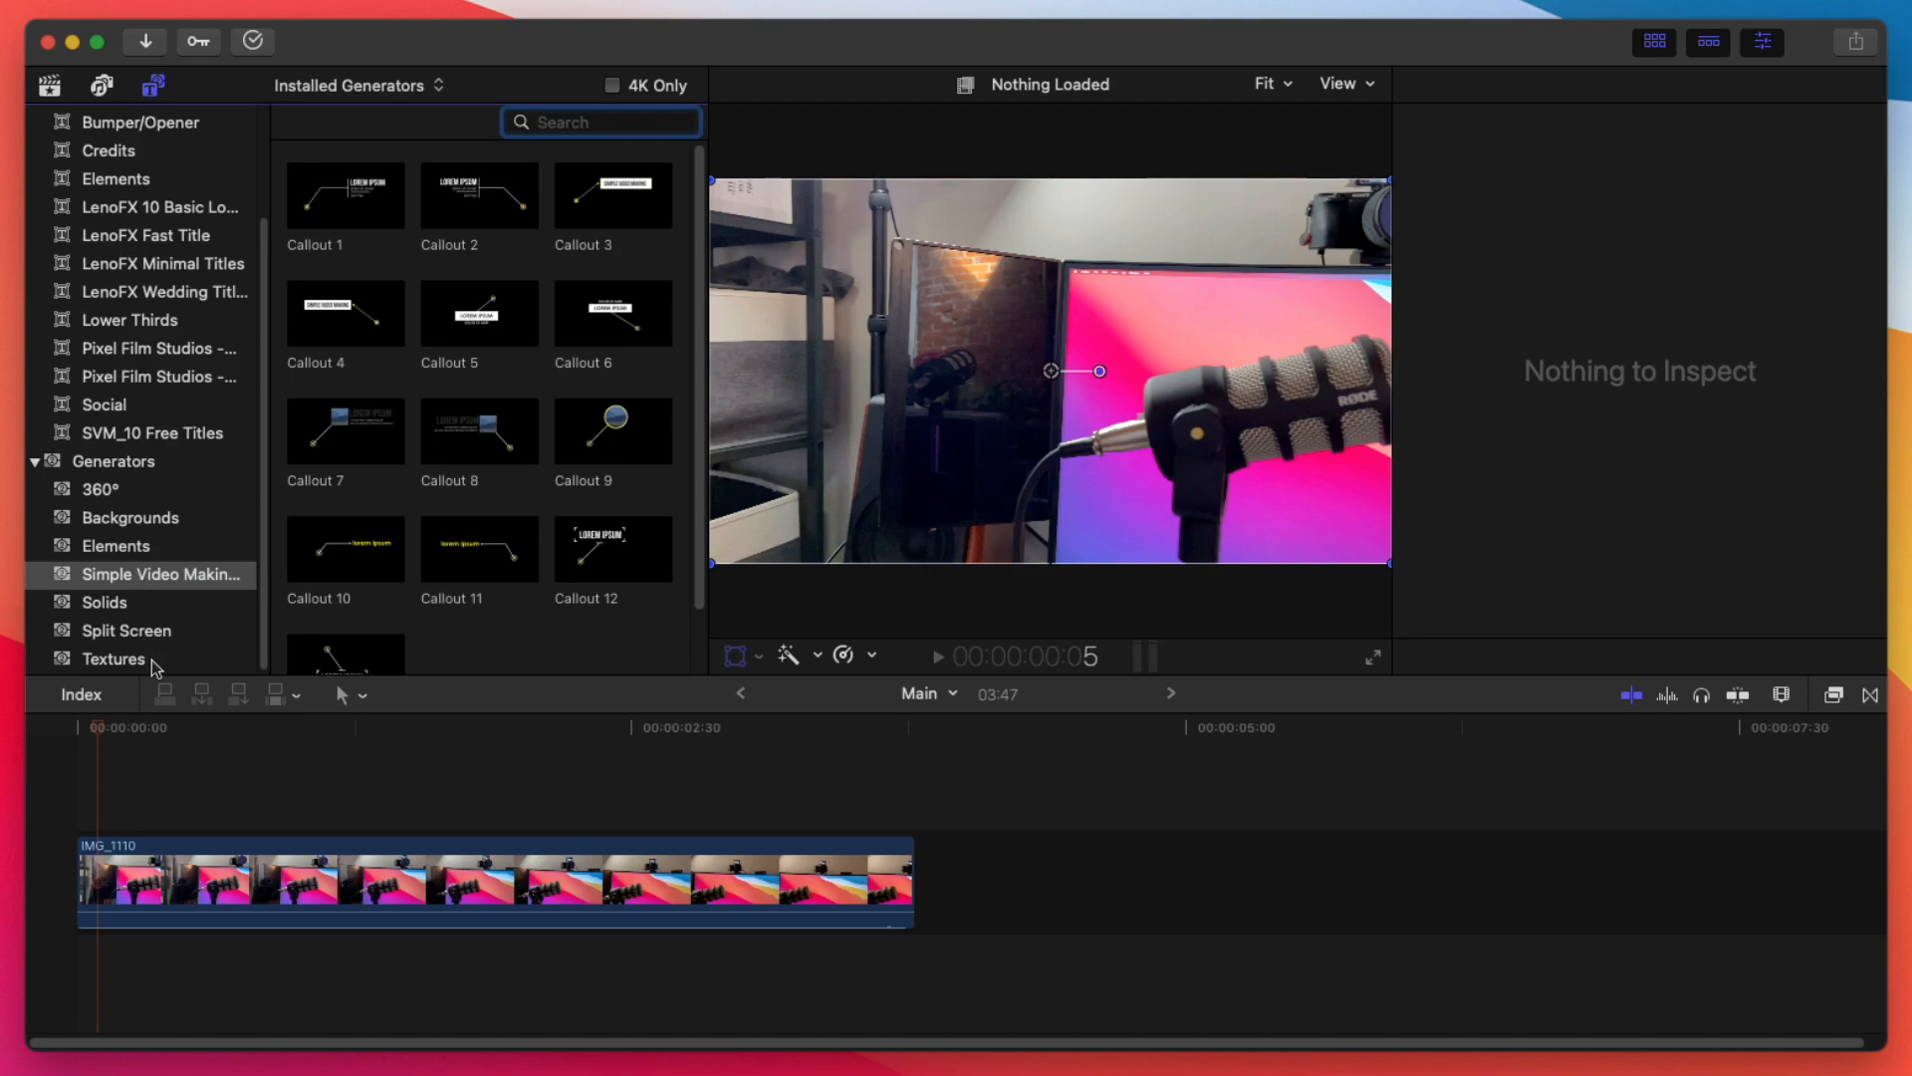
click(611, 196)
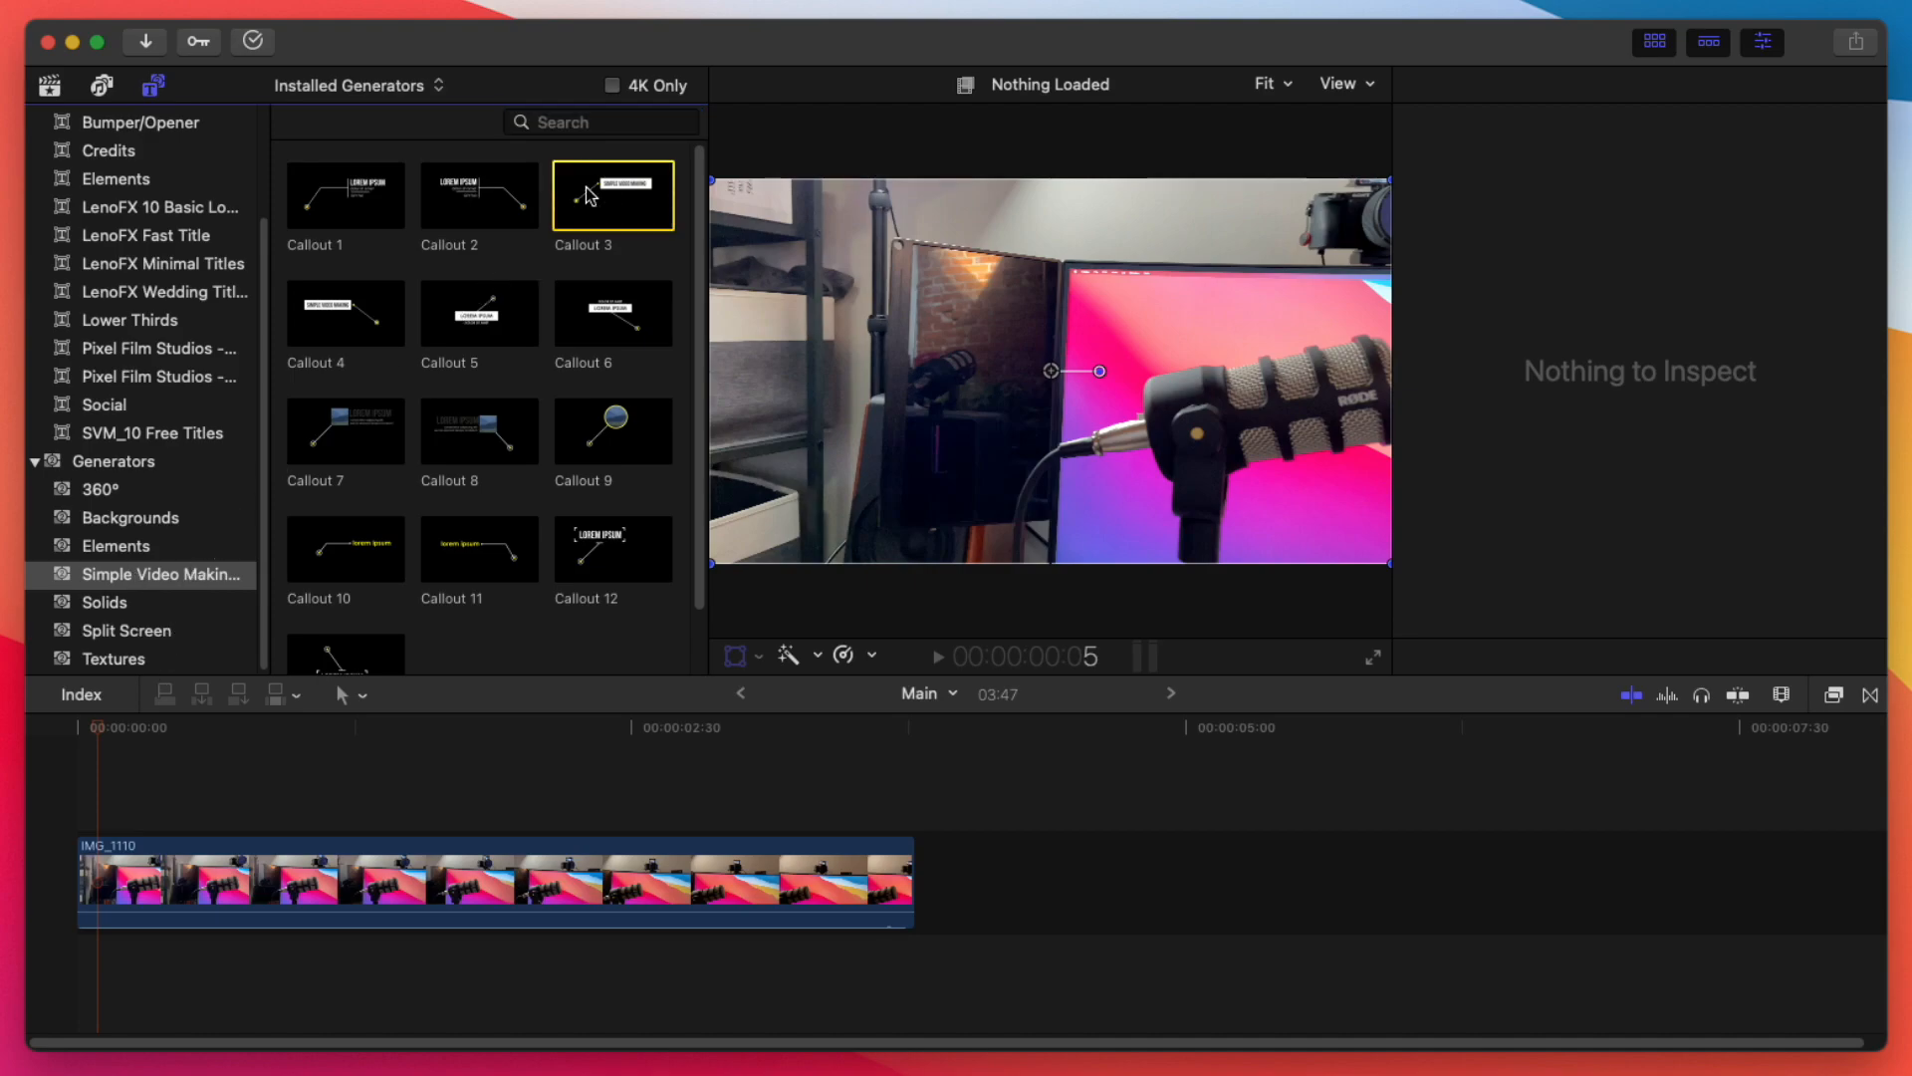
click(611, 195)
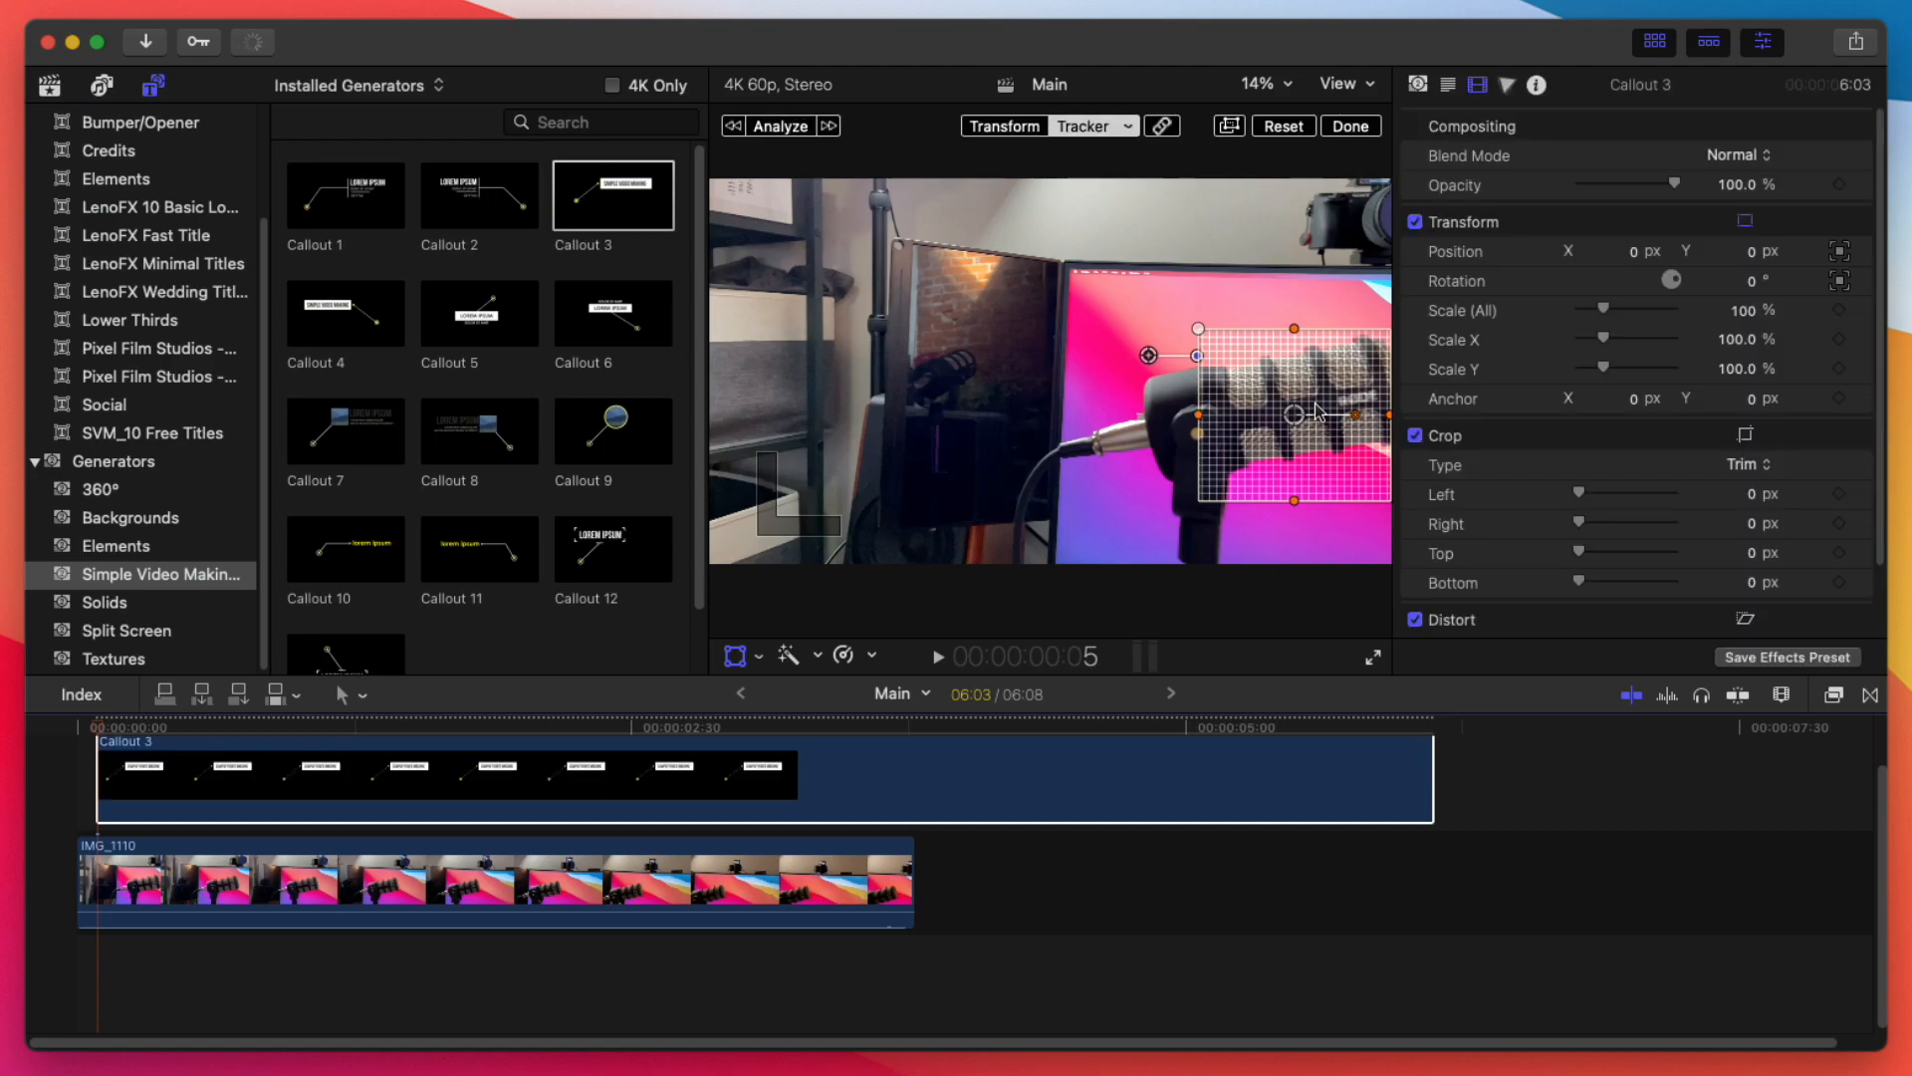
click(777, 126)
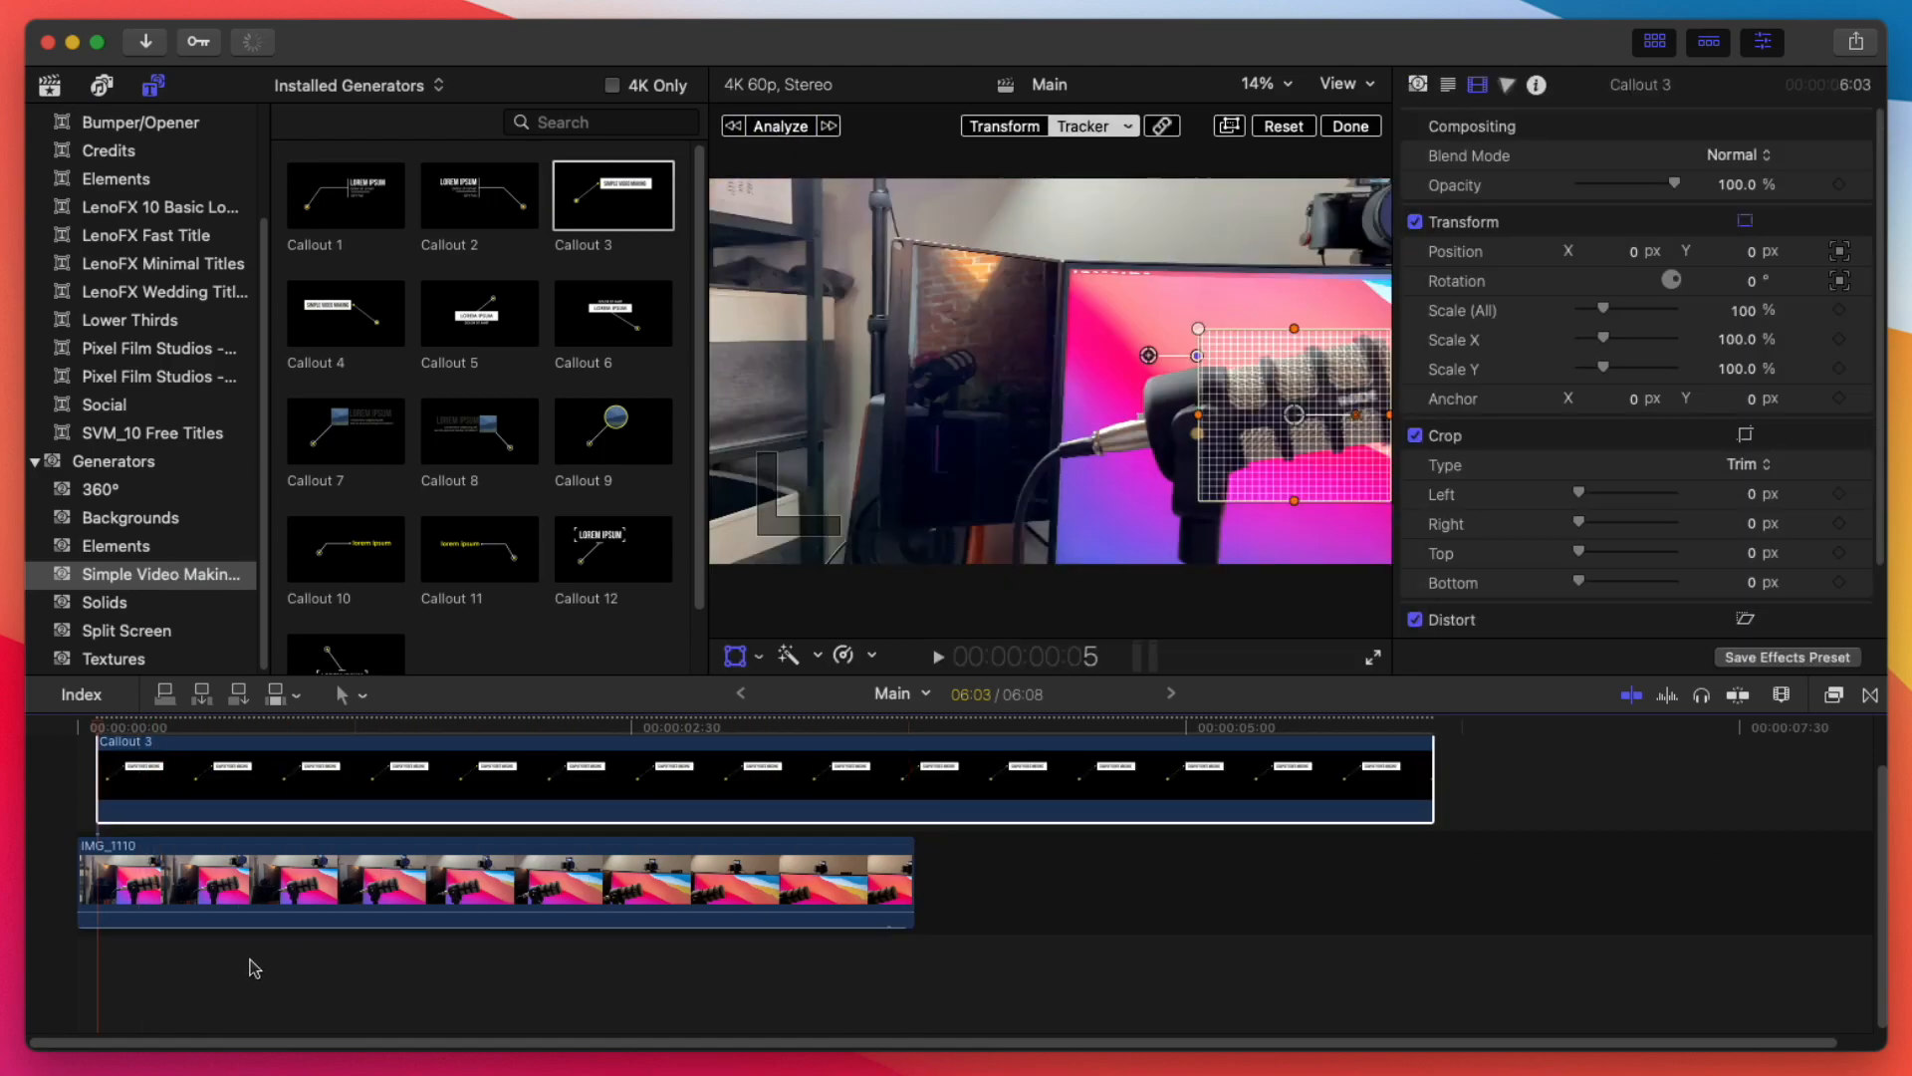
click(145, 727)
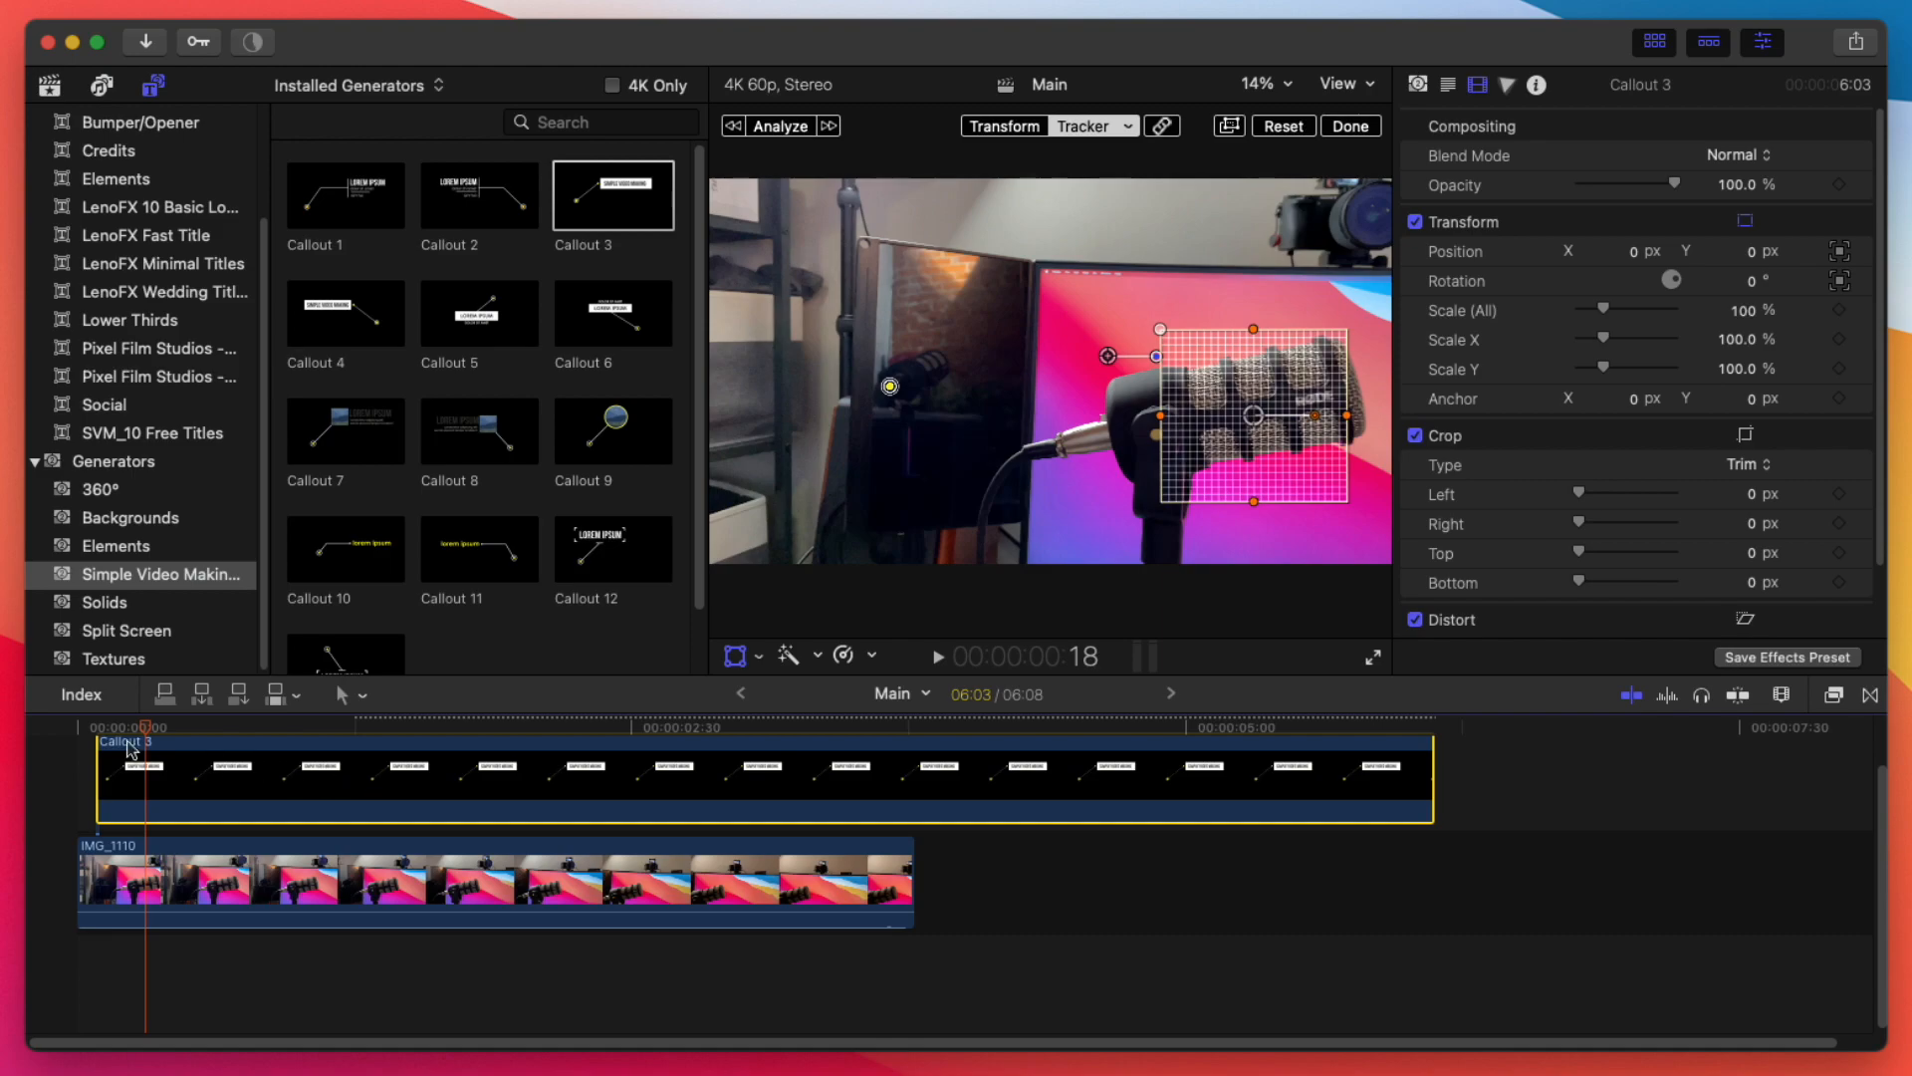
mouse_move(315, 741)
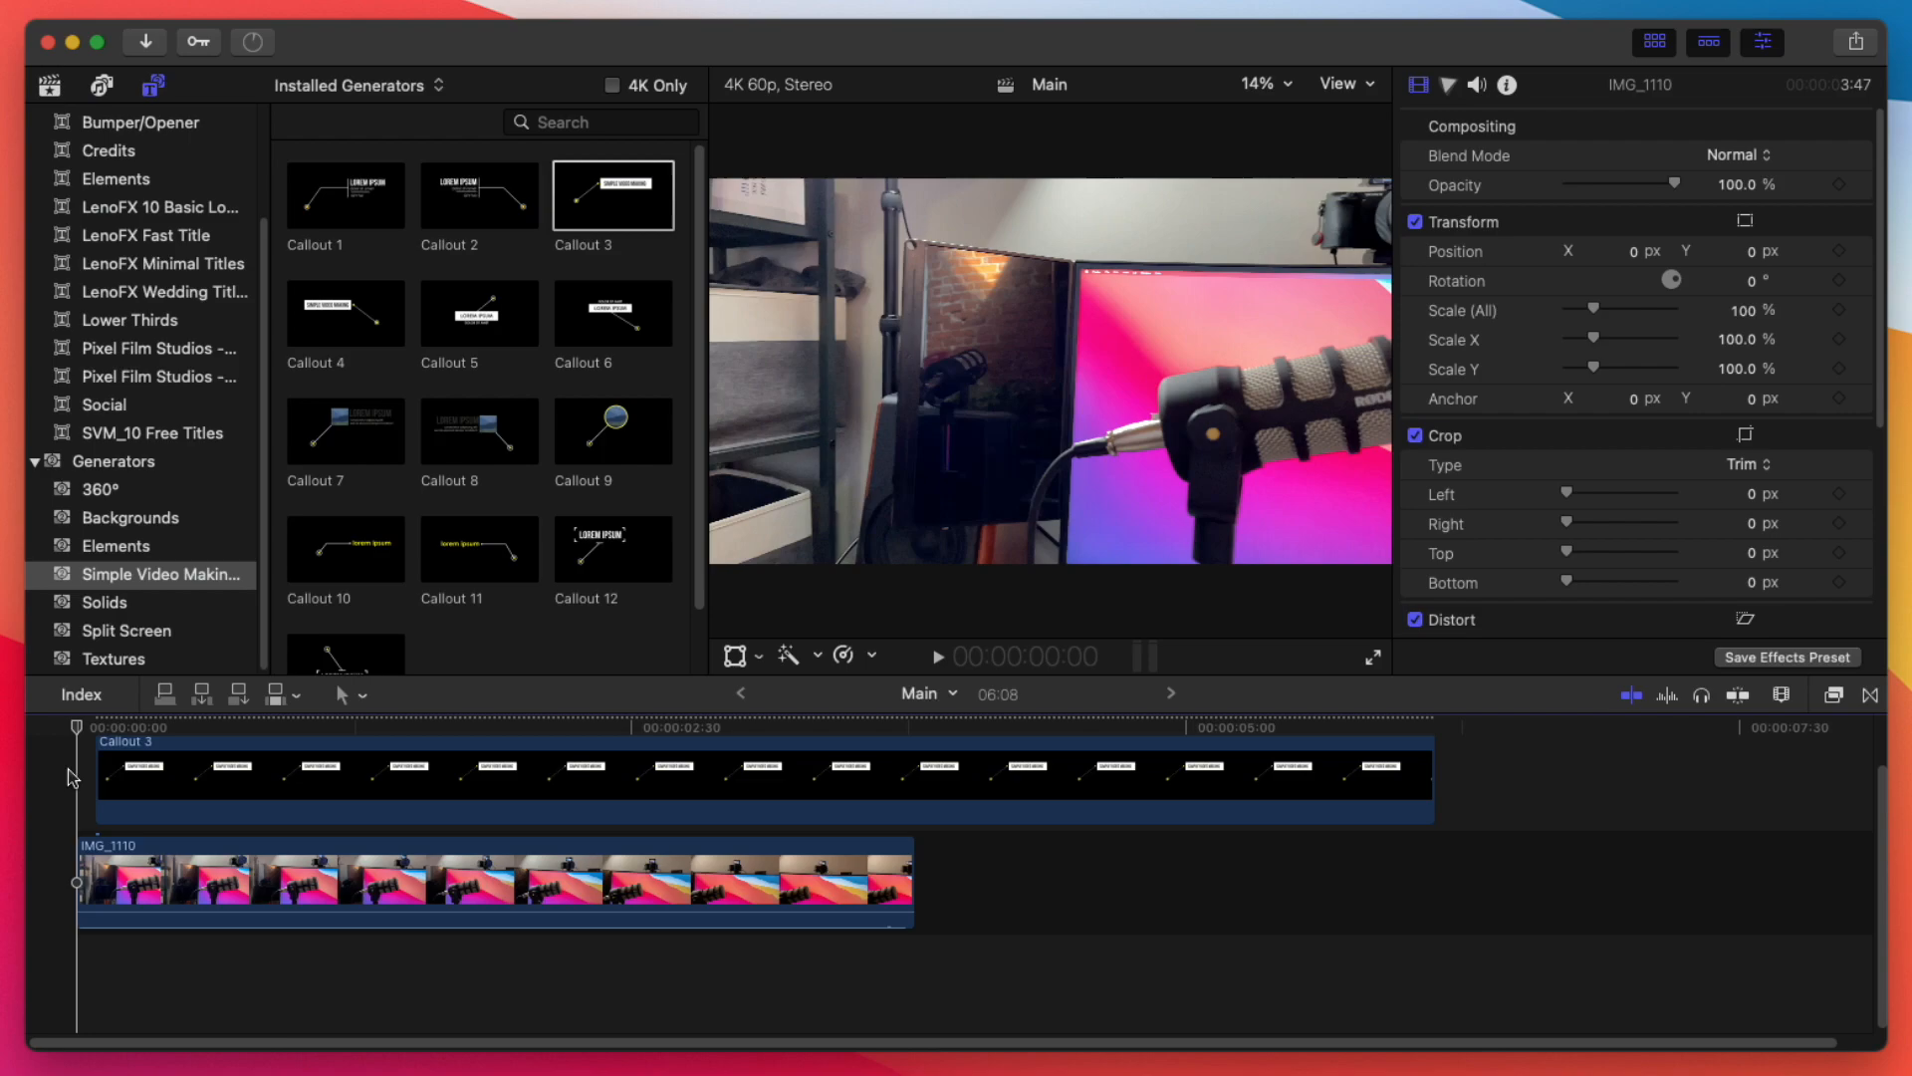
Step: Track the microphone and play back so the Callout 3 line follows the mic
click(938, 655)
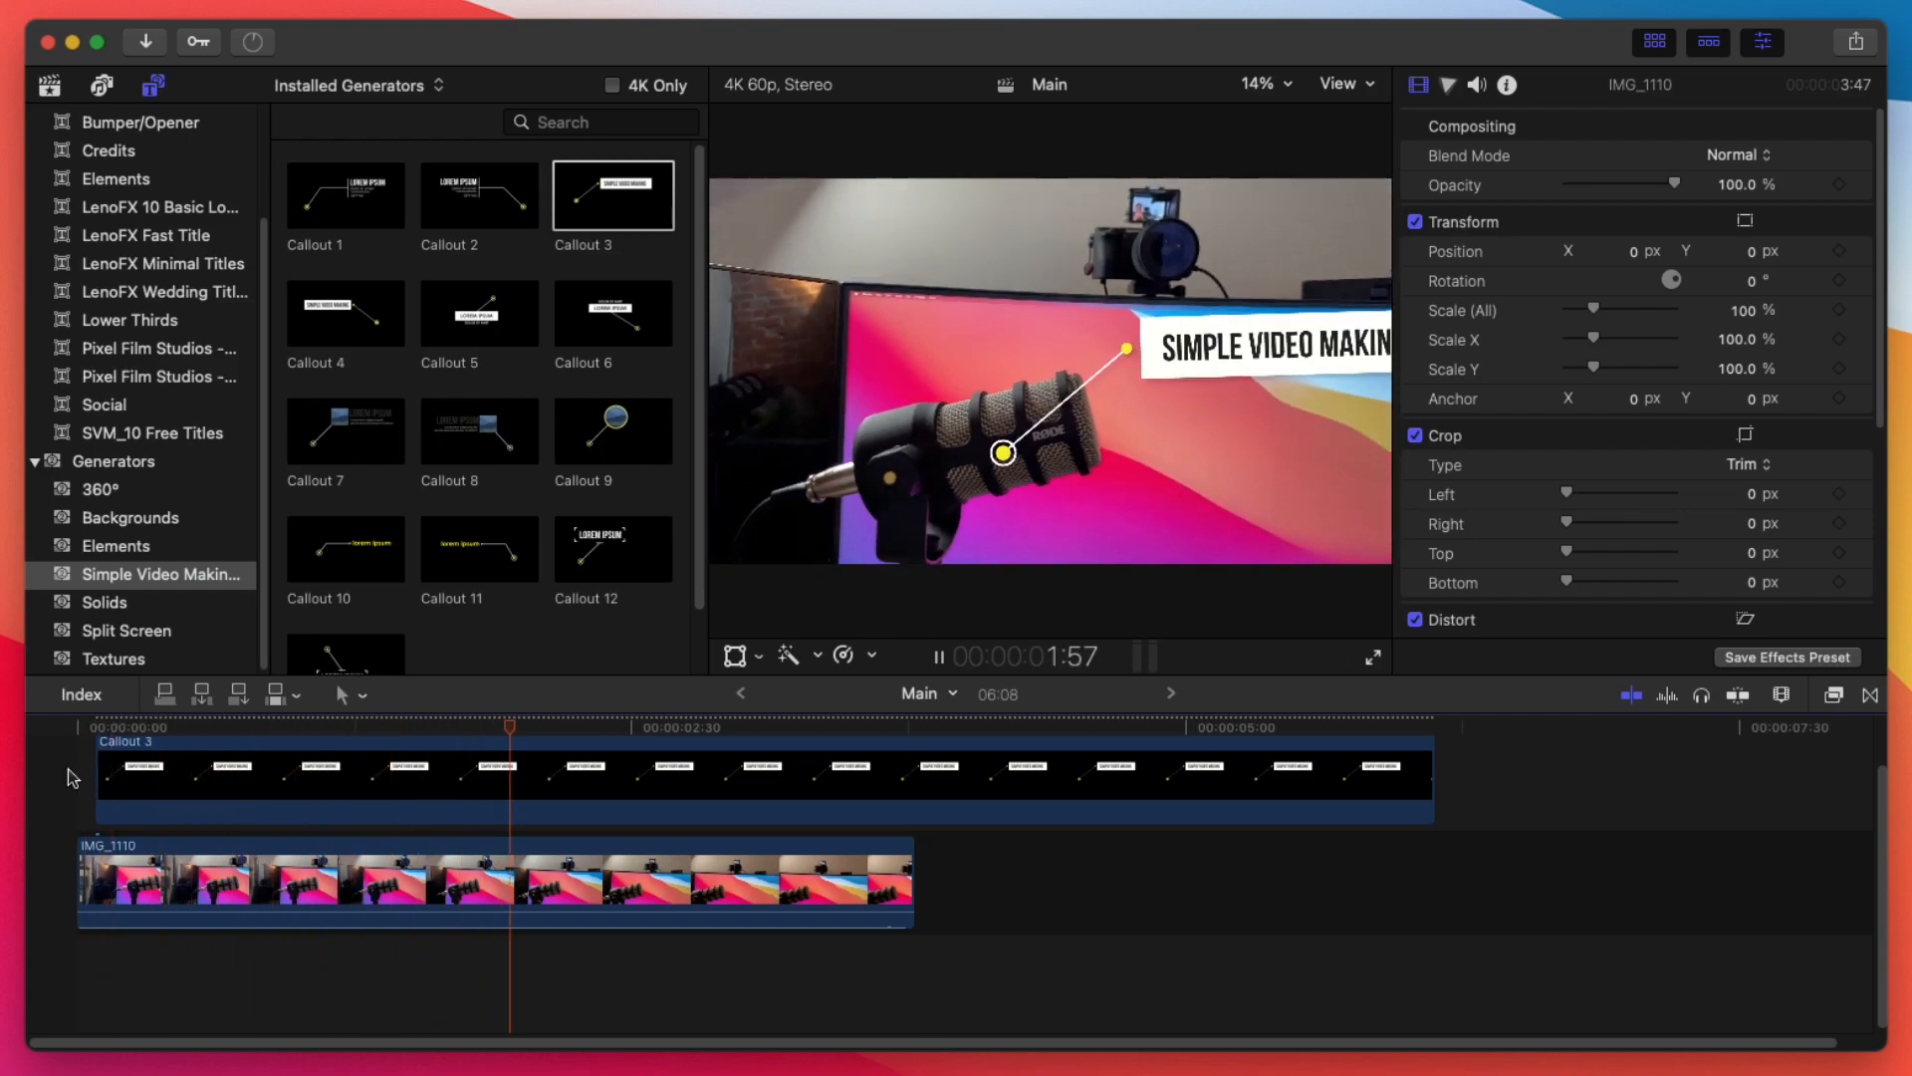